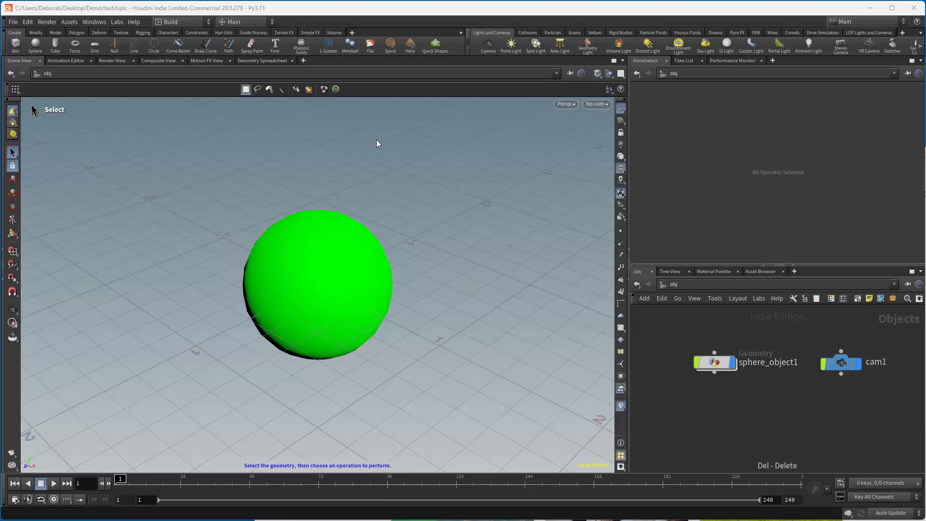
{"action": "mouse_move", "coordinate": [592, 375]}
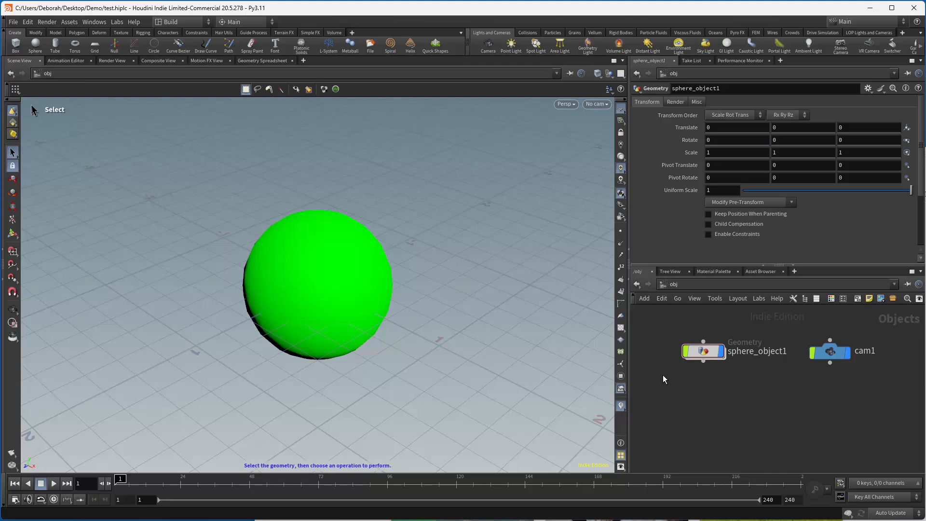
Add a LOP Network, lopnet1, at the object level and dive into its Solaris context.
{"action": "key", "text": "Tab"}
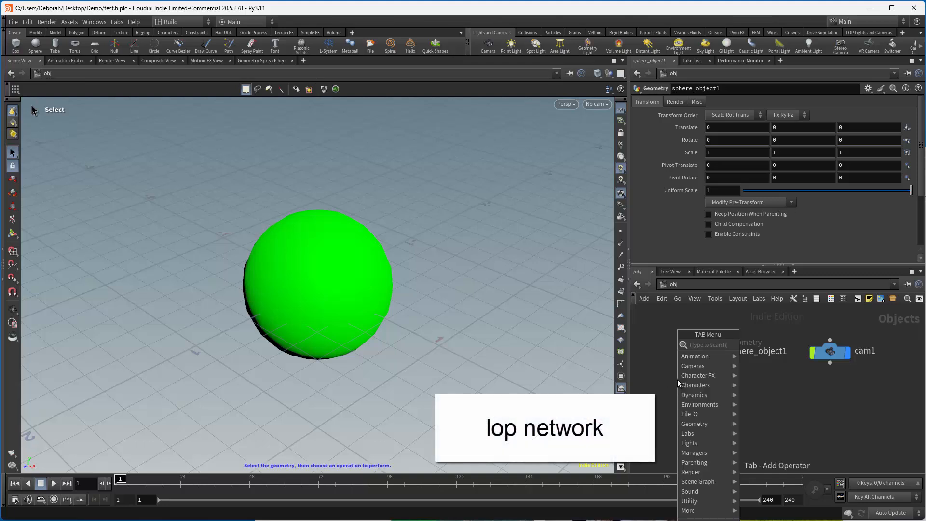
{"action": "type", "text": "lo"}
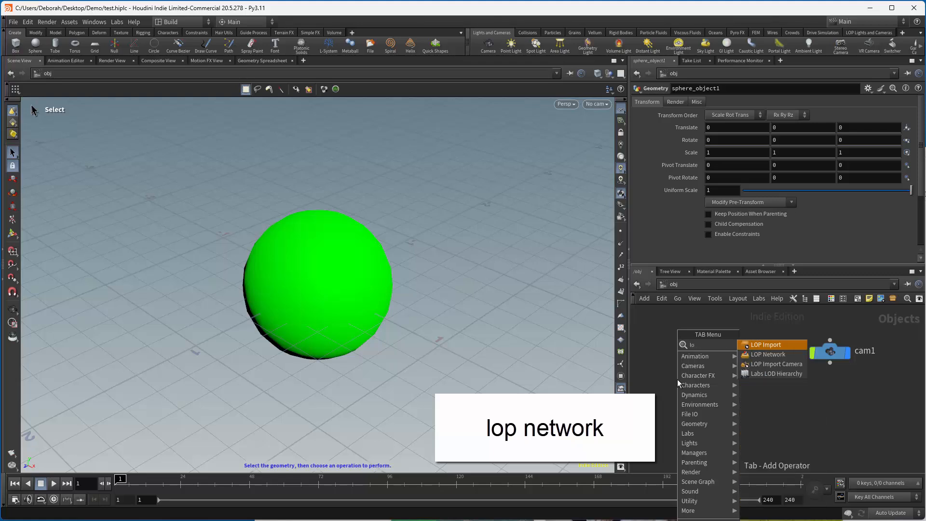
{"action": "left_click", "coordinate": [764, 354]}
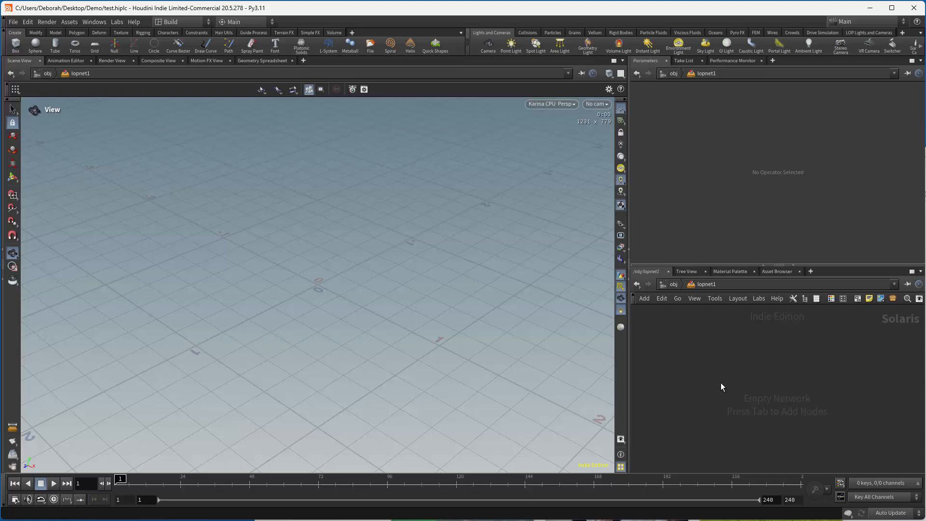
{"action": "mouse_move", "coordinate": [188, 314]}
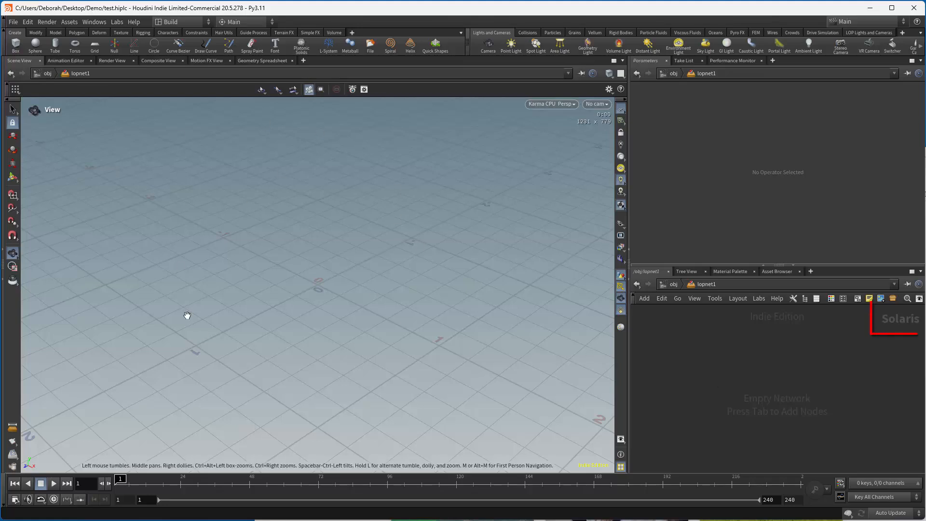
{"action": "left_click", "coordinate": [595, 104]}
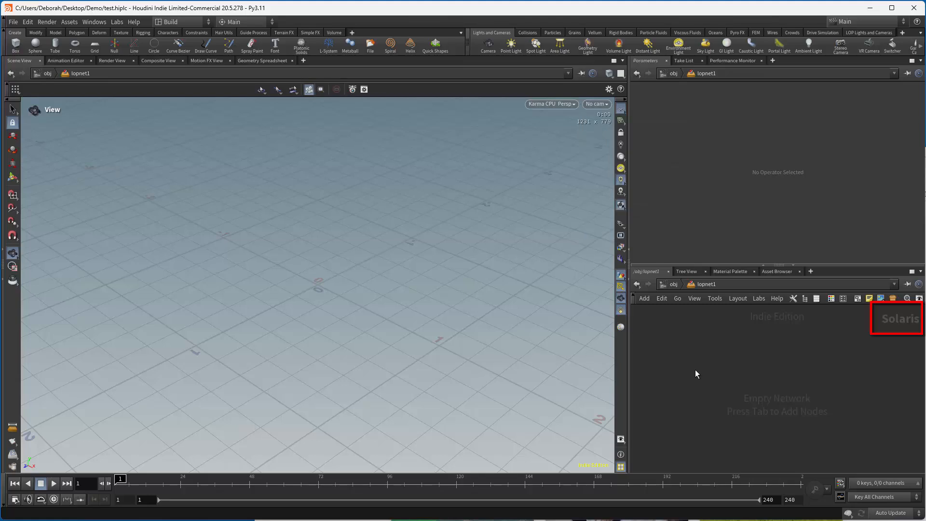
Search the node list for a Scene Import (All) node to bring in the green sphere.
{"action": "key", "text": "tab"}
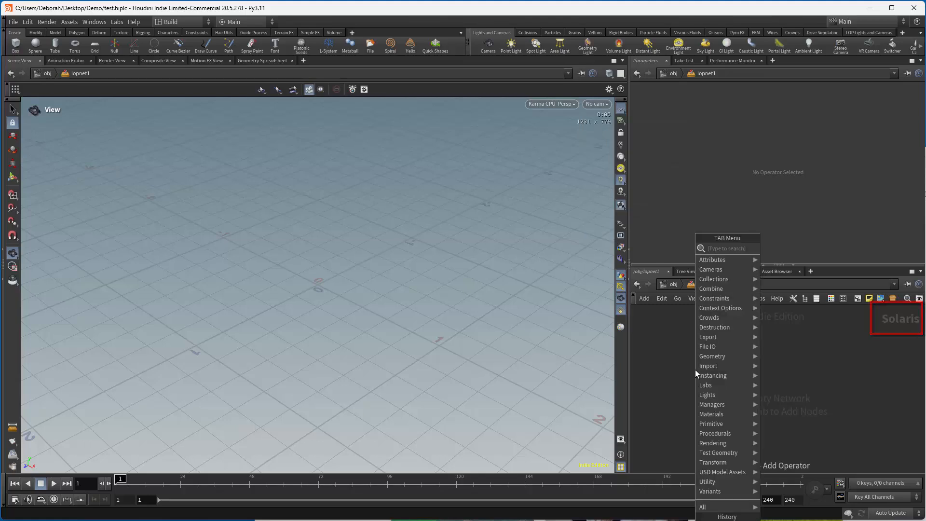
{"action": "type", "text": "scen"}
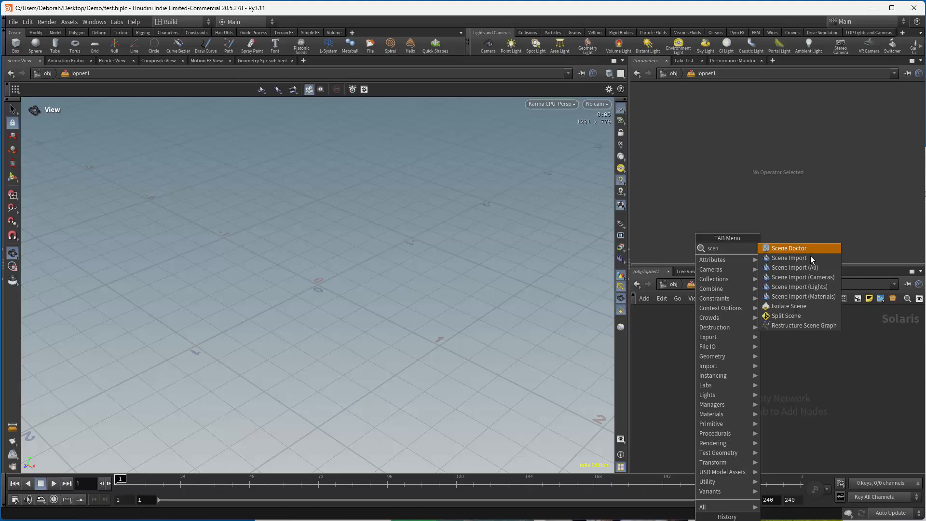
{"action": "mouse_move", "coordinate": [794, 267]}
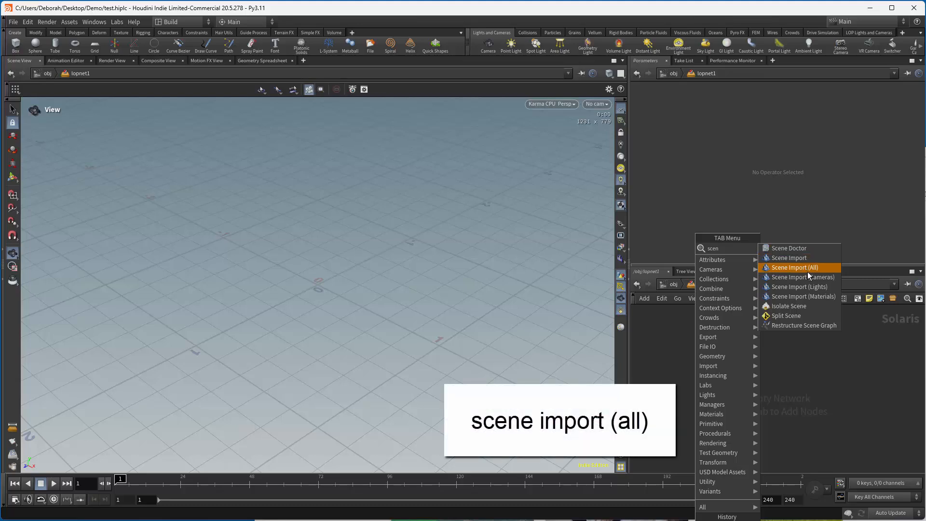
{"action": "mouse_move", "coordinate": [812, 286]}
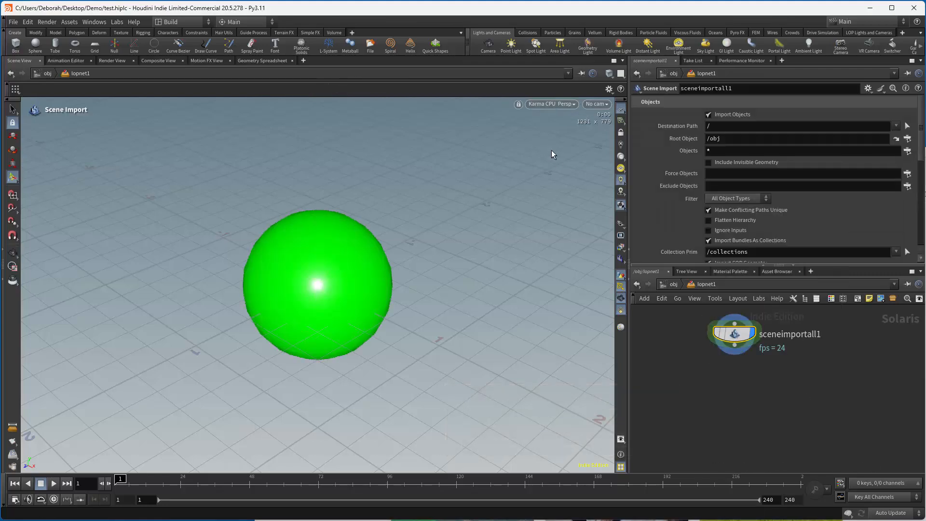
{"action": "left_click", "coordinate": [549, 104]}
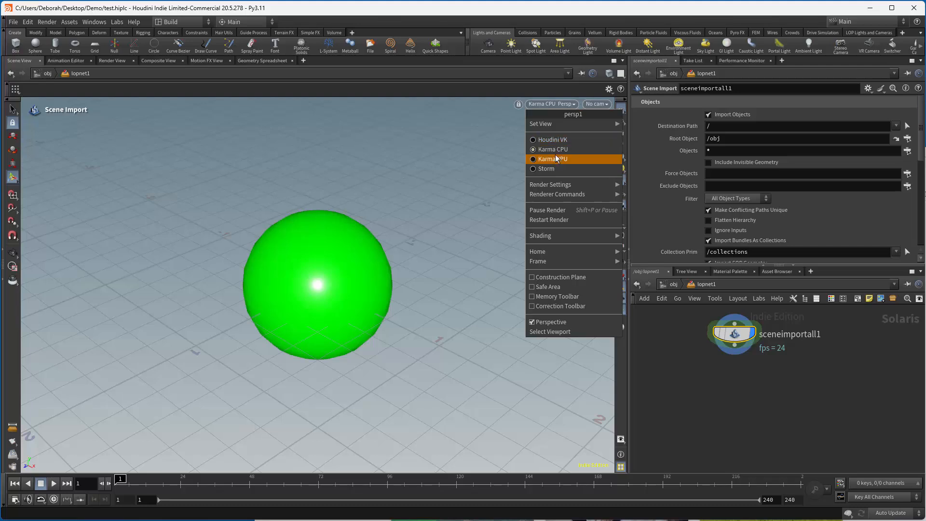
{"action": "mouse_move", "coordinate": [554, 159]}
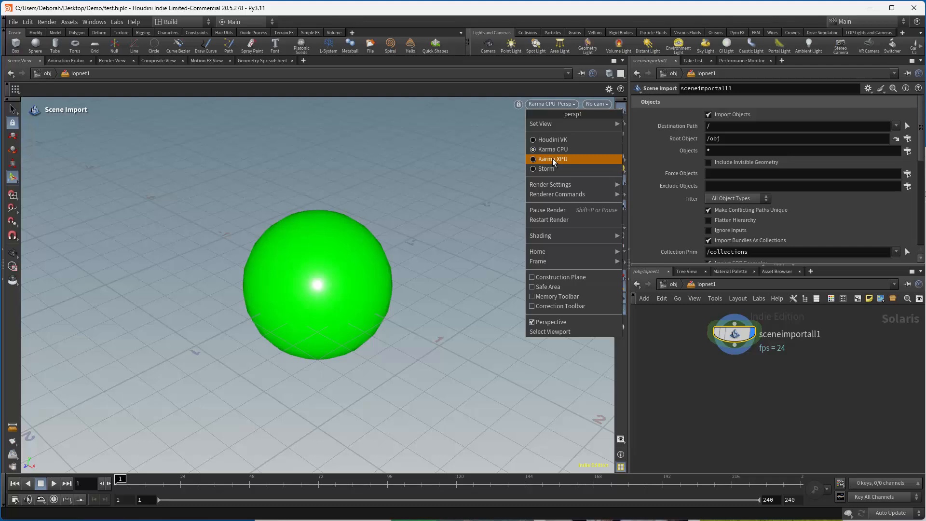
{"action": "left_click", "coordinate": [551, 159]}
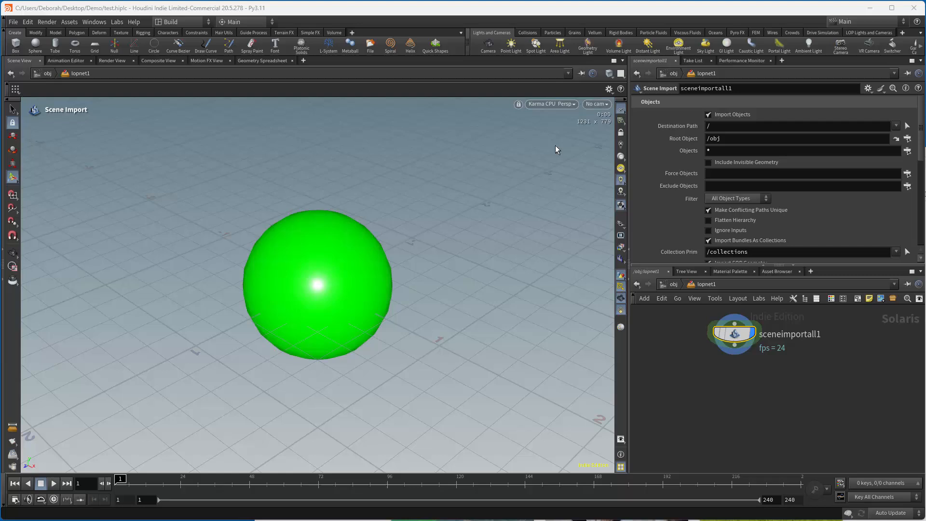
{"action": "mouse_move", "coordinate": [687, 417]}
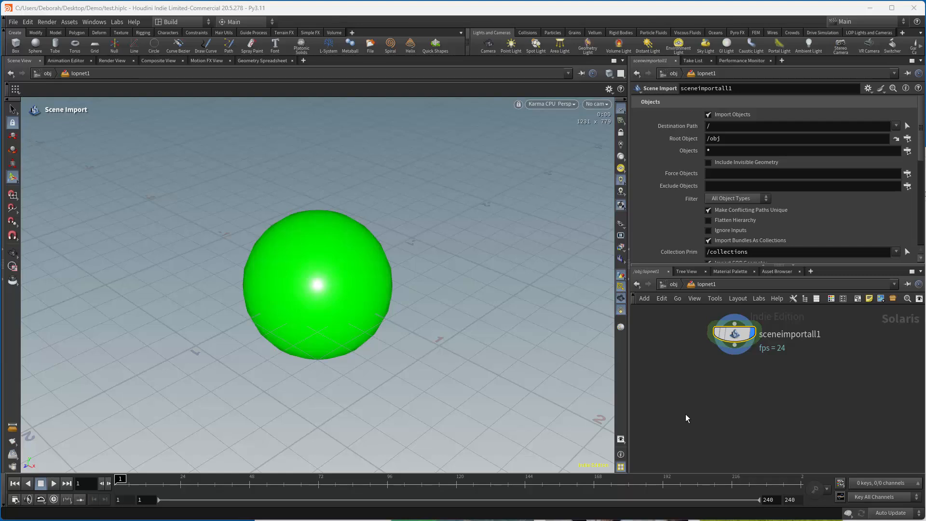
{"action": "mouse_move", "coordinate": [718, 395]}
{"action": "type", "text": "k"}
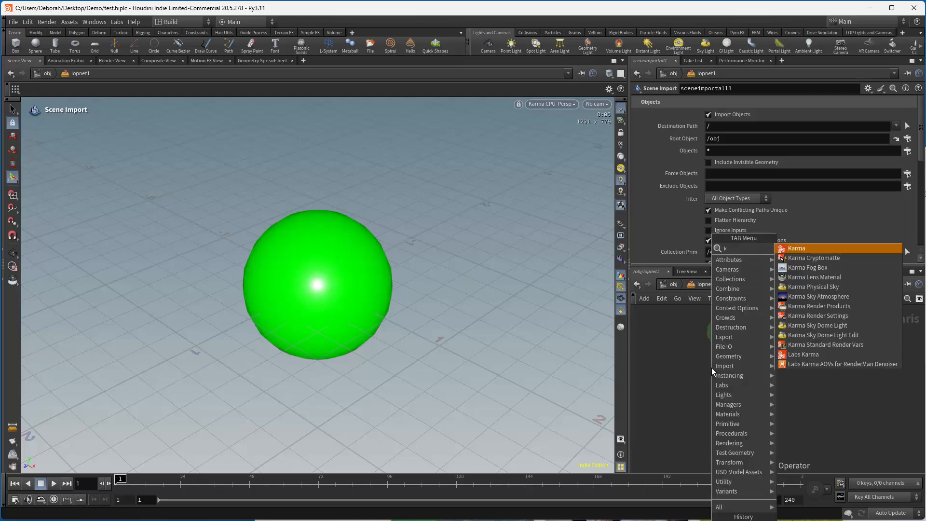
Add Karma render settings below sceneimportall1 using the 640-wide resolution preset.
{"action": "type", "text": "a"}
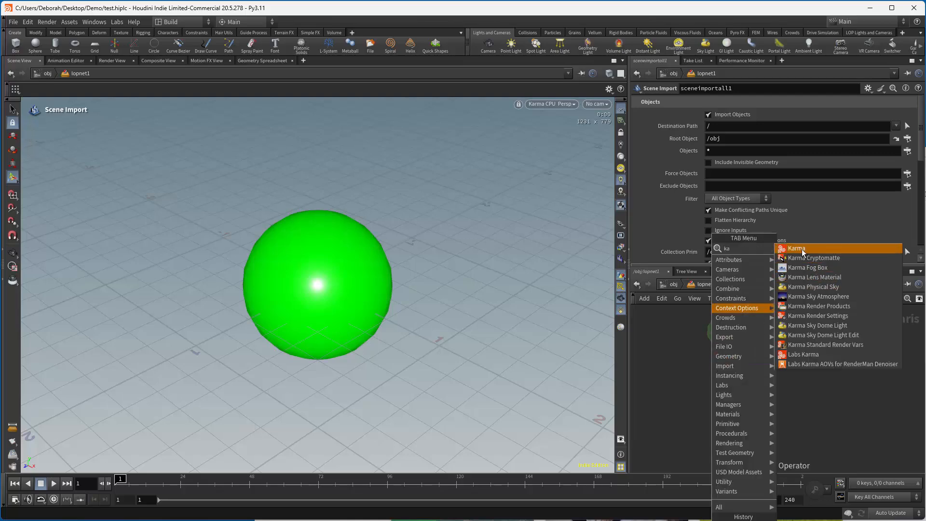
{"action": "left_click", "coordinate": [818, 315]}
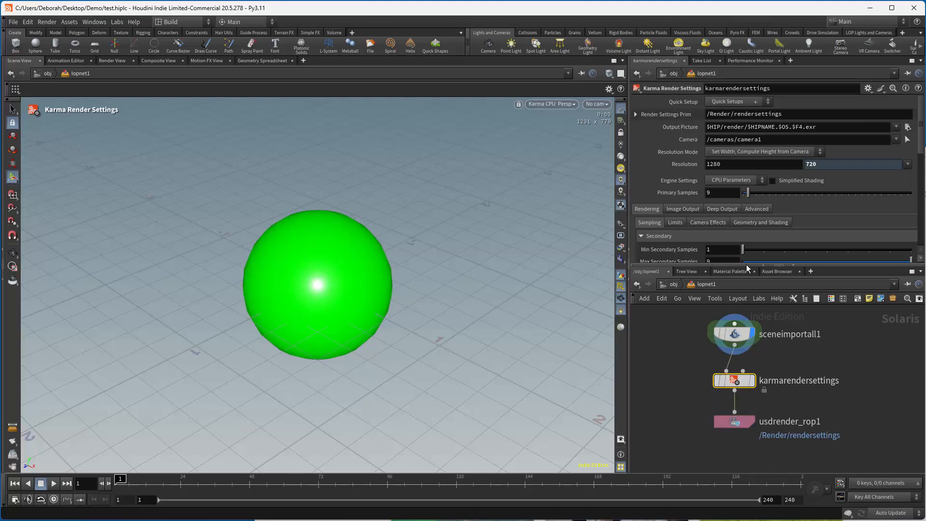
{"action": "left_click", "coordinate": [908, 164]}
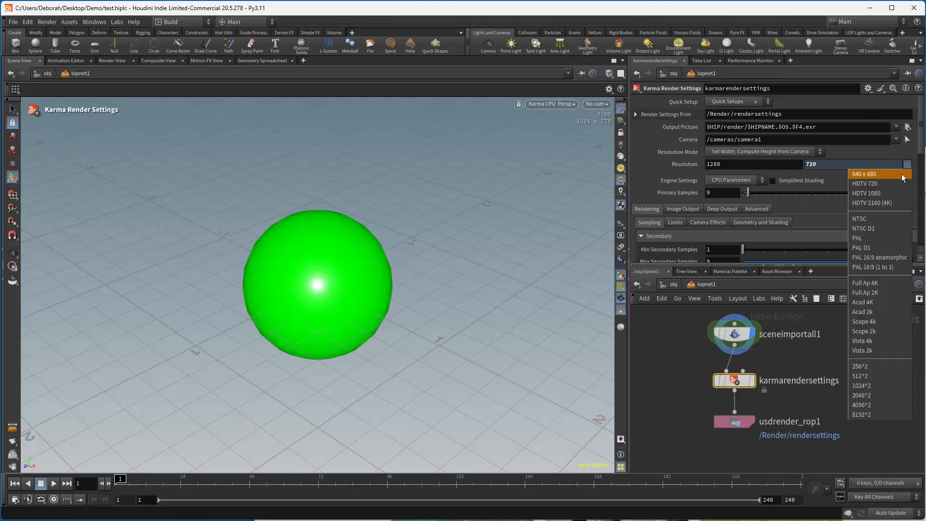
{"action": "left_click", "coordinate": [864, 174]}
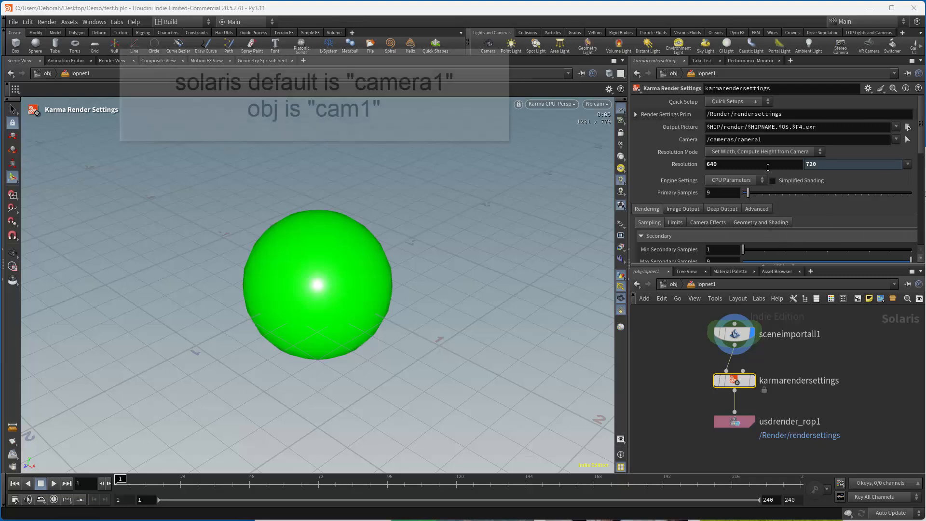
Set the render camera to /cam1 and have the viewport look through cam1.
{"action": "left_click", "coordinate": [907, 140]}
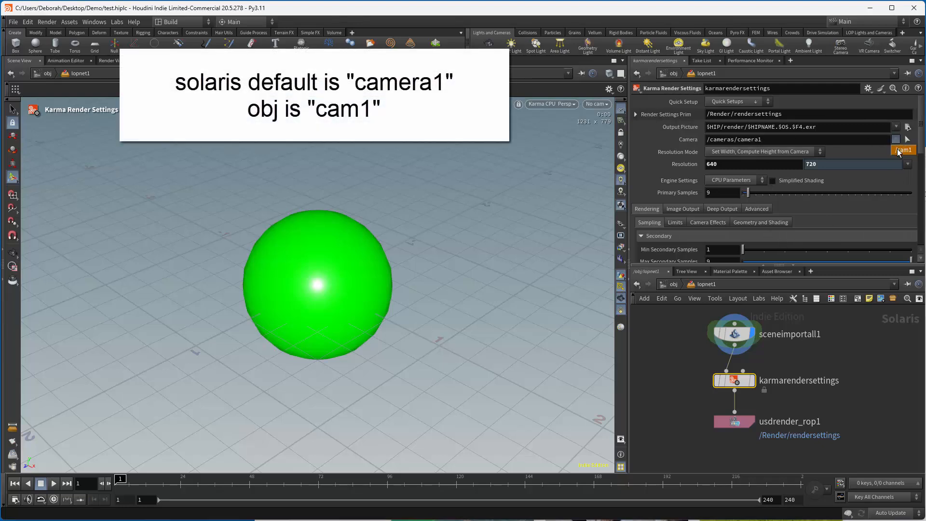
{"action": "left_click", "coordinate": [596, 104]}
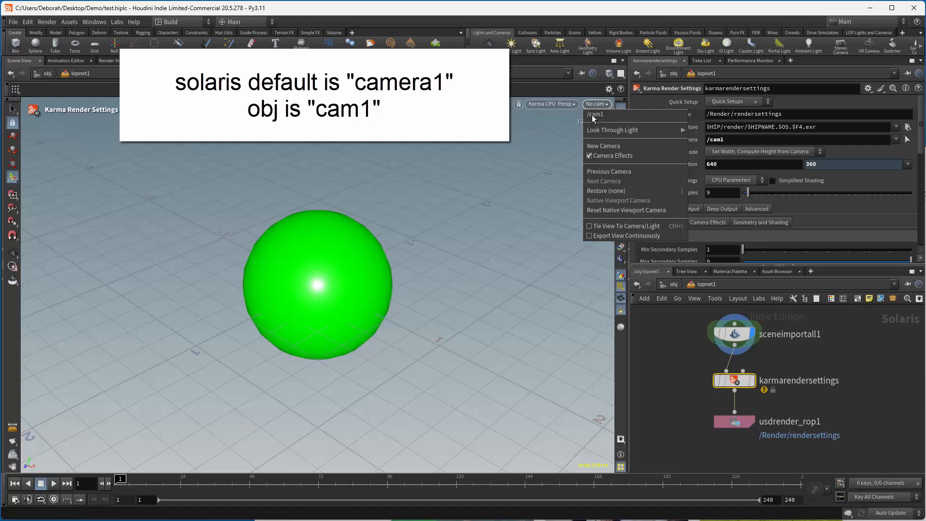
{"action": "left_click", "coordinate": [594, 114]}
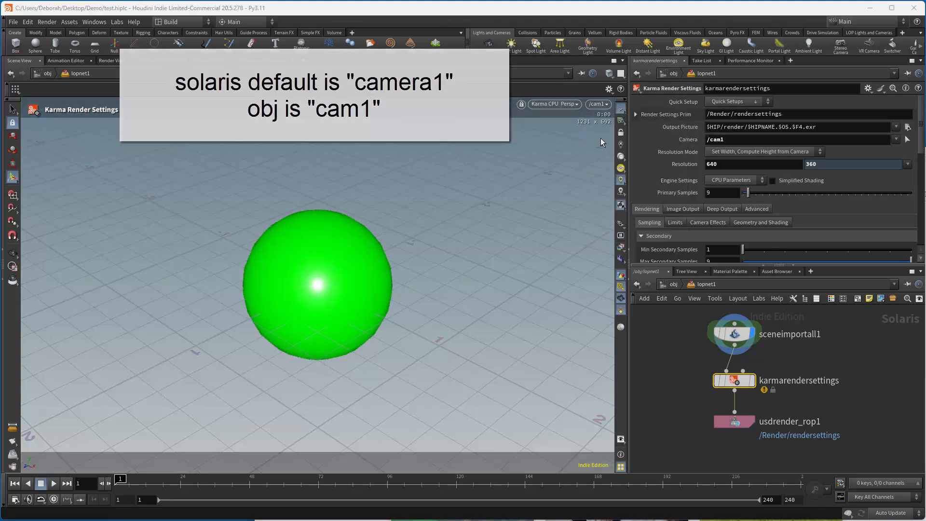
Check the Demo render folder holds test.karmarendersettings.0001.exr, then close File Explorer.
{"action": "left_click", "coordinate": [733, 422]}
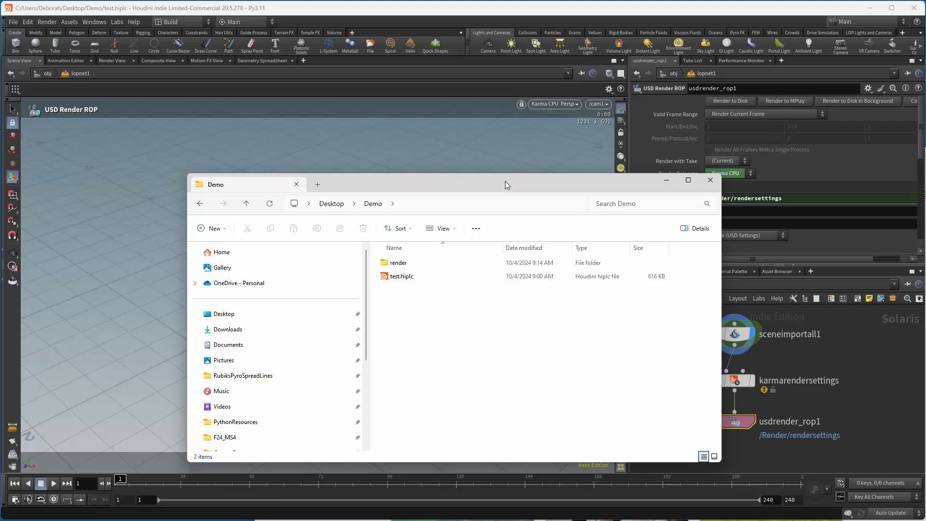
{"action": "double_click", "coordinate": [400, 263]}
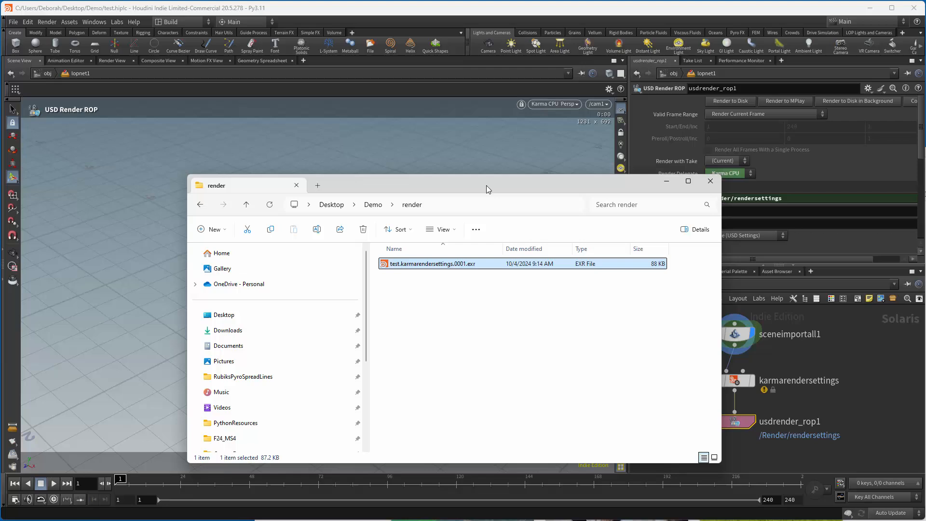
{"action": "mouse_move", "coordinate": [485, 189]}
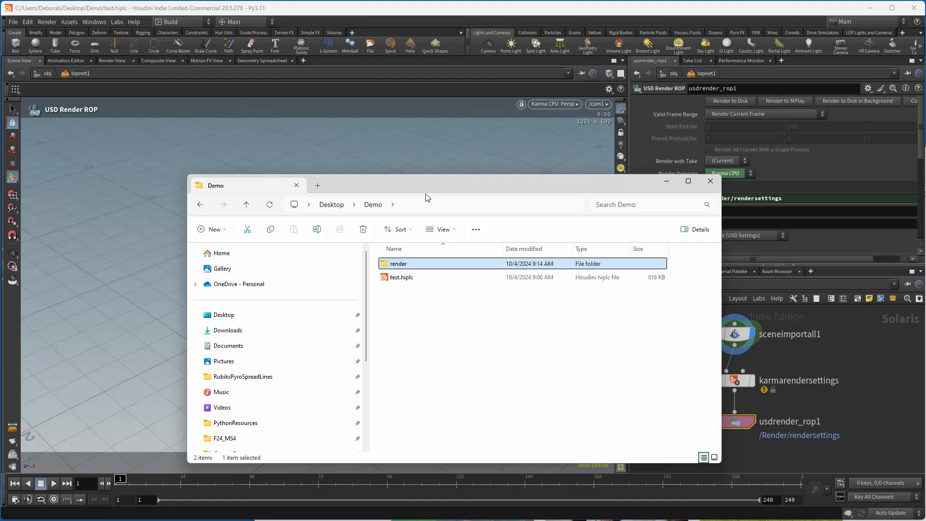
{"action": "left_click", "coordinate": [709, 181]}
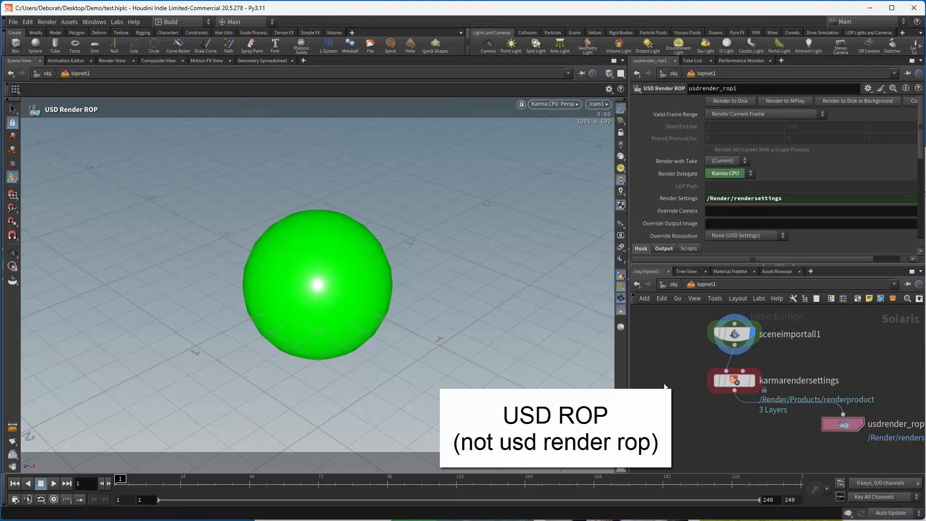
Add usd_rop1 under karmarendersettings writing its Output File to $HIP/scene.$OS.usd.
{"action": "key", "text": "tab"}
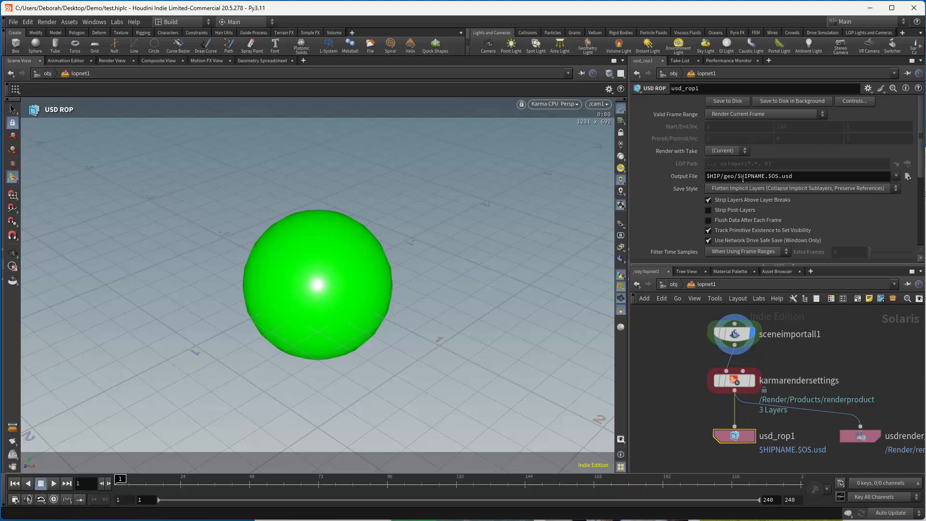
{"action": "double_click", "coordinate": [724, 175]}
{"action": "type", "text": "scene"}
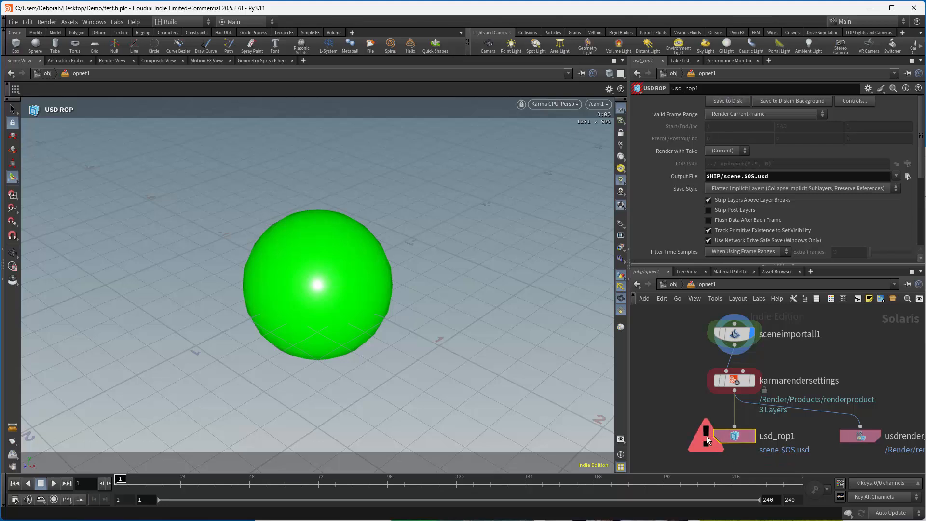
{"action": "mouse_move", "coordinate": [714, 442]}
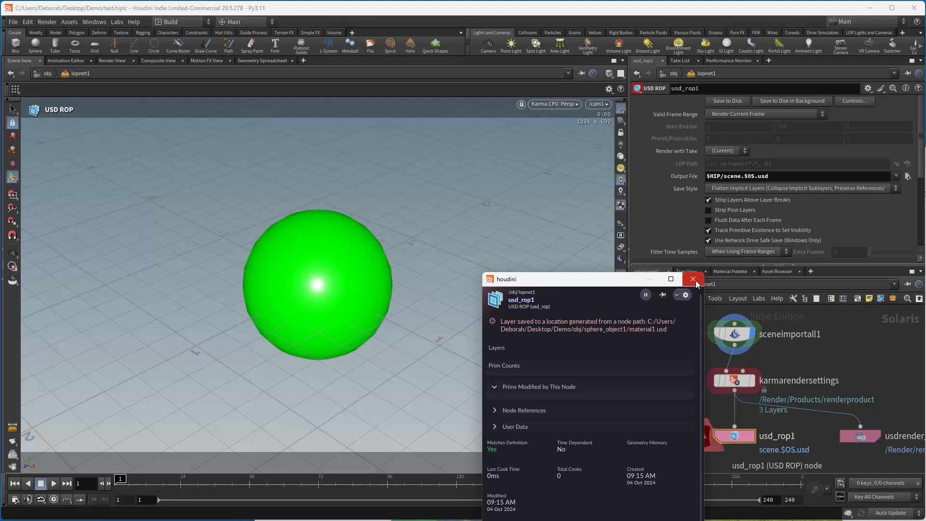
Dismiss usd_rop1's warning about the material layer saved to a node-generated path.
{"action": "left_click", "coordinate": [692, 279]}
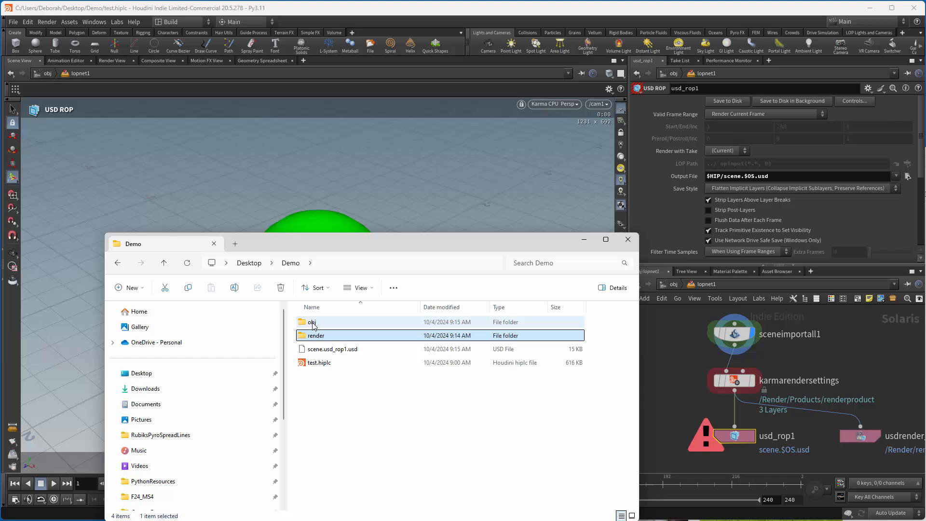
Browse Demo > obj > sphere_object1 to find material1.usd, then return to the Demo folder.
{"action": "double_click", "coordinate": [312, 322]}
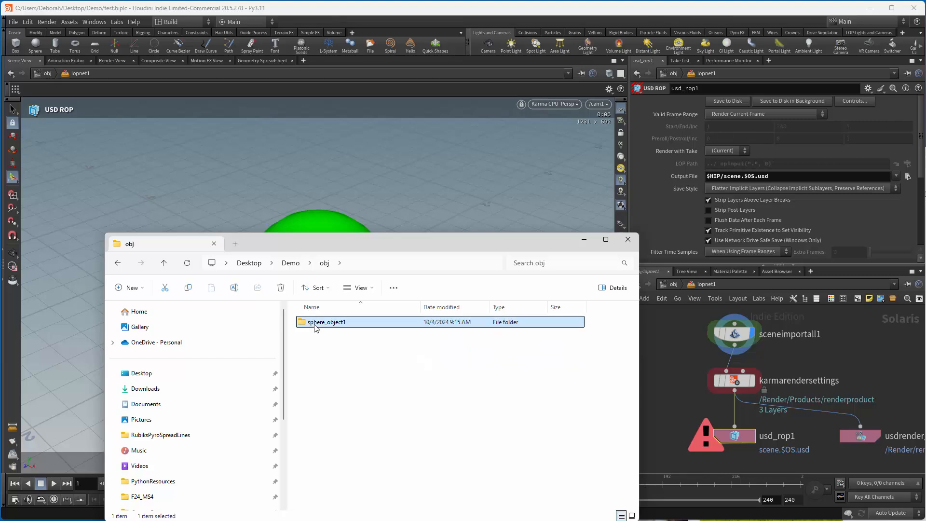
{"action": "double_click", "coordinate": [326, 323]}
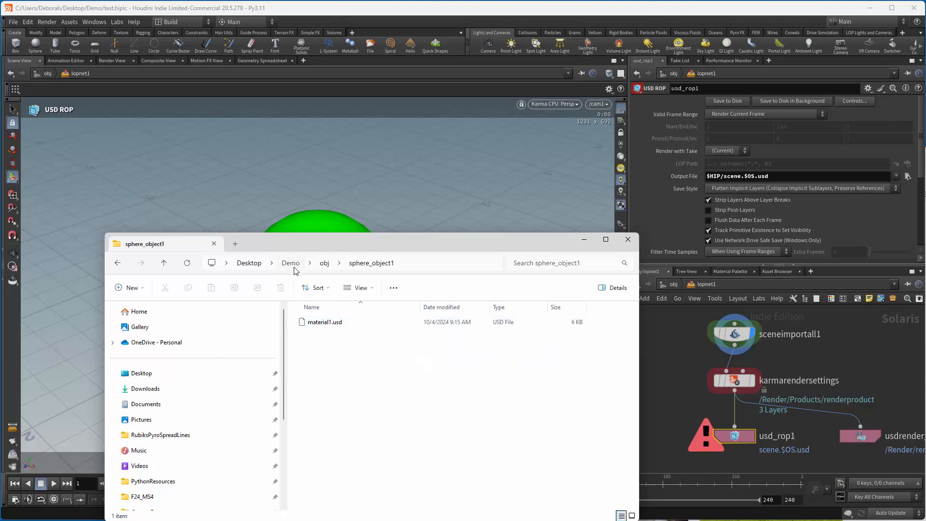
{"action": "left_click", "coordinate": [291, 262]}
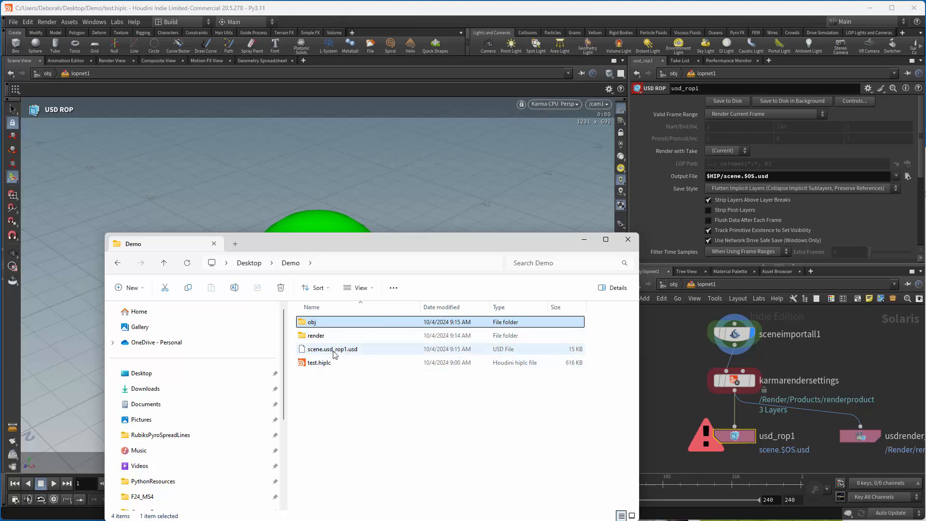
{"action": "left_click", "coordinate": [312, 322]}
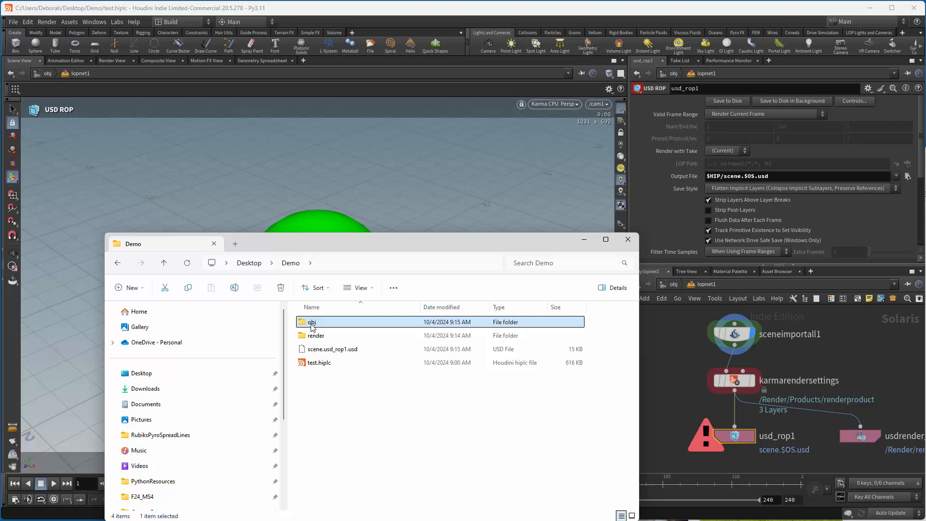
{"action": "double_click", "coordinate": [312, 322]}
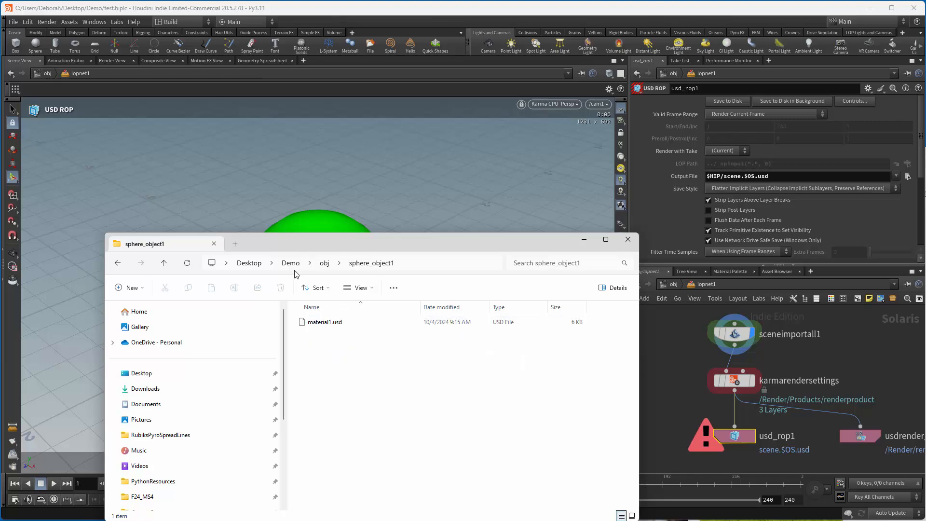
{"action": "left_click", "coordinate": [291, 263]}
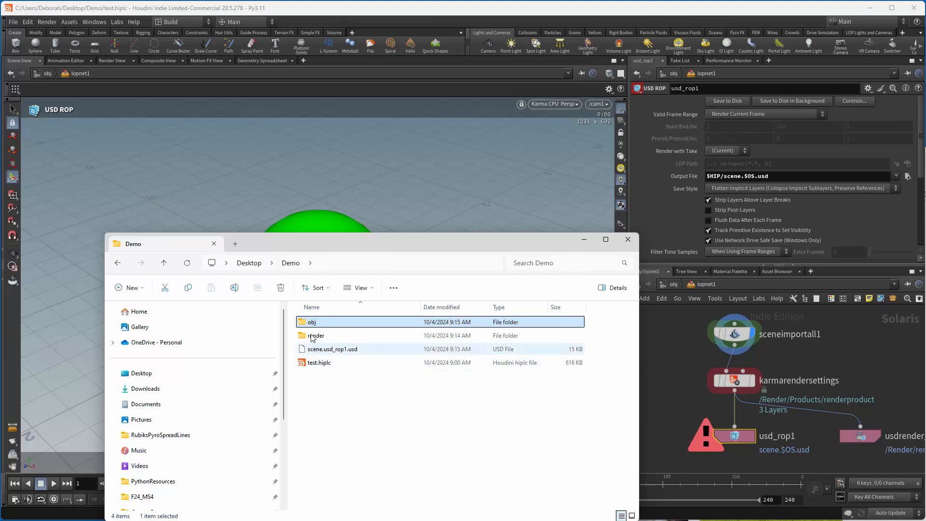
{"action": "mouse_move", "coordinate": [353, 357]}
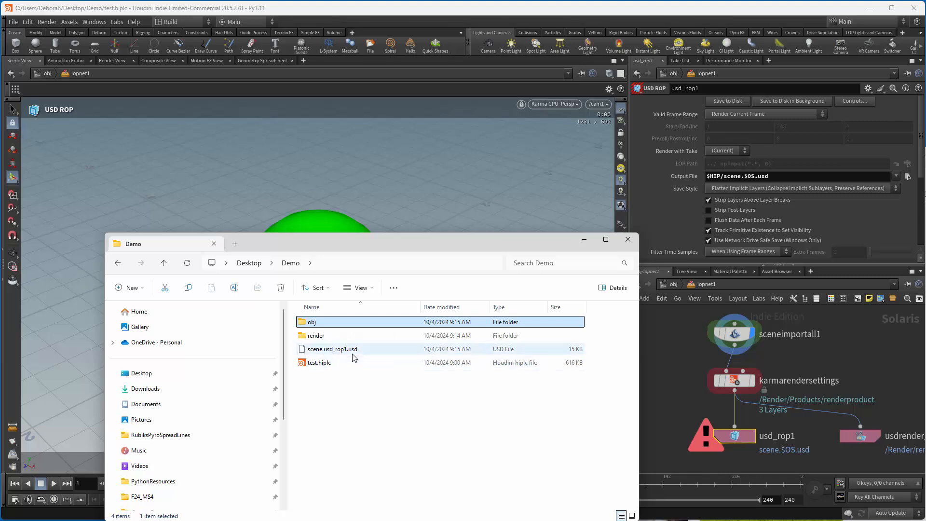
{"action": "mouse_move", "coordinate": [332, 348]}
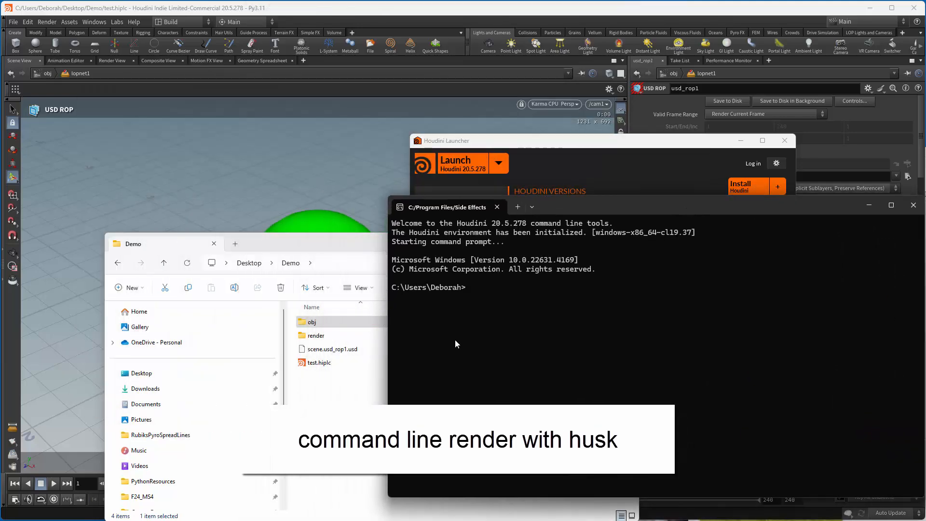
Change to Desktop/Demo and render scene.usd_rop1.usd with husk.
{"action": "type", "text": "cd Des"}
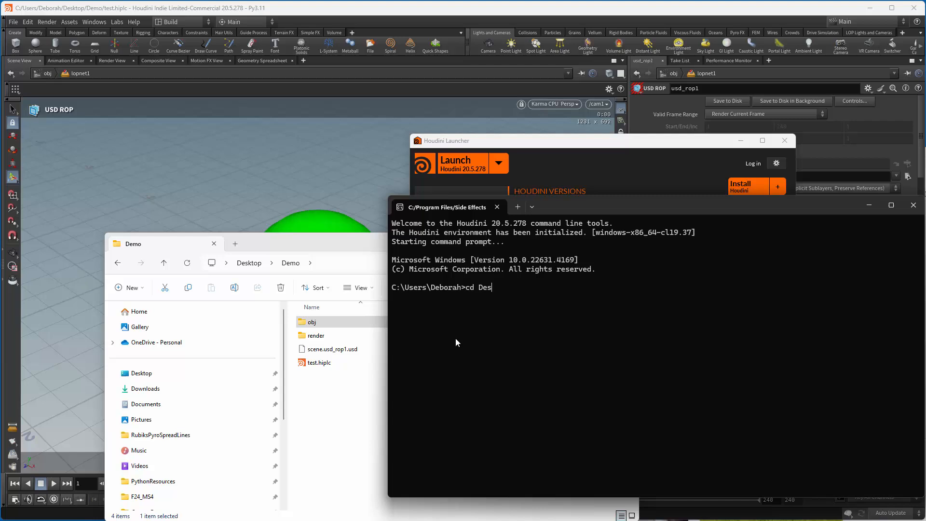
{"action": "type", "text": "ktop/Demo"}
{"action": "type", "text": "dir"}
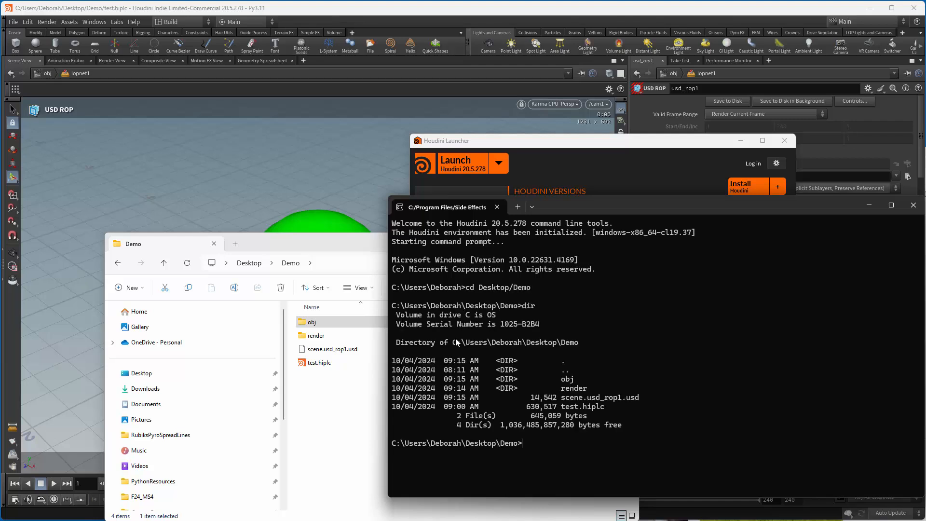
{"action": "type", "text": "husk"}
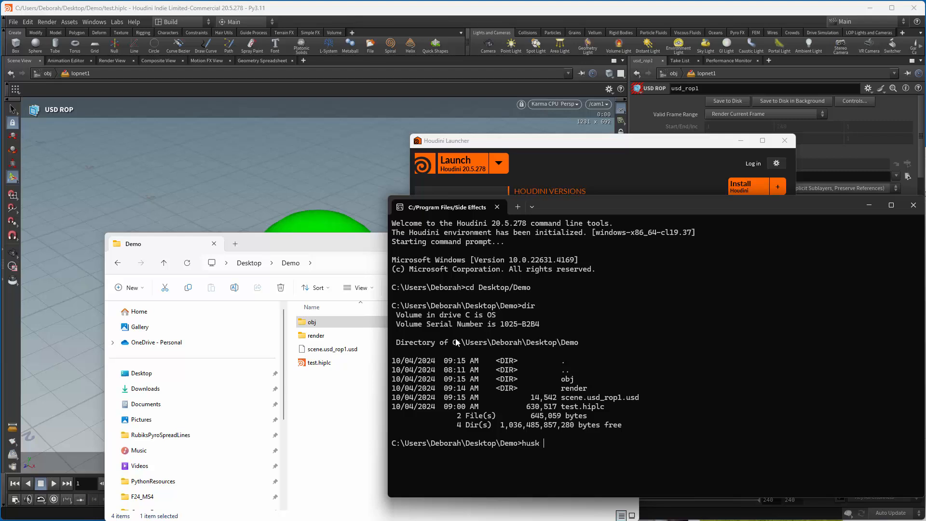
{"action": "type", "text": "scene.usd_rop1.usd"}
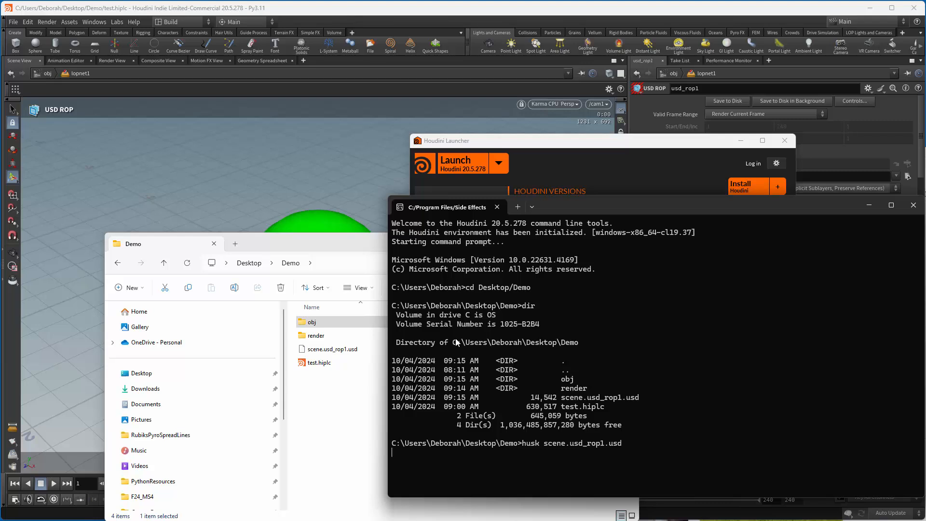
{"action": "left_click", "coordinate": [317, 336]}
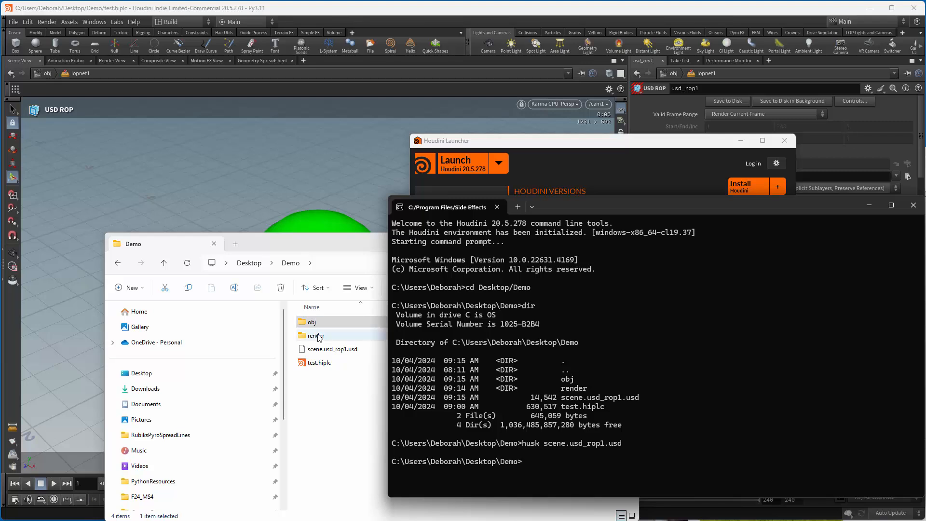
Locate test.karmarendersettings.0001.exr in the render folder and open it with MPlay.
{"action": "double_click", "coordinate": [315, 335]}
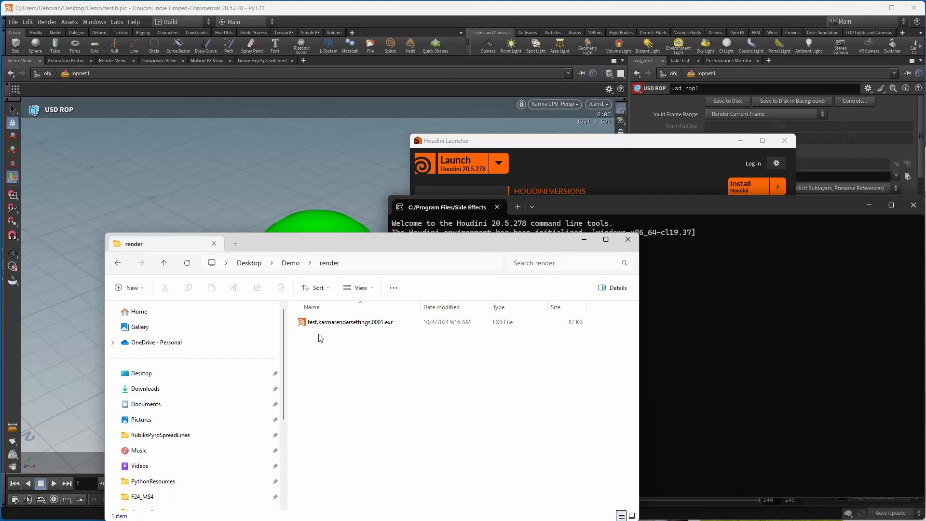
{"action": "right_click", "coordinate": [349, 323]}
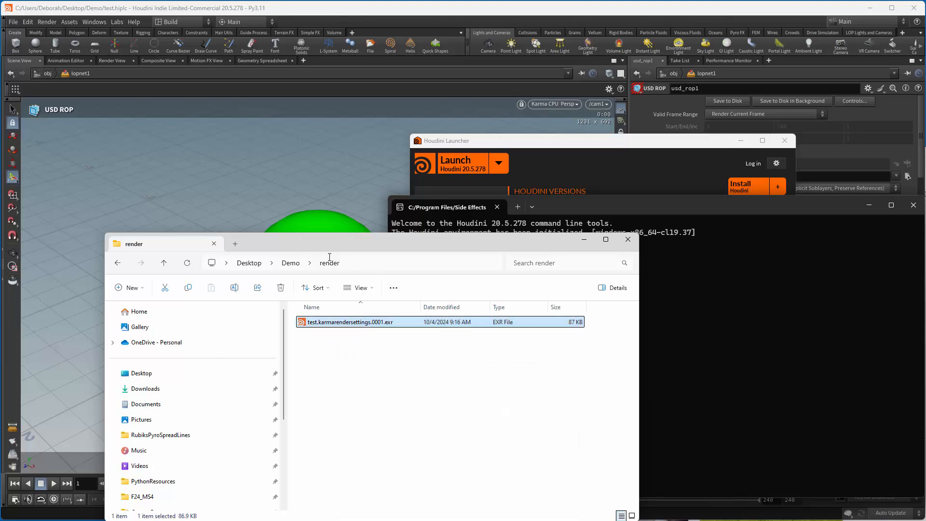
{"action": "mouse_move", "coordinate": [270, 205]}
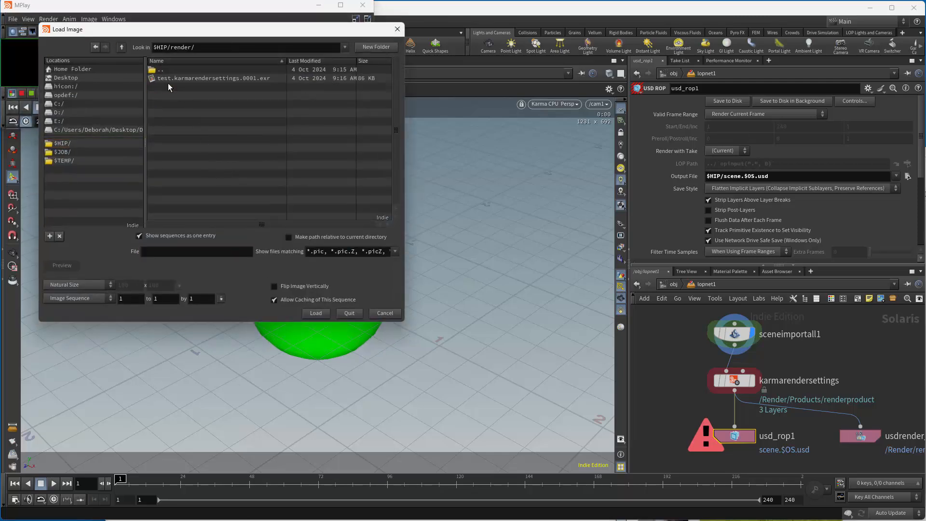
Load test.karmarendersettings.0001.exr in MPlay, inspect the green sphere, then close MPlay.
{"action": "left_click", "coordinate": [315, 313]}
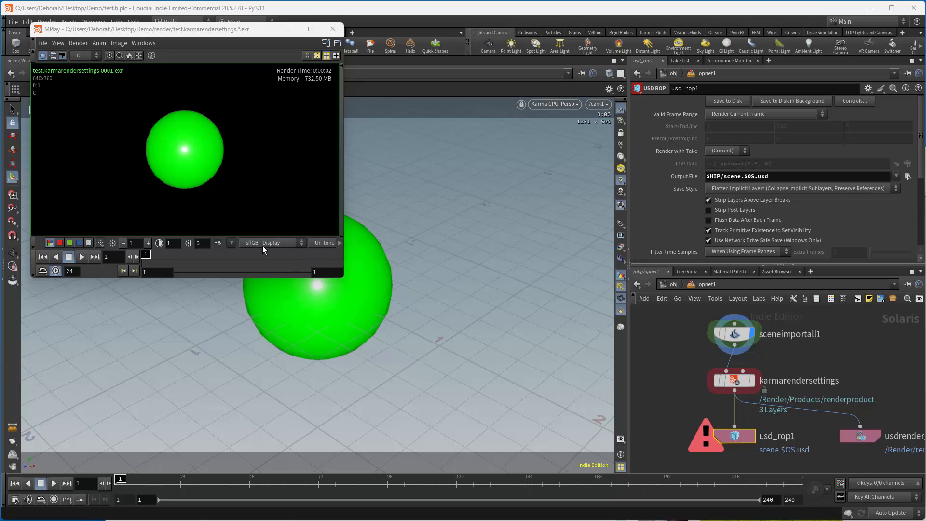
{"action": "mouse_move", "coordinate": [264, 243]}
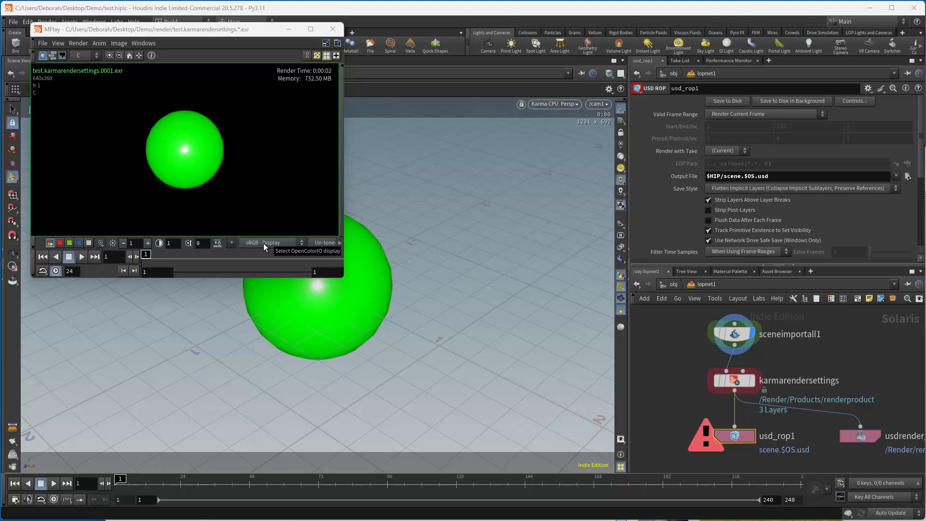
{"action": "mouse_move", "coordinate": [254, 266]}
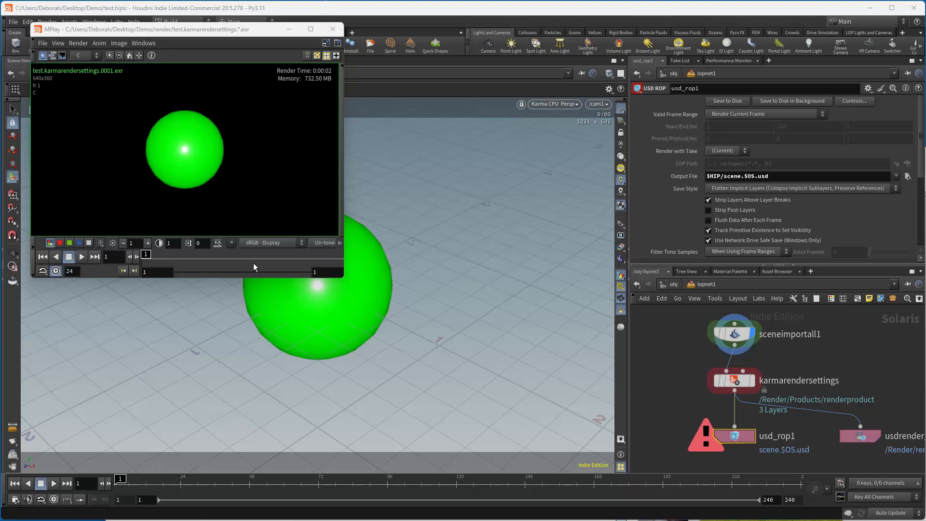
{"action": "left_click", "coordinate": [270, 243]}
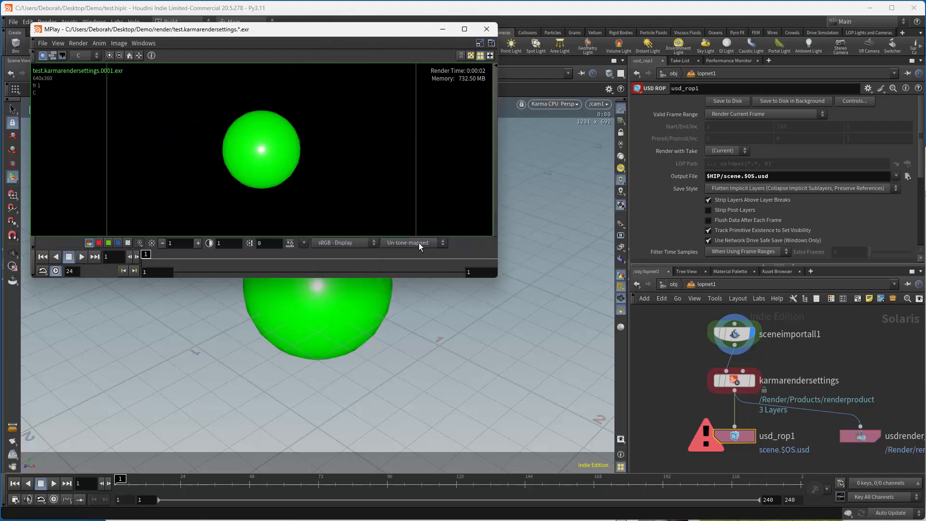
{"action": "left_click", "coordinate": [406, 242]}
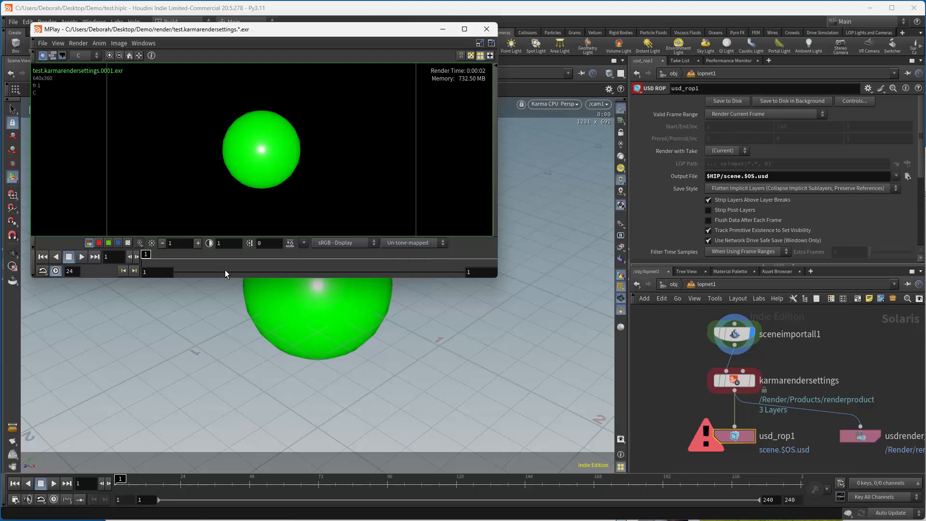
{"action": "mouse_move", "coordinate": [327, 68]}
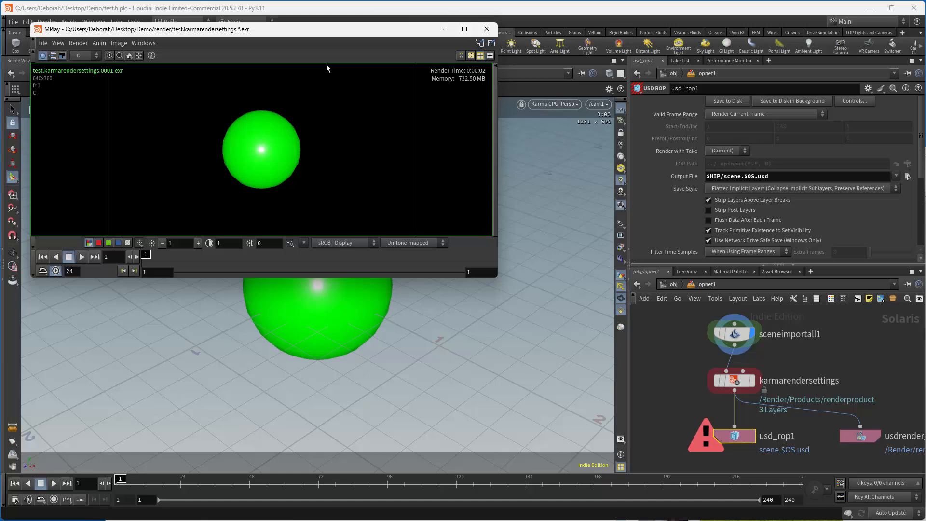
{"action": "left_click", "coordinate": [486, 28]}
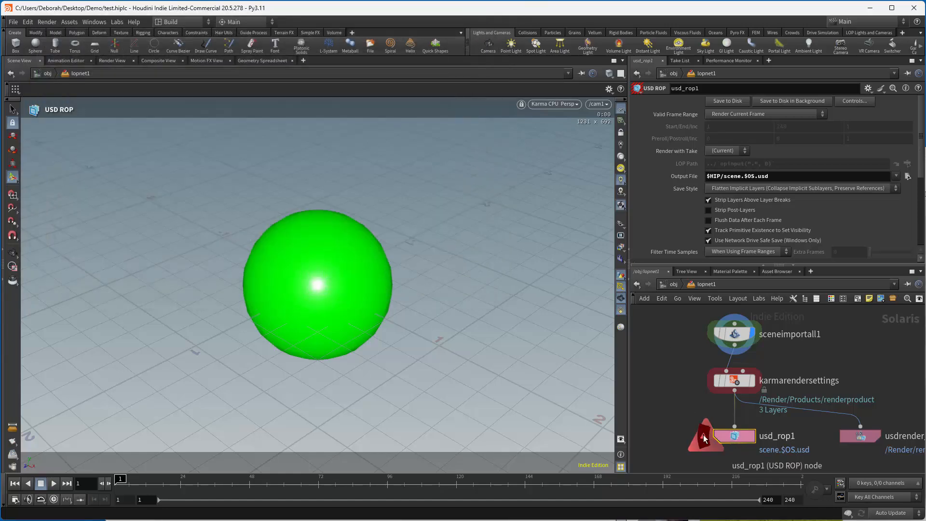
{"action": "mouse_move", "coordinate": [706, 438]}
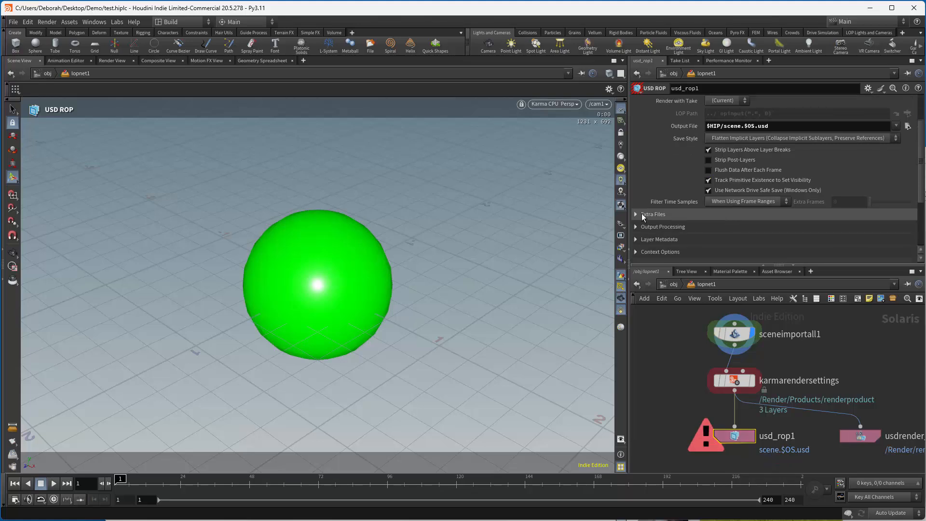
Save usd_rop1 to disk so scene.usd_rop1.usd is written to the Demo folder.
{"action": "left_click", "coordinate": [653, 214]}
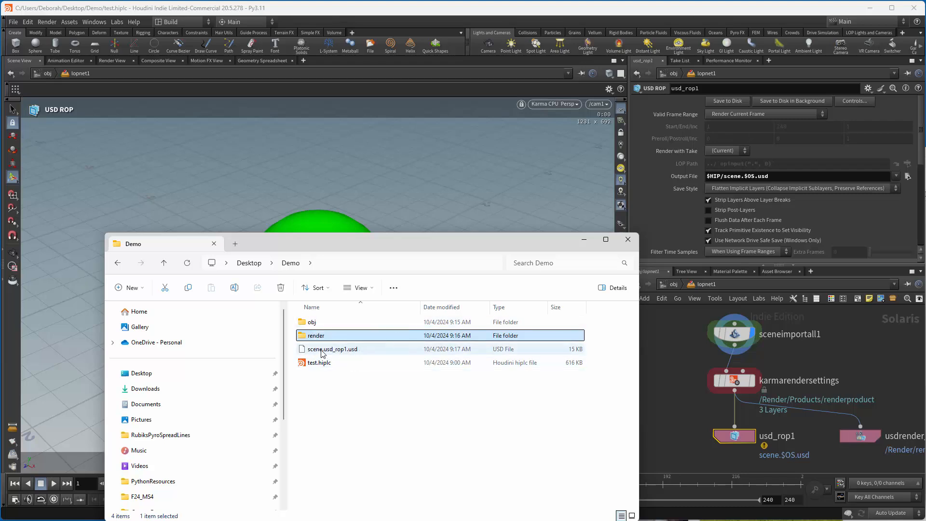
{"action": "mouse_move", "coordinate": [356, 354]}
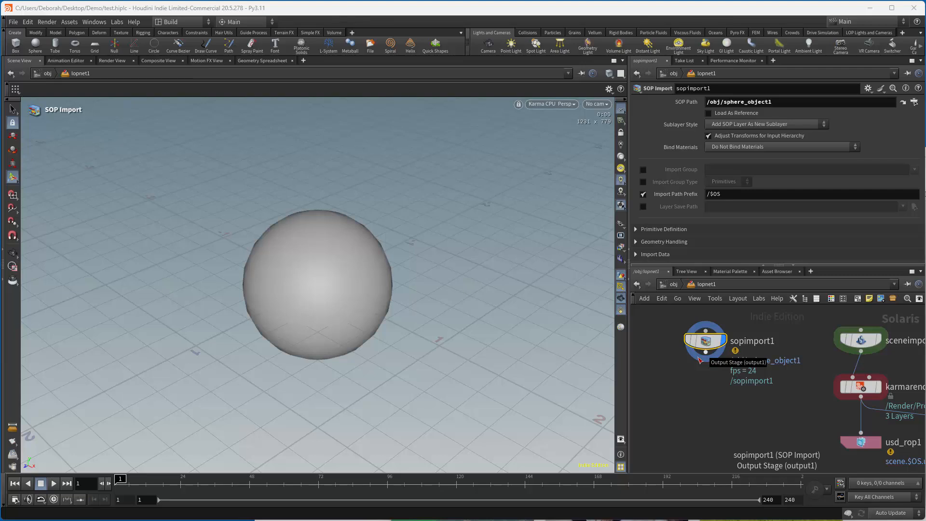
{"action": "mouse_move", "coordinate": [724, 386]}
{"action": "type", "text": "mat"}
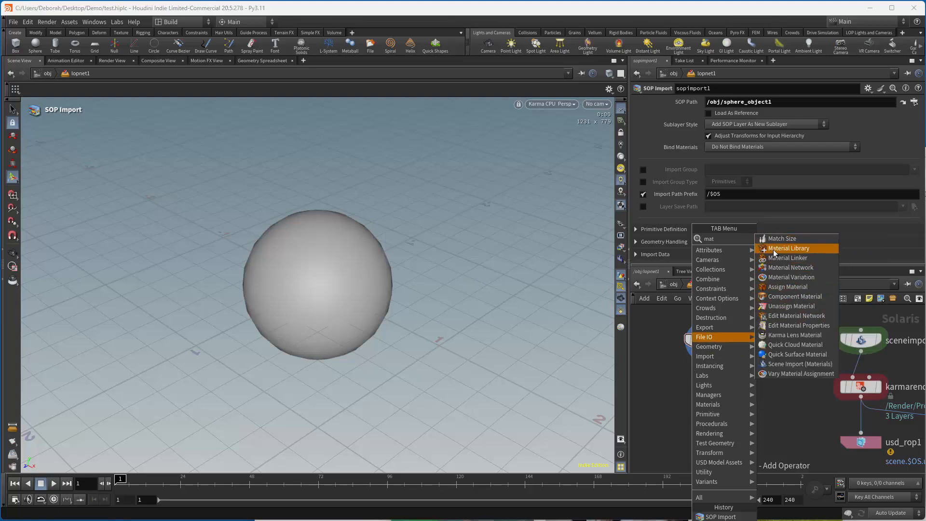
Add materiallibrary1 under sopimport1 and set the layer save path to $HIP/geo/sphere.usd.
{"action": "left_click", "coordinate": [788, 248]}
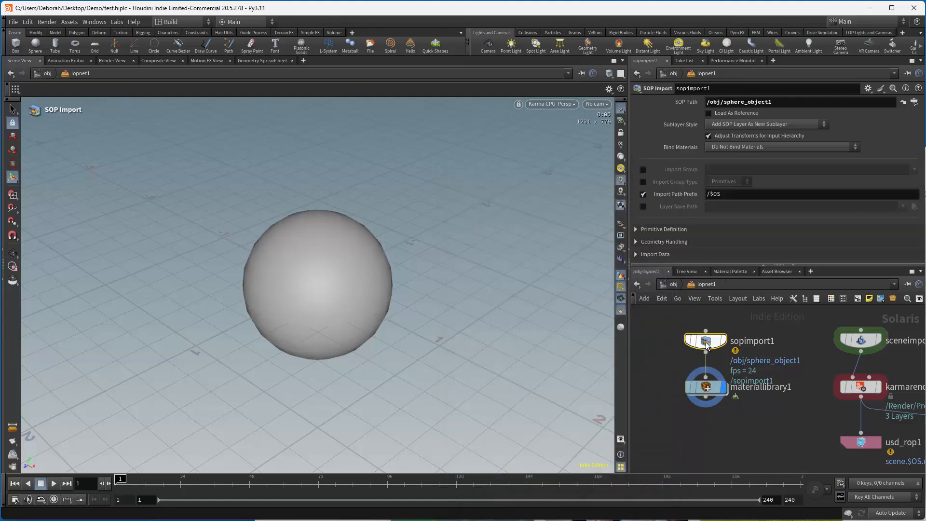
{"action": "left_click", "coordinate": [644, 207]}
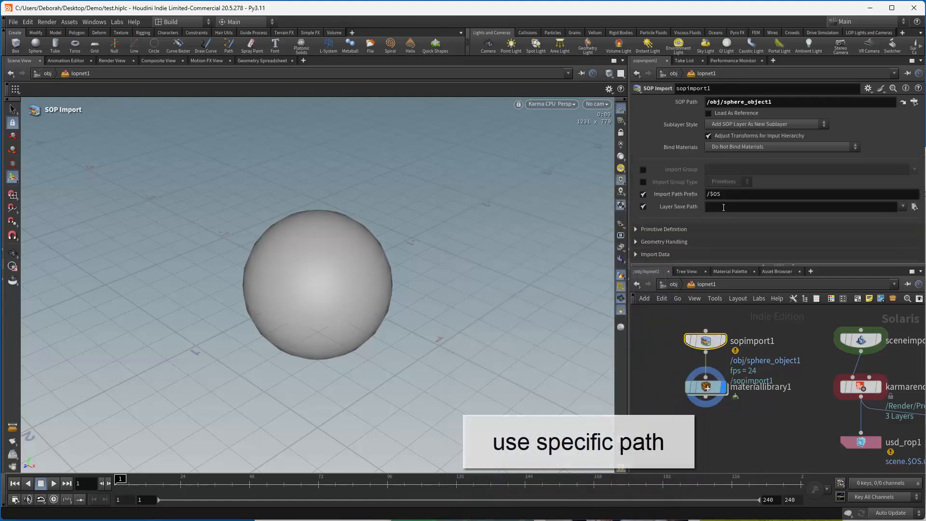
{"action": "left_click", "coordinate": [804, 207]}
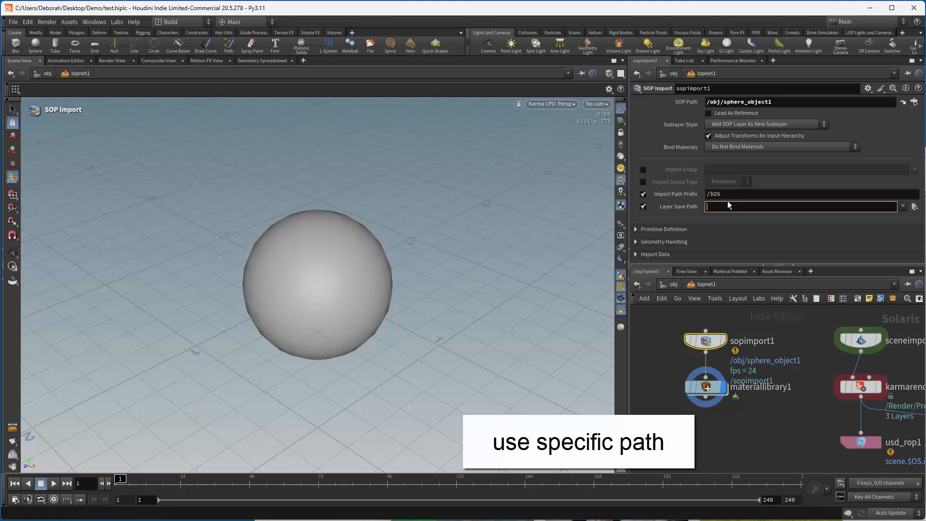
{"action": "type", "text": "$HIP/geo/sphere.usd"}
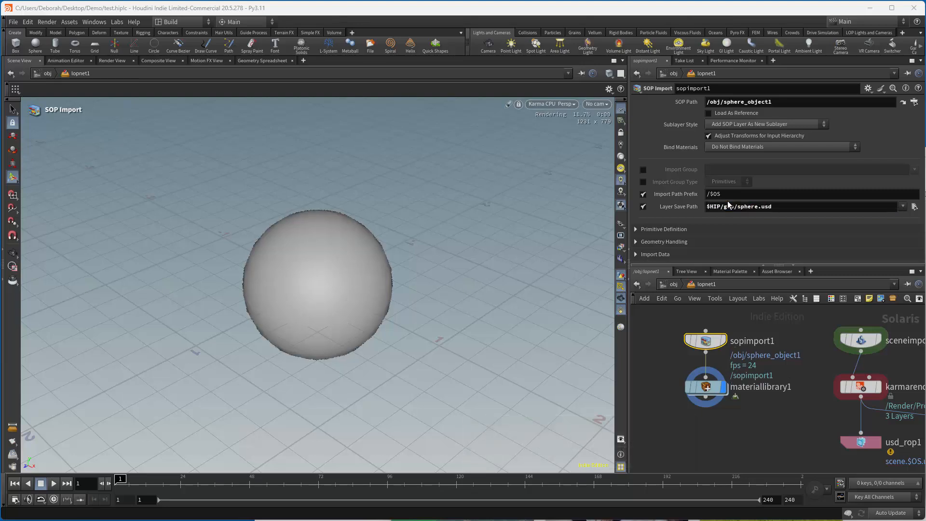
{"action": "mouse_move", "coordinate": [704, 340]}
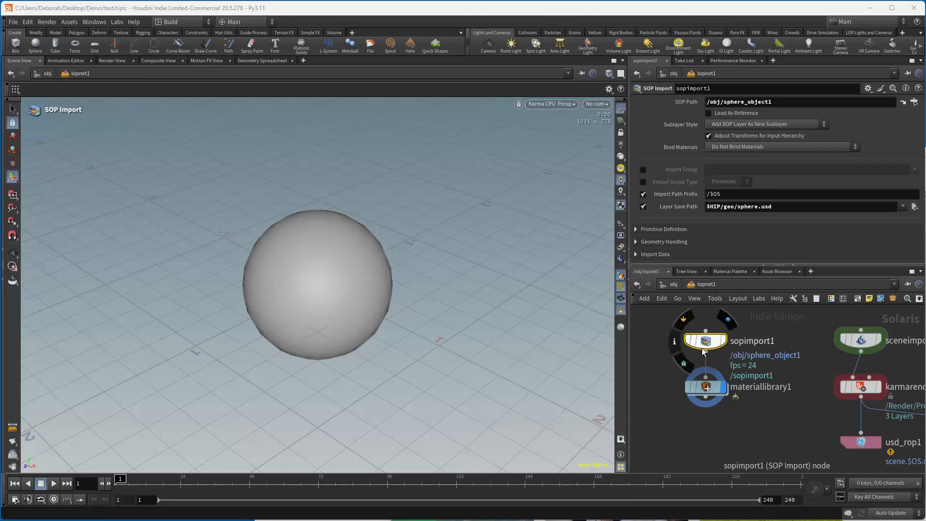
Check the render folder is empty, then delete scene.usd_rop1.usd from the Demo folder.
{"action": "left_click", "coordinate": [914, 207]}
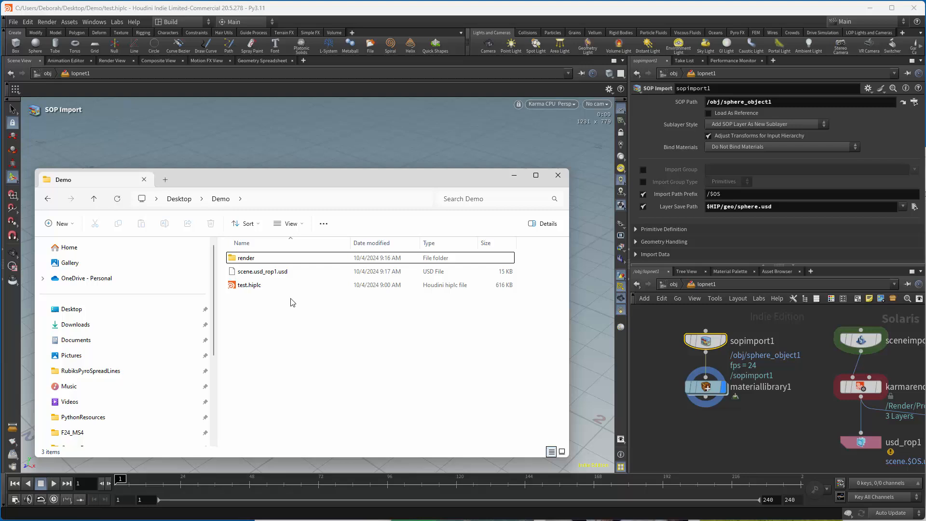
{"action": "double_click", "coordinate": [246, 258]}
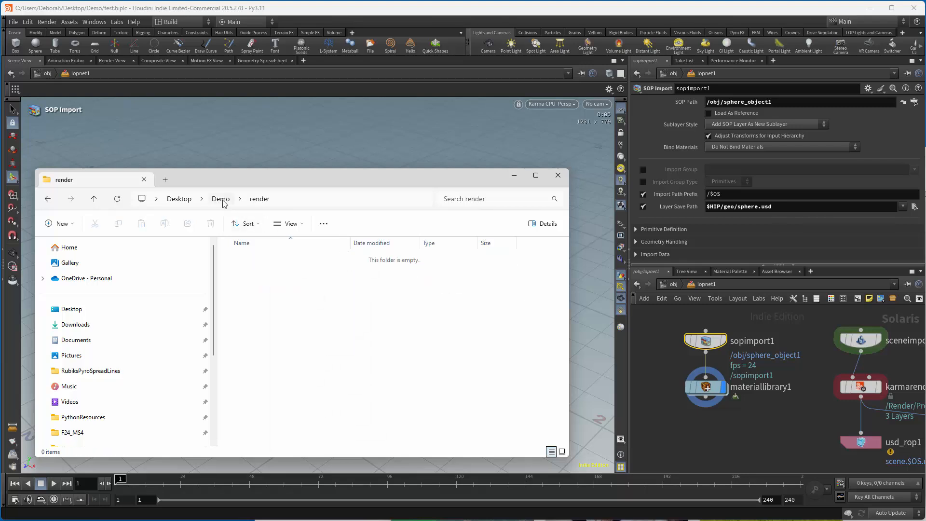
{"action": "left_click", "coordinate": [220, 199]}
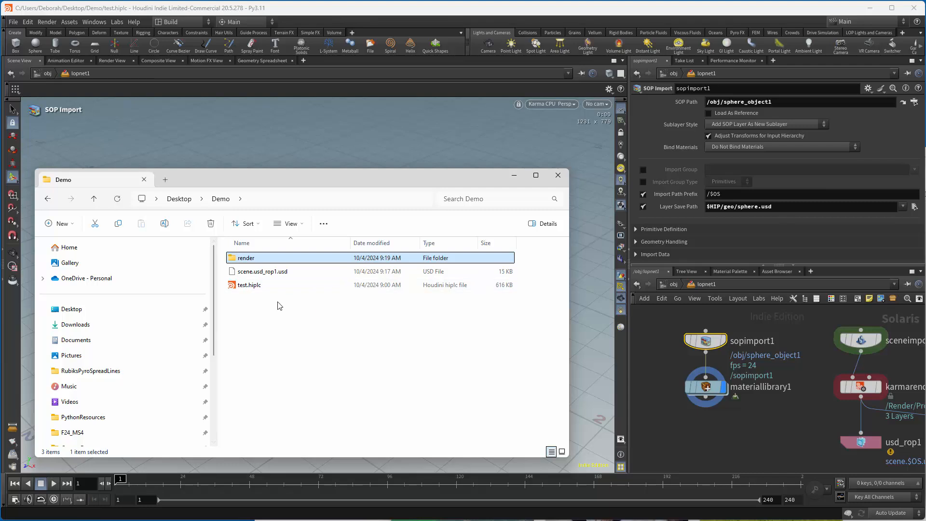
{"action": "right_click", "coordinate": [249, 284]}
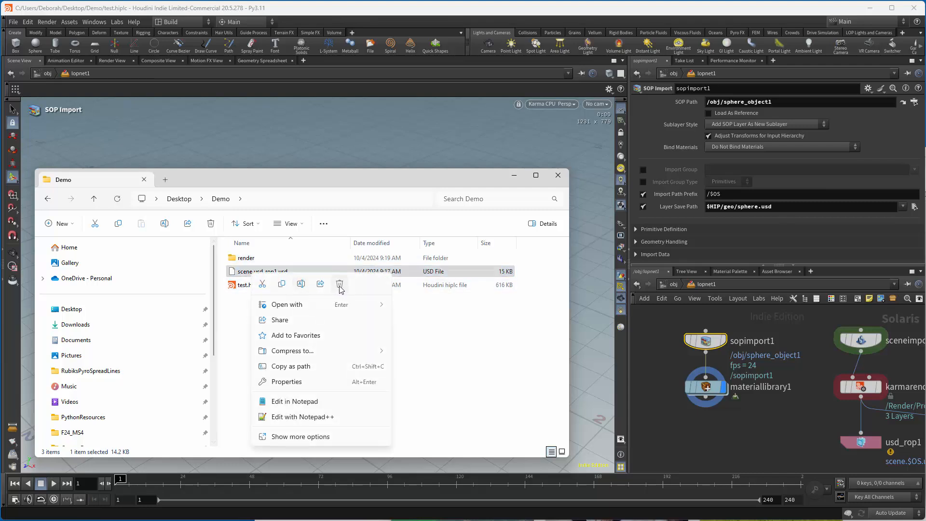
{"action": "left_click", "coordinate": [557, 175]}
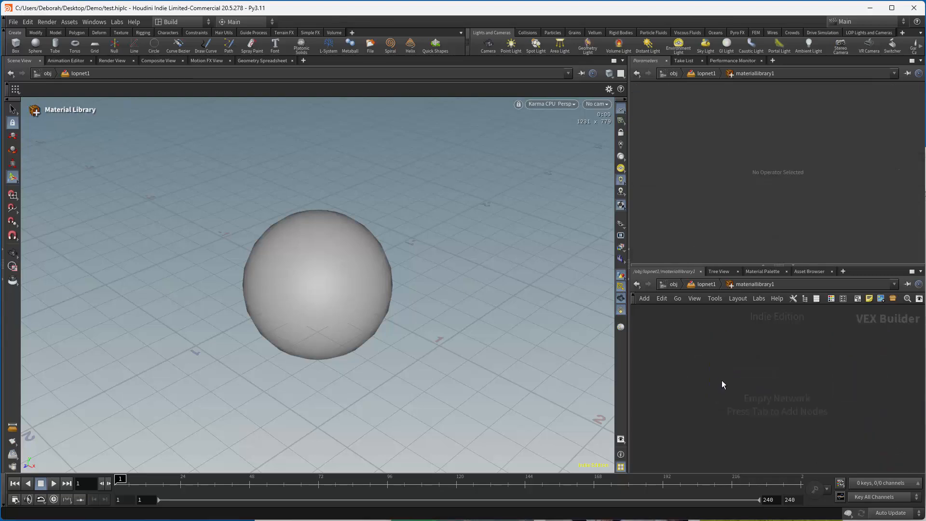
Create a Karma Material inside materiallibrary1 and return to lopnet1.
{"action": "key", "text": "Tab"}
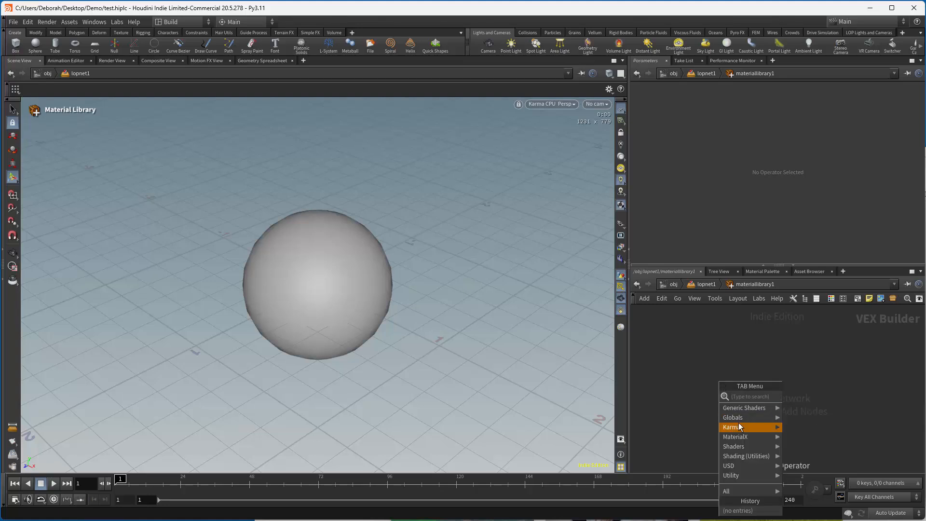
{"action": "left_click", "coordinate": [732, 428]}
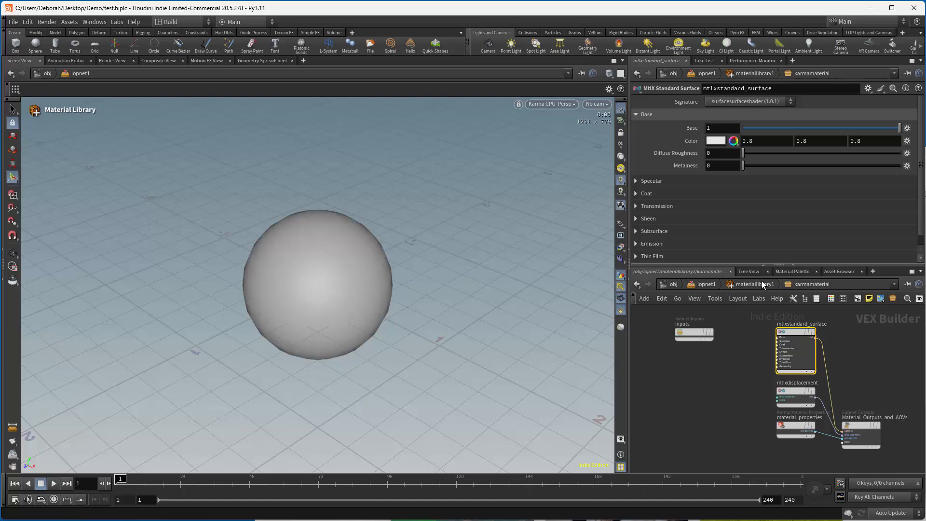
{"action": "left_click", "coordinate": [715, 141]}
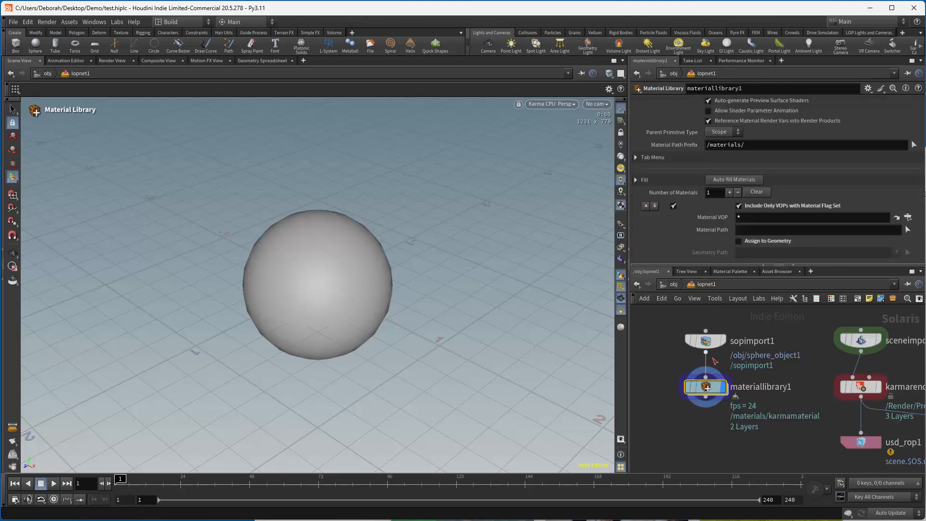
Enable Assign to Geometry on the material and target /sopimport1.
{"action": "left_click", "coordinate": [733, 180]}
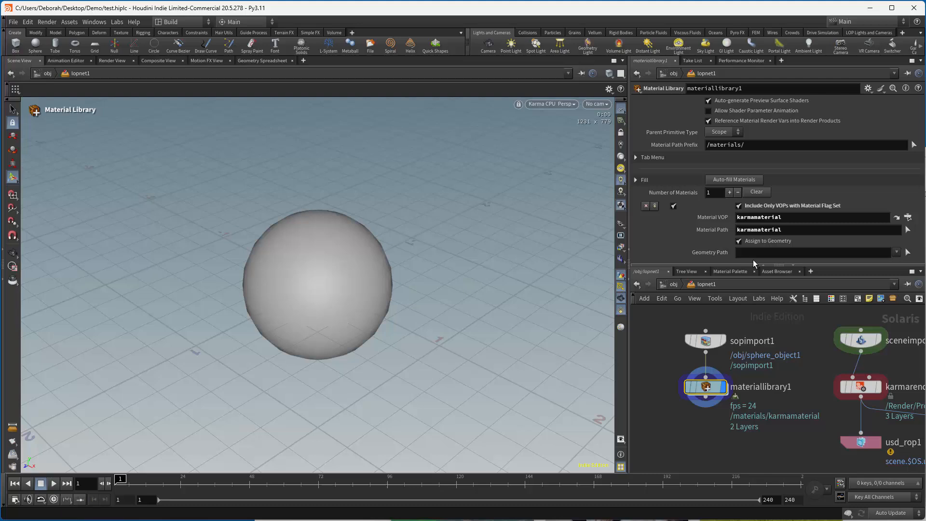
{"action": "type", "text": "/sop"}
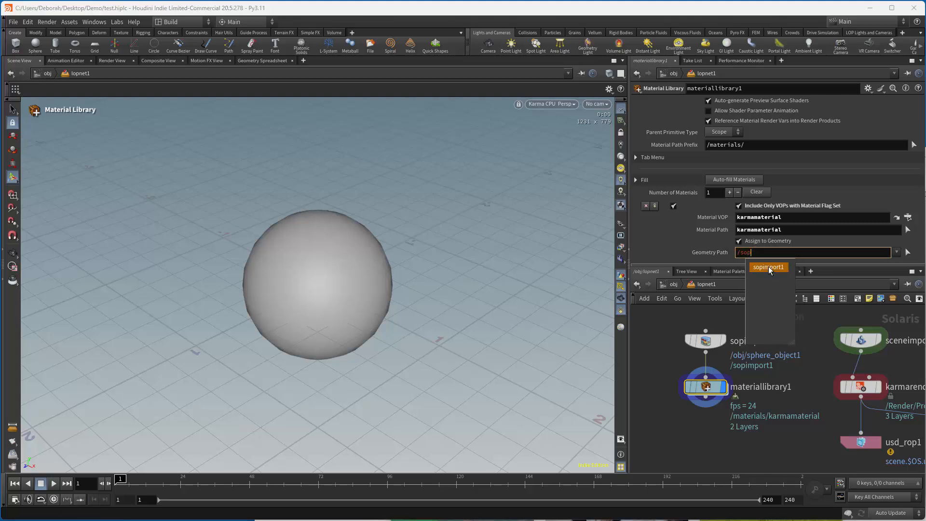
{"action": "left_click", "coordinate": [768, 267]}
{"action": "type", "text": "kar"}
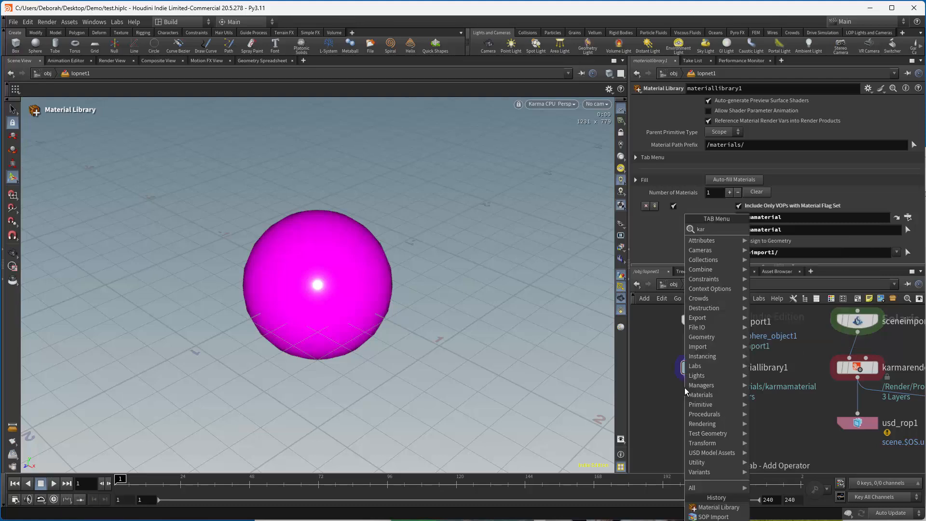
{"action": "mouse_move", "coordinate": [644, 381]}
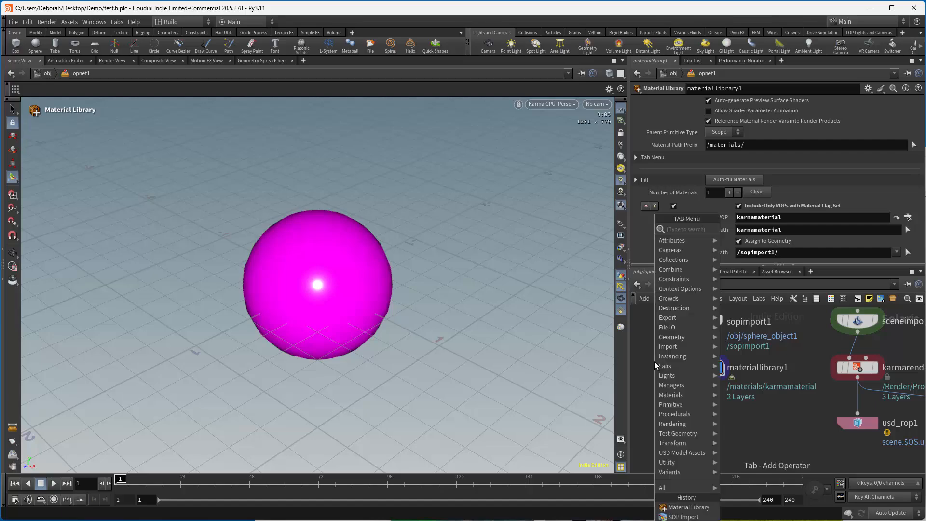
Add a Karma render setup below materiallibrary1 with a 640 resolution and a camera1 node.
{"action": "type", "text": "kar"}
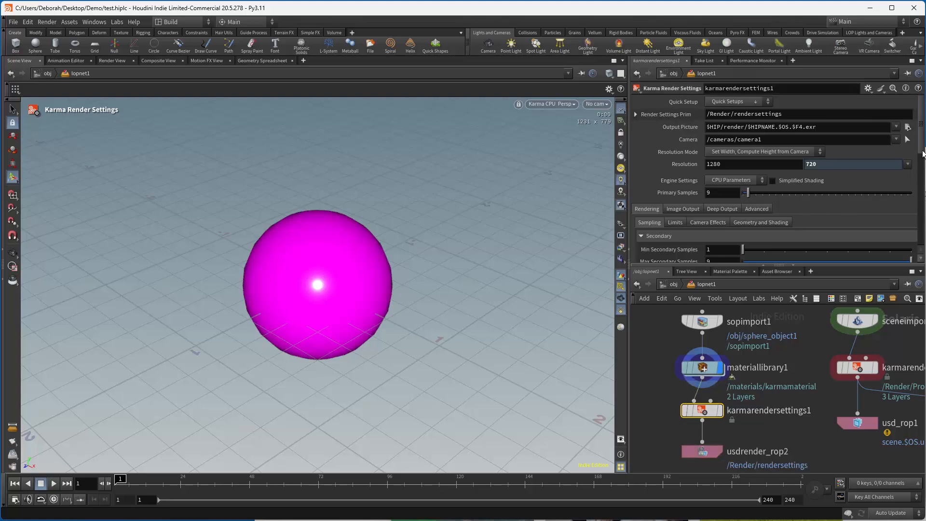
{"action": "type", "text": "640"}
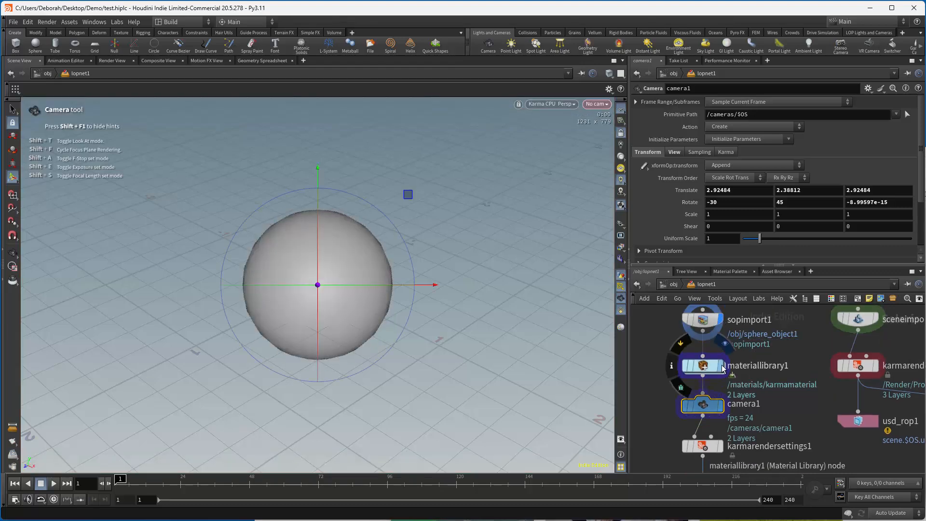
Review usdrender_rop2, then set usd_rop2's Output File to $HIP/scene.$OS.usd.
{"action": "left_click", "coordinate": [701, 319]}
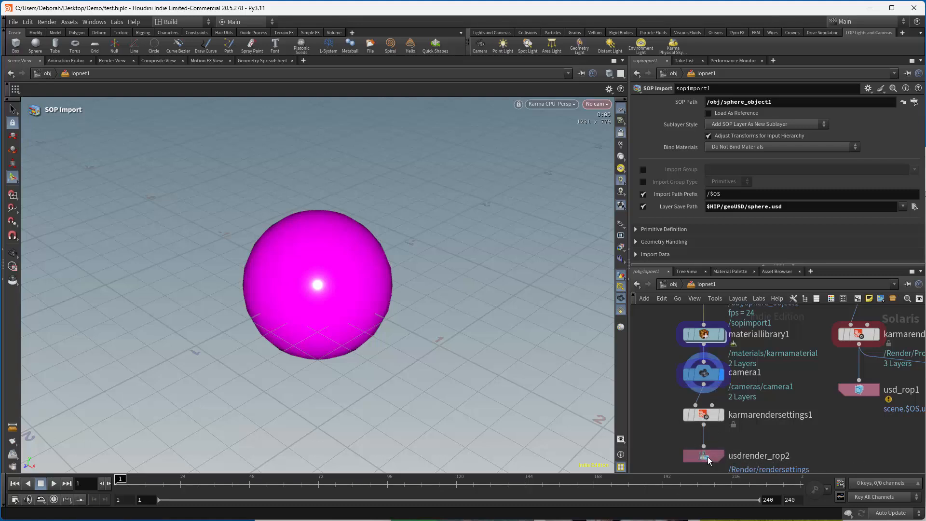
{"action": "left_click", "coordinate": [703, 455]}
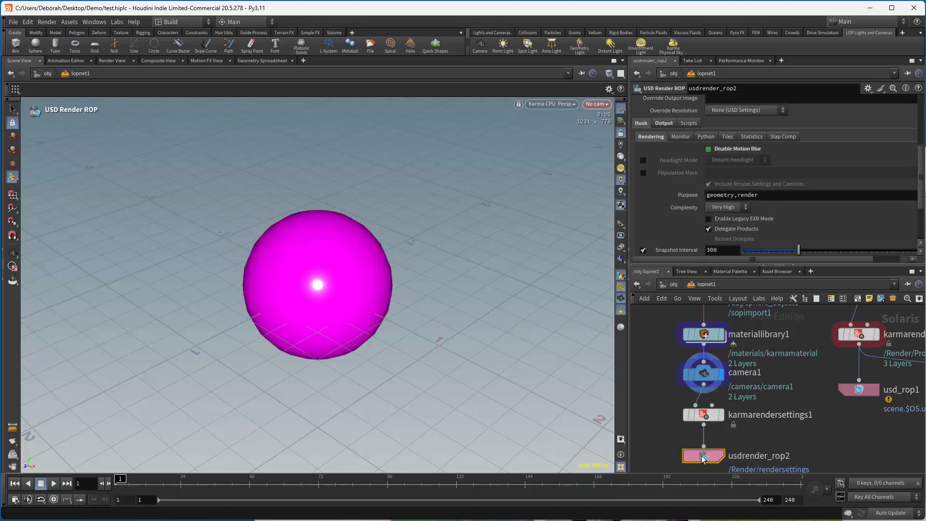
{"action": "left_click", "coordinate": [703, 414]}
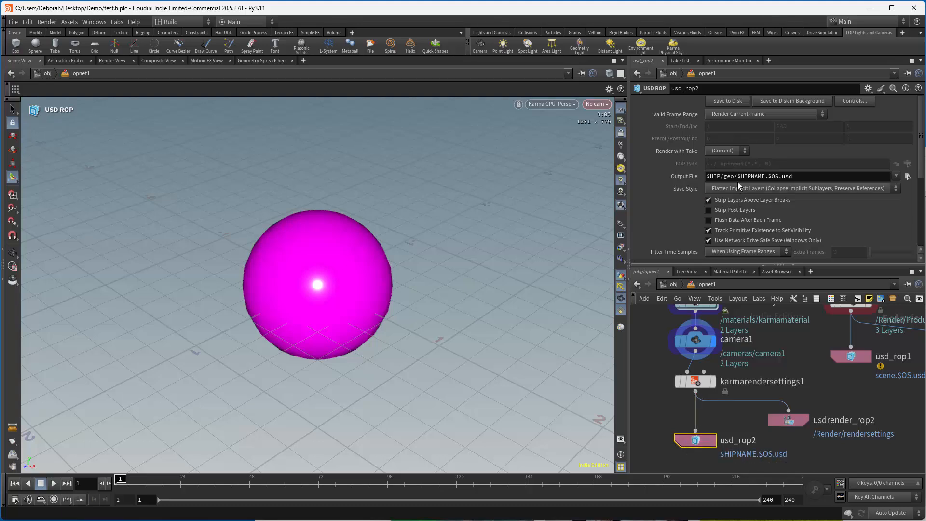
{"action": "double_click", "coordinate": [741, 175]}
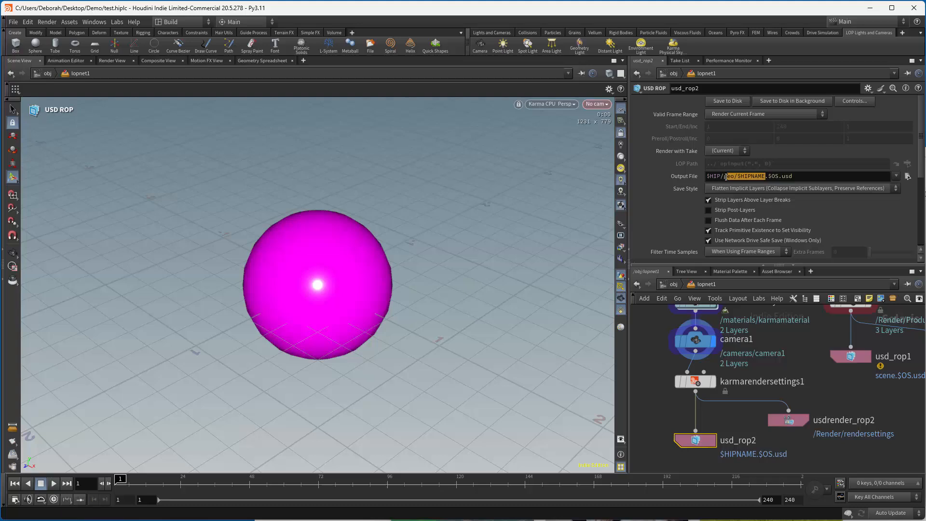
{"action": "type", "text": "ace"}
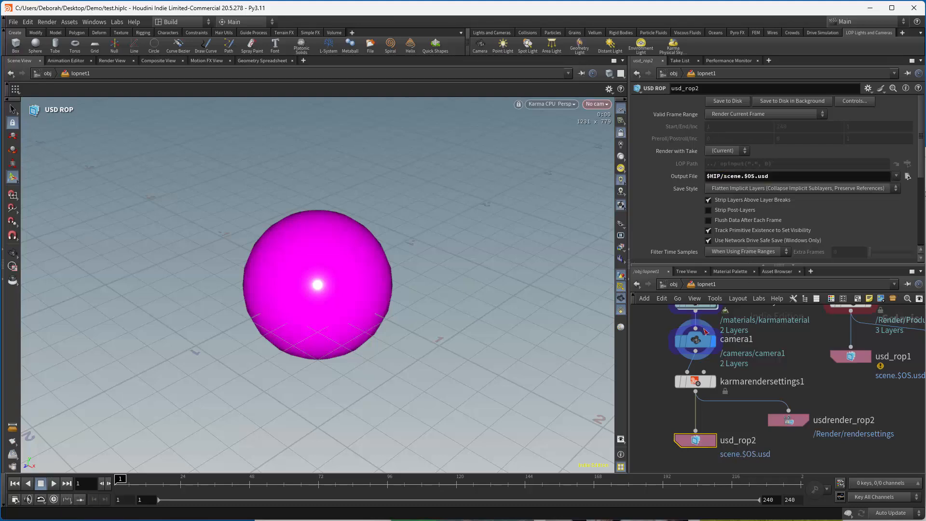
{"action": "left_click", "coordinate": [756, 176]}
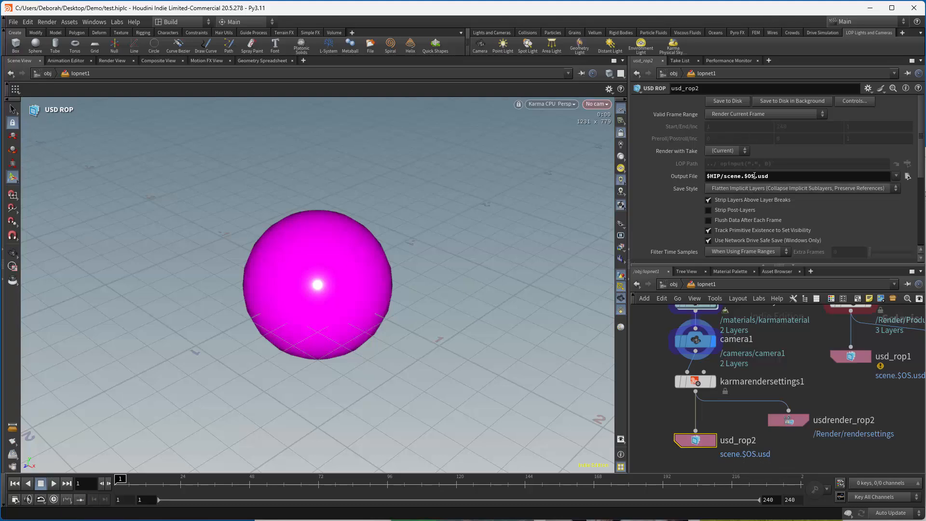
Remove the $OS token so usd_rop2 writes to $HIP/scene.usd.
{"action": "double_click", "coordinate": [752, 176]}
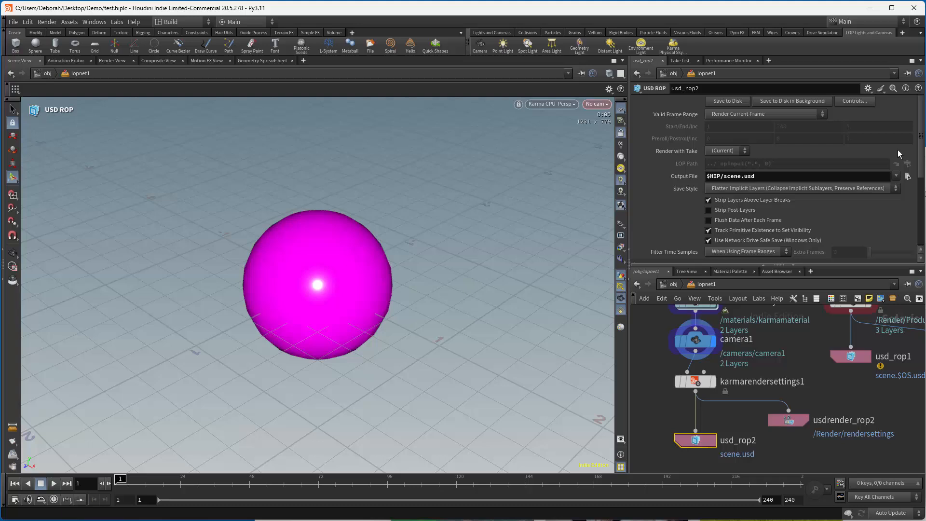
{"action": "mouse_move", "coordinate": [700, 329]}
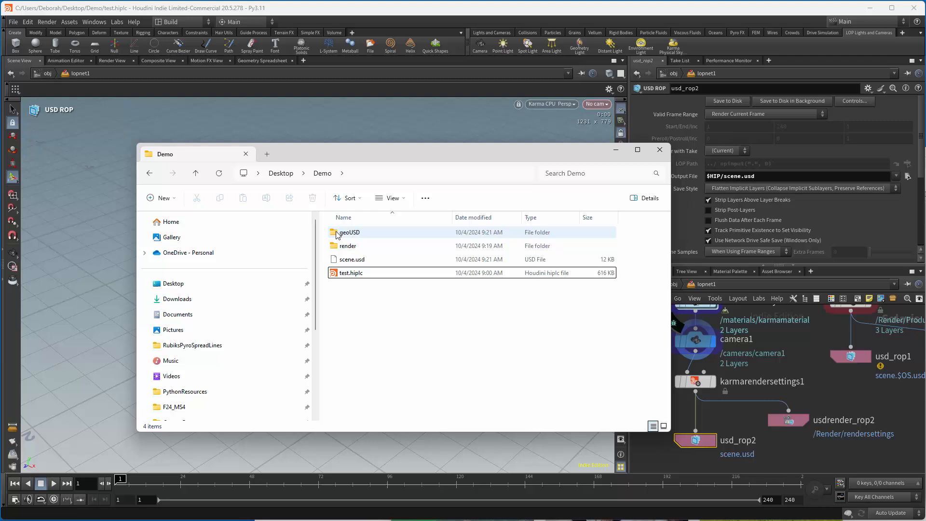
{"action": "double_click", "coordinate": [348, 232]}
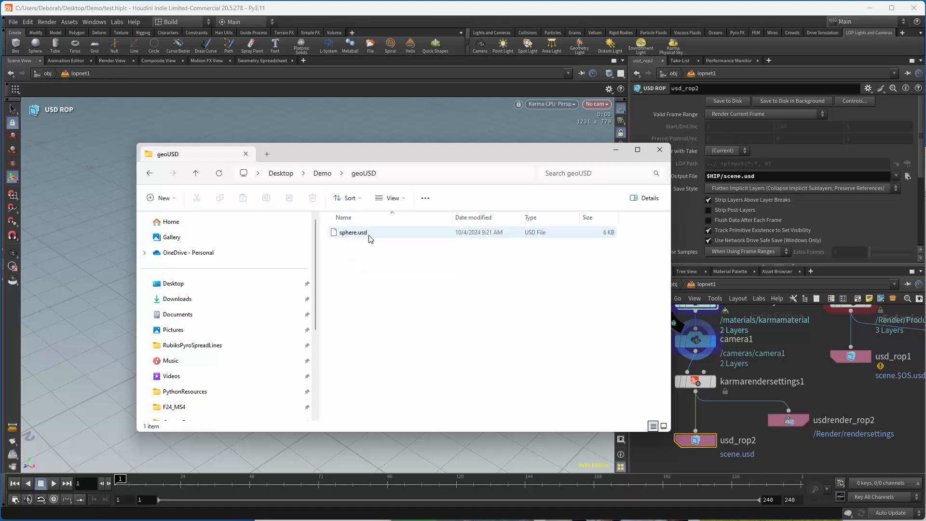
{"action": "left_click", "coordinate": [194, 172]}
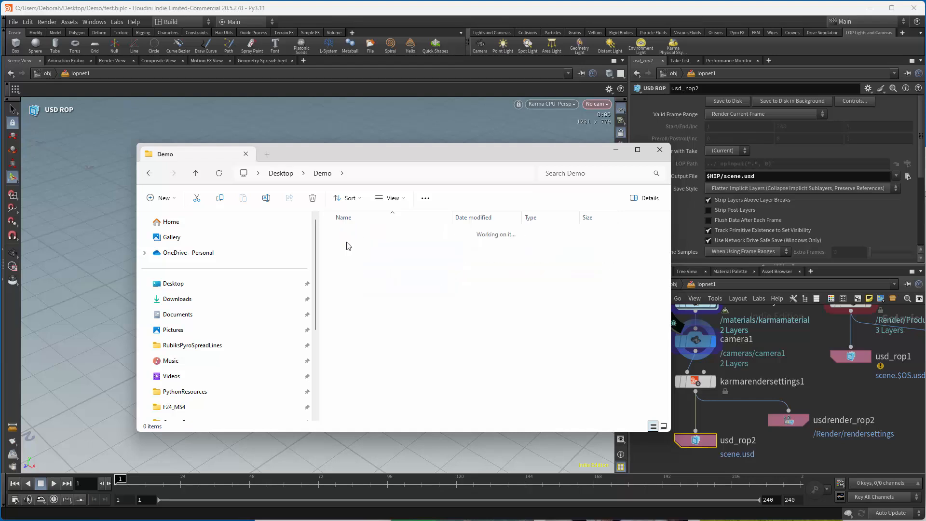
{"action": "left_click", "coordinate": [347, 245]}
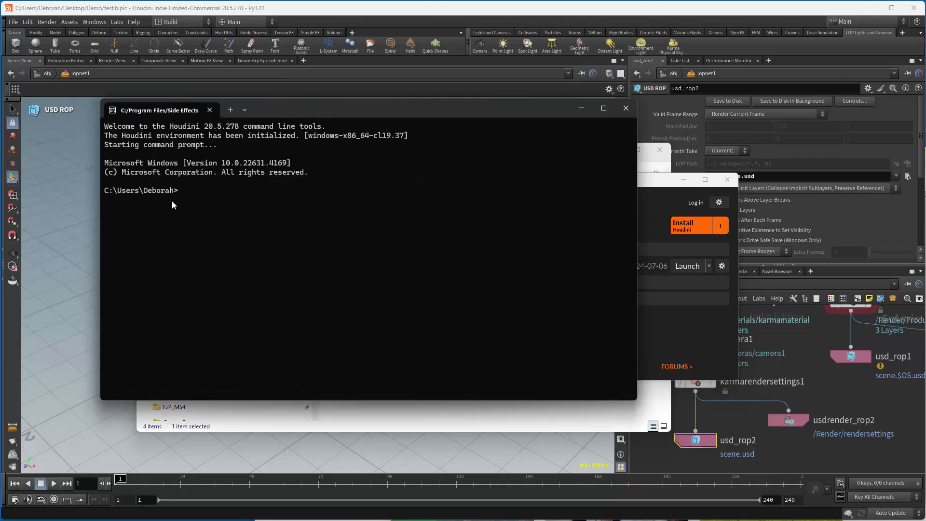
Run cd Desktop/Demo, dir, then husk scene.usd in the Houdini command line tools.
{"action": "type", "text": "cd Desktop/"}
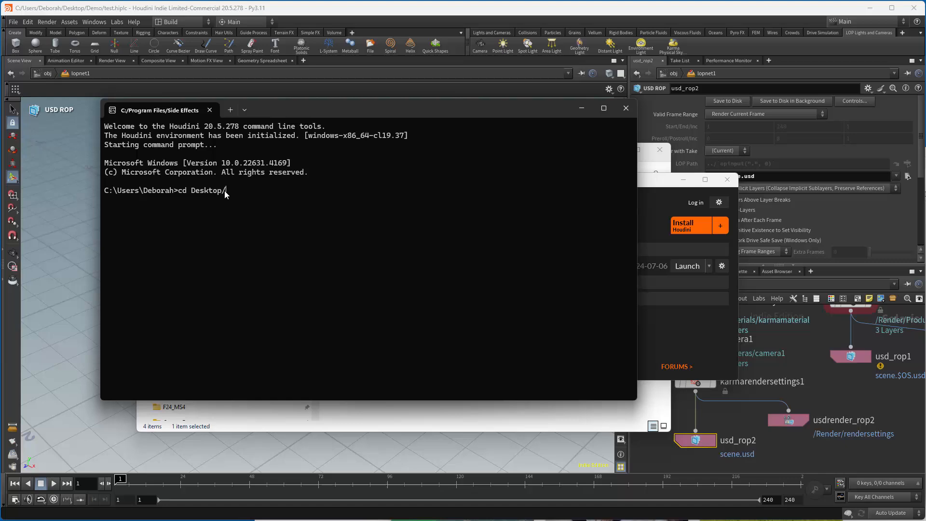
{"action": "type", "text": "dir"}
{"action": "type", "text": "husk scene"}
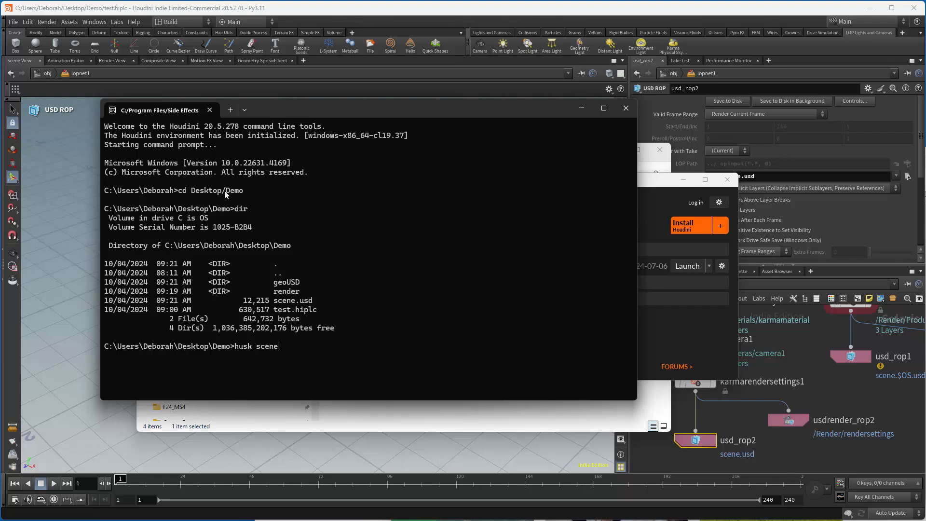
{"action": "type", "text": ".usd"}
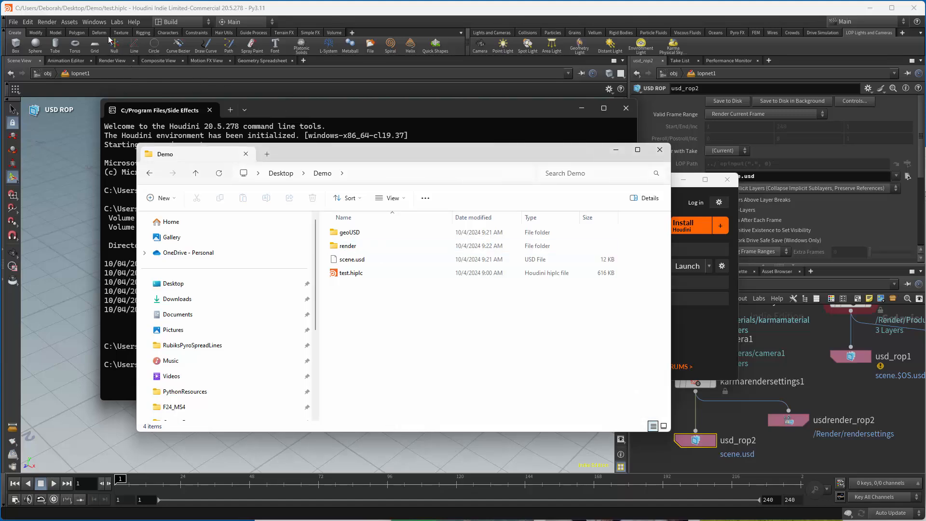
Minimize the Explorer and command prompt windows to return to the Houdini scene.
{"action": "left_click", "coordinate": [46, 22]}
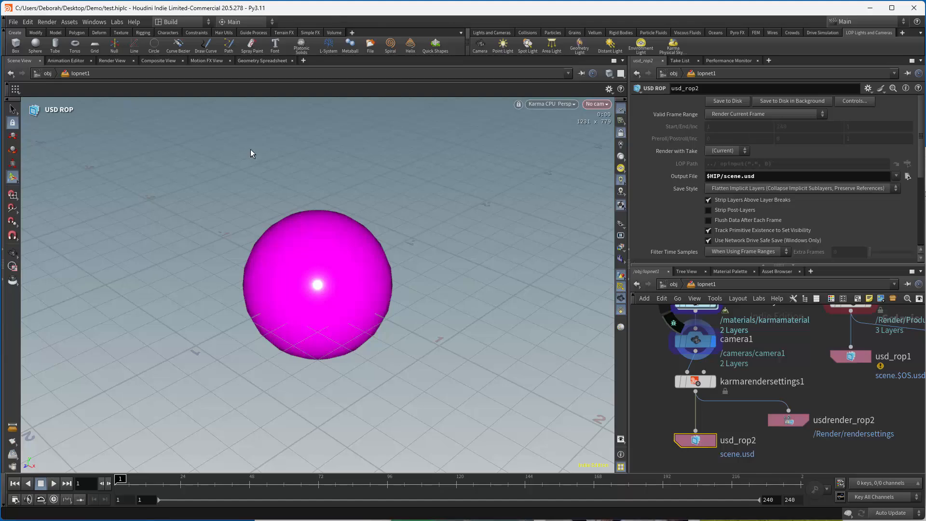
{"action": "mouse_move", "coordinate": [215, 114]}
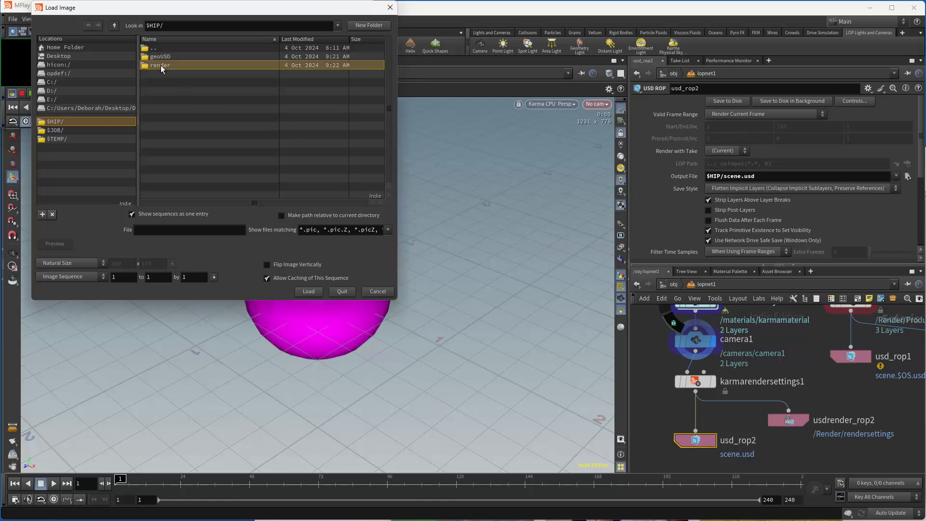
{"action": "double_click", "coordinate": [159, 65]}
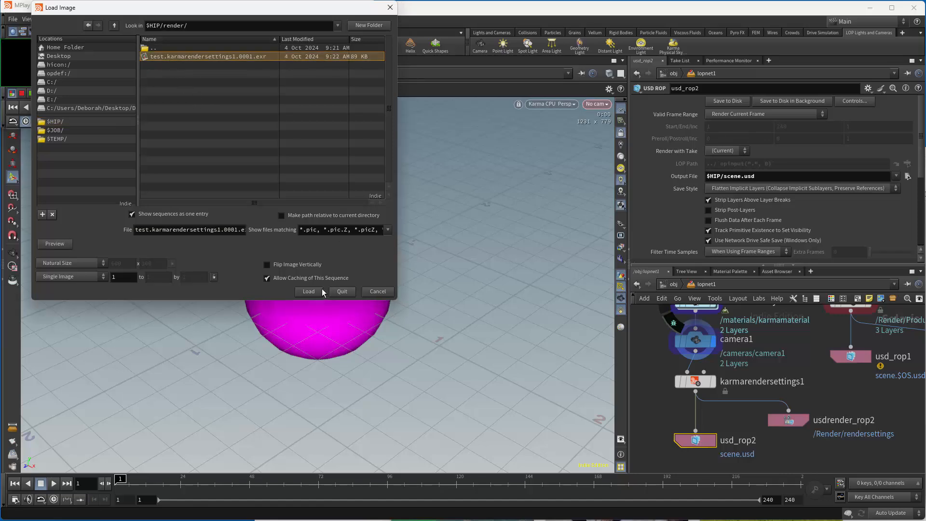
{"action": "left_click", "coordinate": [307, 291]}
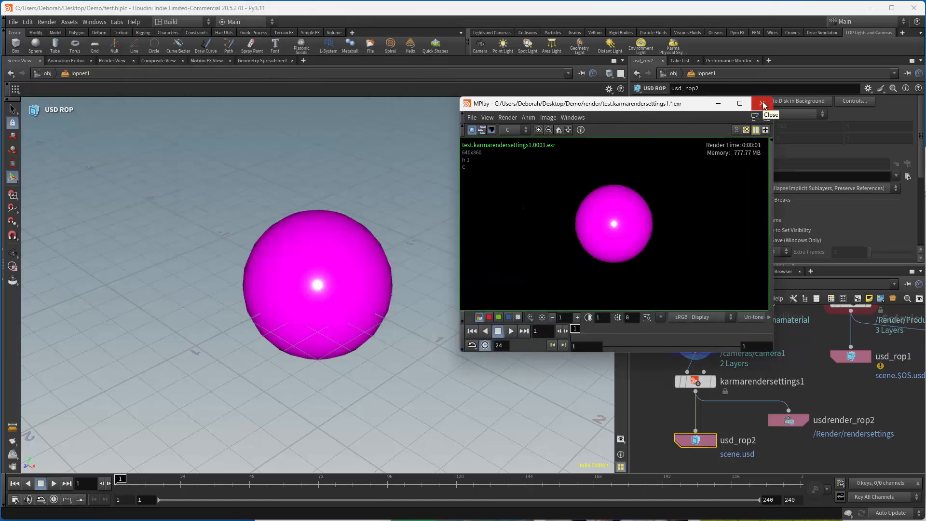
{"action": "left_click", "coordinate": [762, 103]}
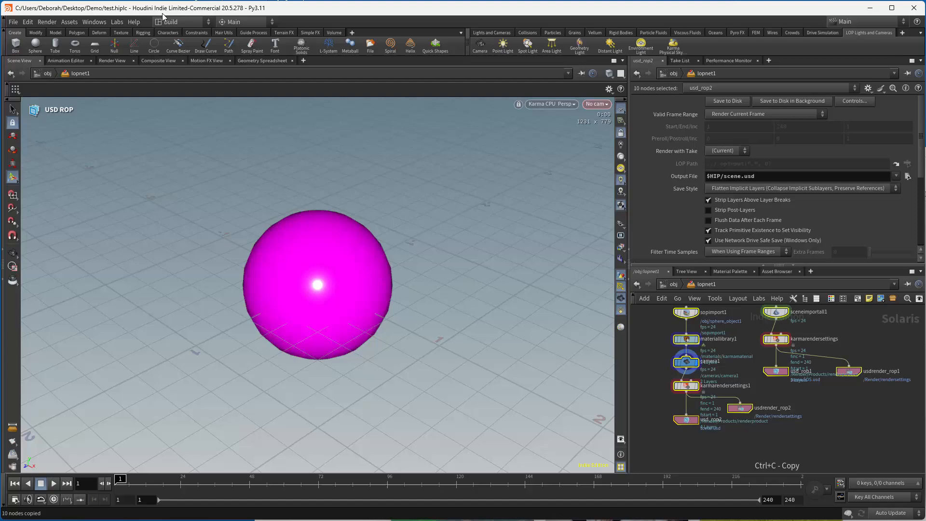
Switch to Solaris, expand sopimport1's mesh in the scene graph and display materiallibrary1.
{"action": "left_click", "coordinate": [181, 22]}
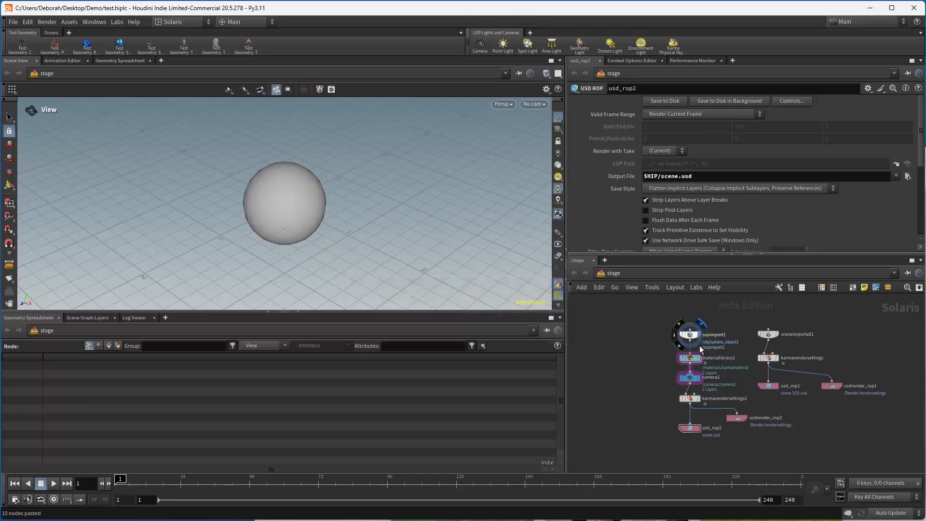
{"action": "left_click", "coordinate": [715, 334]}
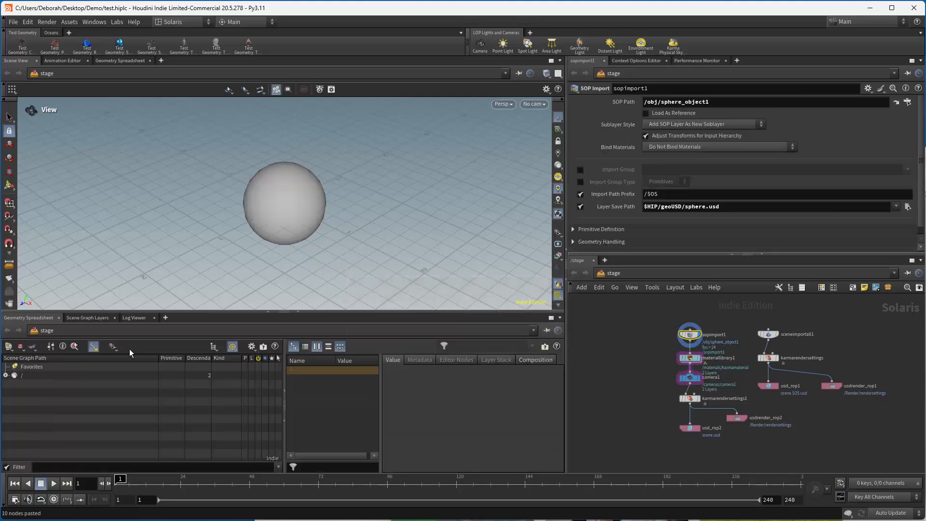
{"action": "left_click", "coordinate": [6, 375]}
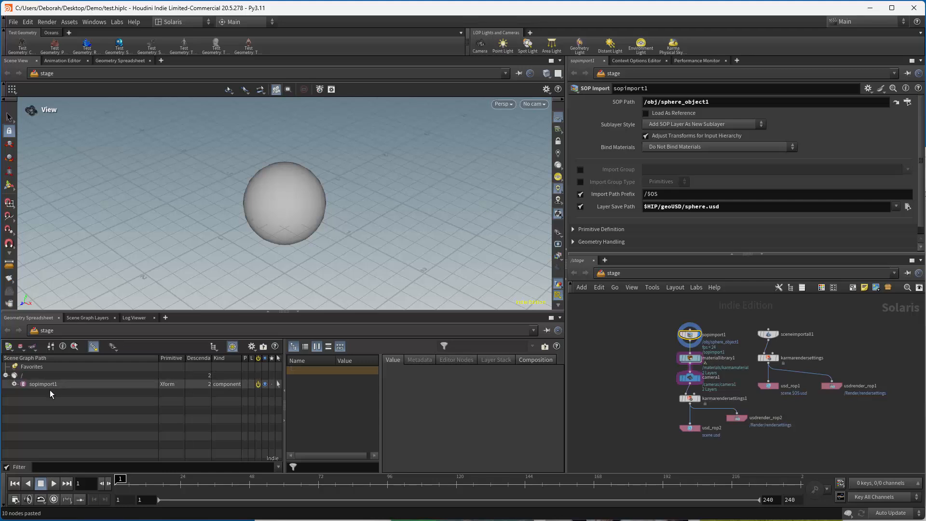
{"action": "left_click", "coordinate": [6, 384]}
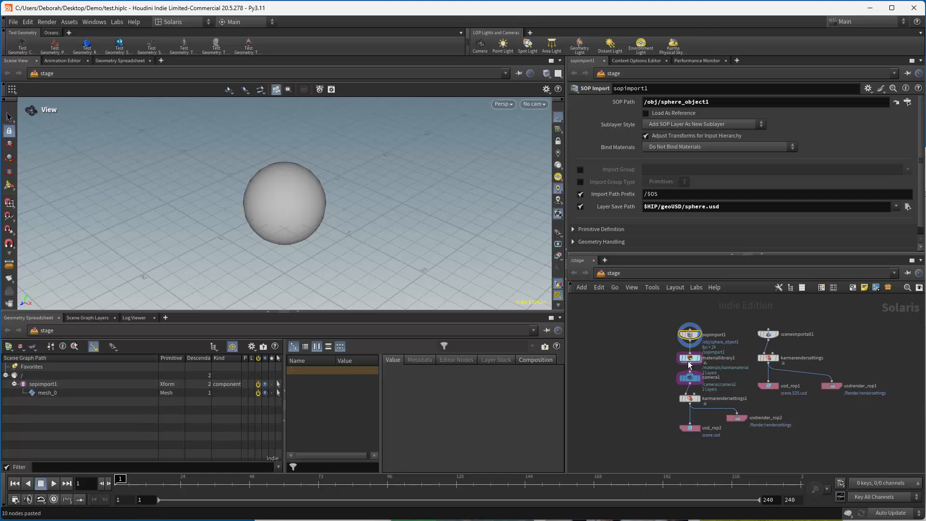
{"action": "left_click", "coordinate": [690, 357]}
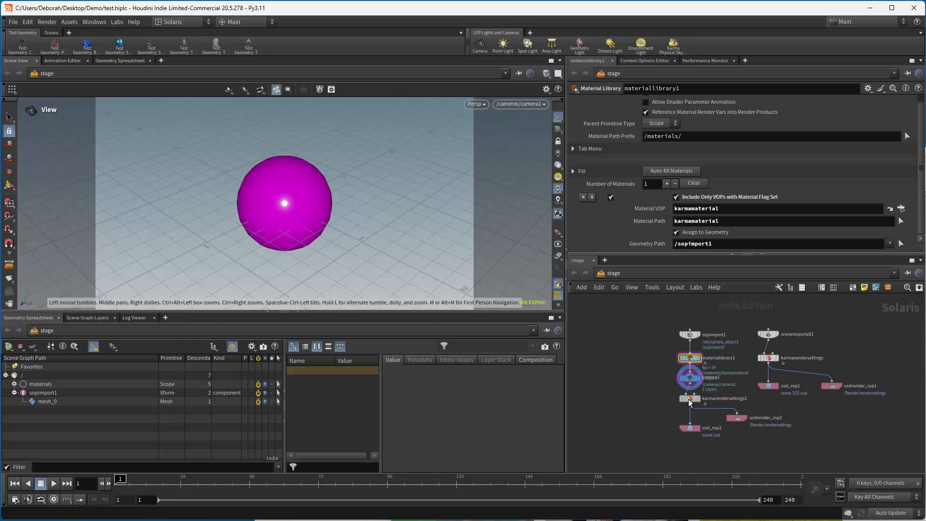
Display karmarendersettings1 in Karma CPU, then inspect usd_rop2, usdrender_rop1 and usd_rop1 settings.
{"action": "left_click", "coordinate": [689, 399]}
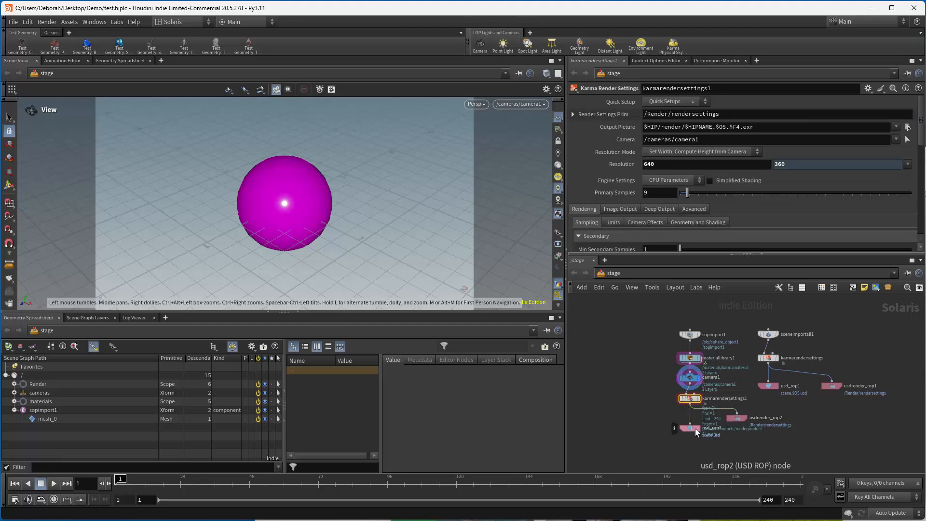
{"action": "left_click", "coordinate": [737, 417]}
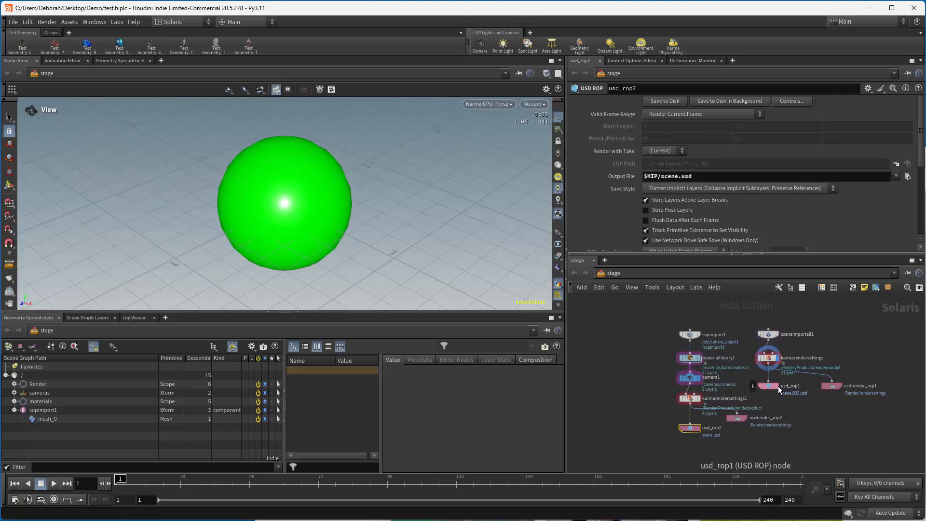
{"action": "left_click", "coordinate": [829, 386]}
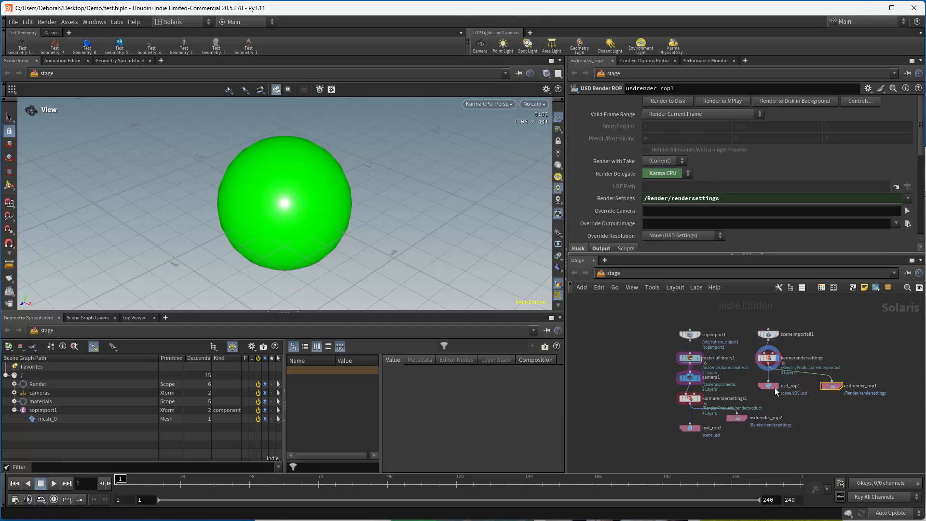
{"action": "left_click", "coordinate": [790, 385]}
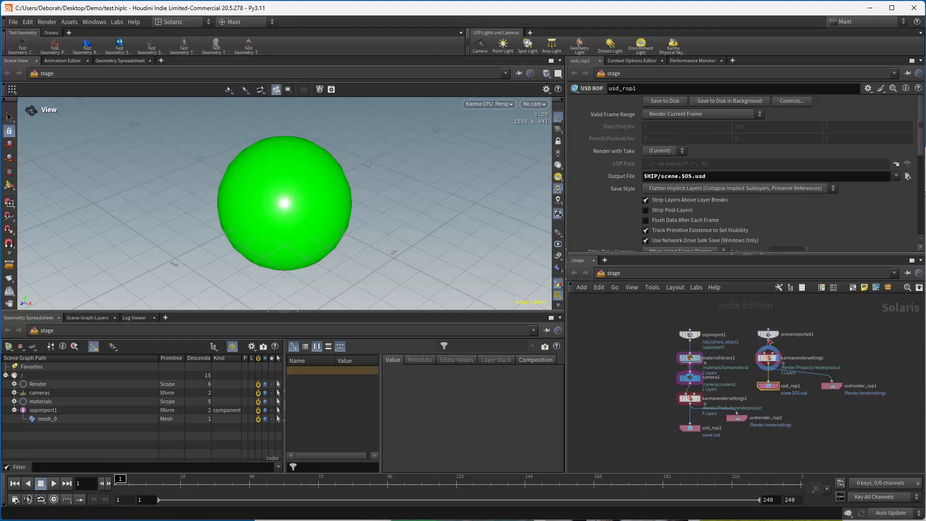
{"action": "left_click", "coordinate": [768, 386]}
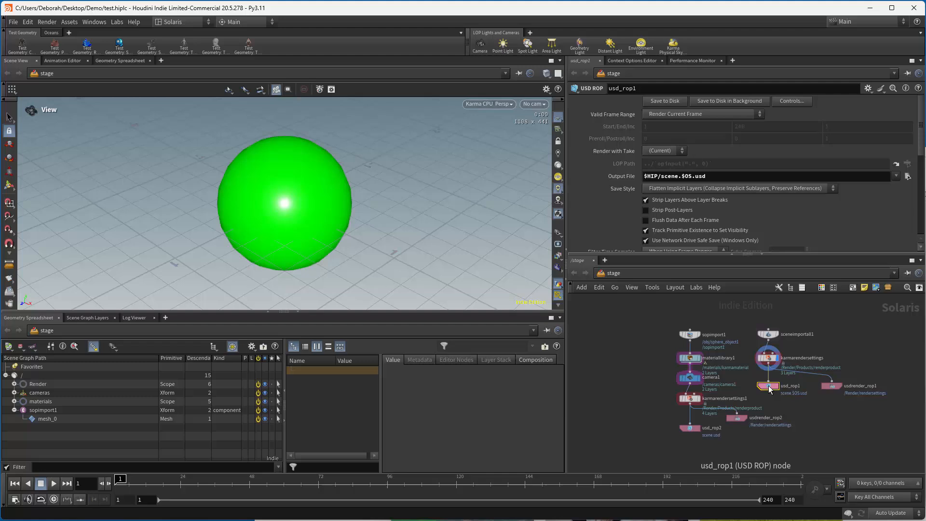
{"action": "mouse_move", "coordinate": [754, 386]}
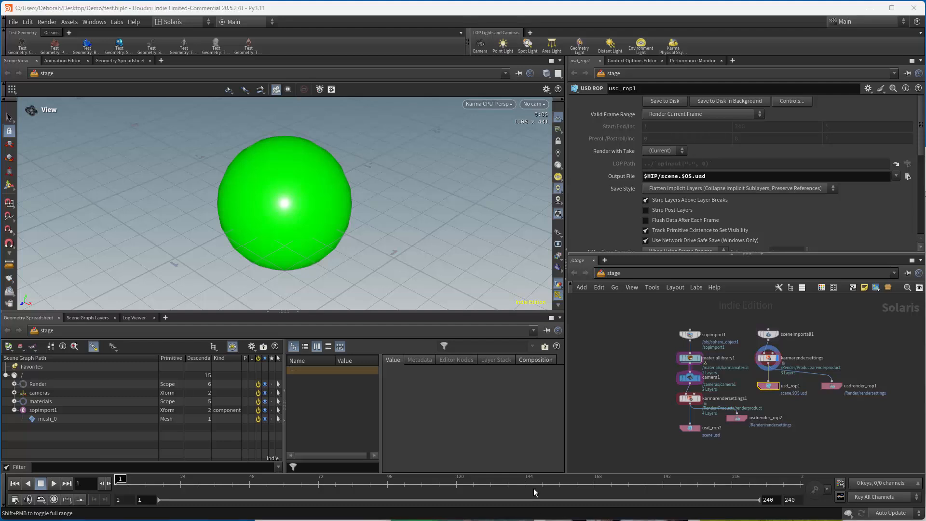
{"action": "mouse_move", "coordinate": [70, 173]}
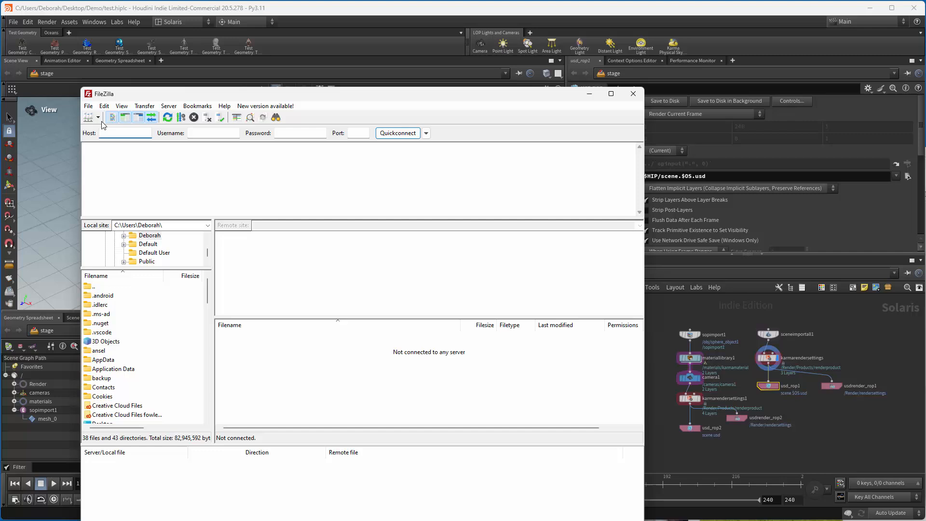
Connect to the saved SCAD site and browse into the Savannah campus folder.
{"action": "left_click", "coordinate": [88, 117]}
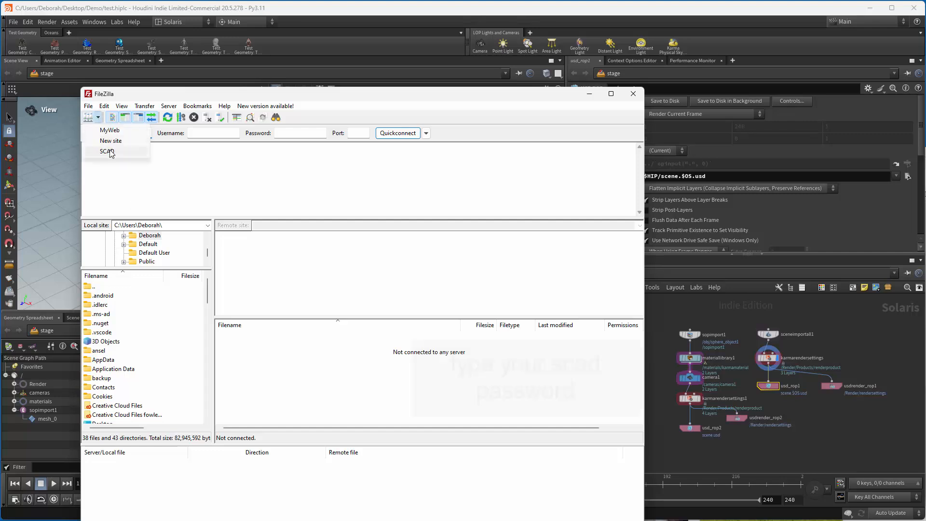
{"action": "left_click", "coordinate": [107, 151]}
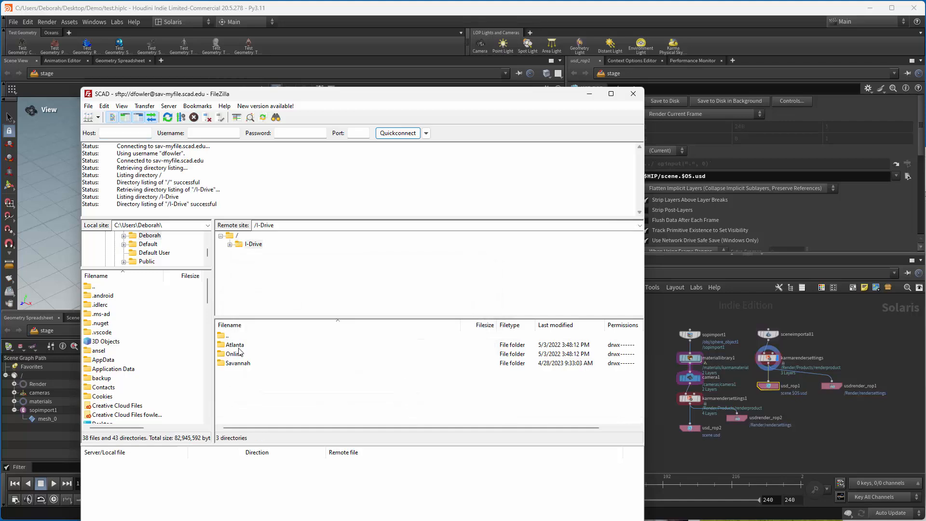
{"action": "double_click", "coordinate": [238, 363]}
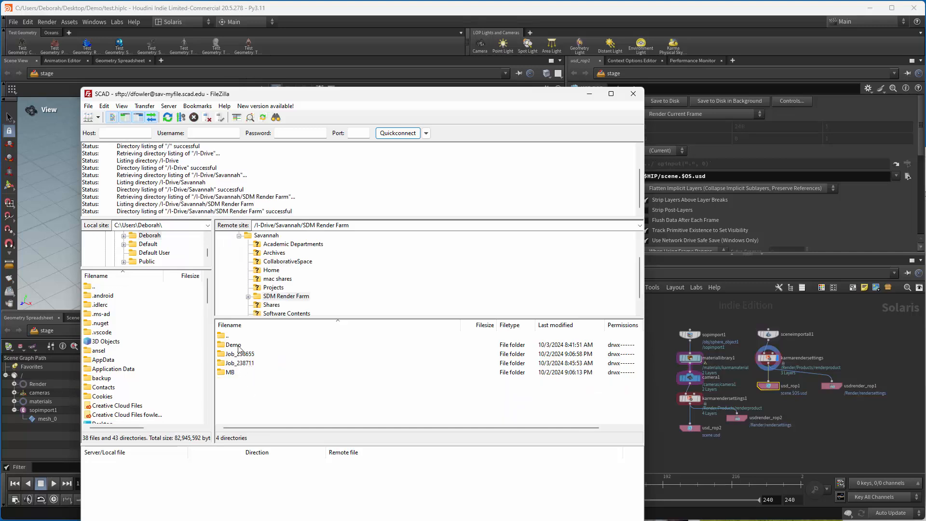
Delete the old Demo folder from the SDM Render Farm directory, confirming with Yes.
{"action": "right_click", "coordinate": [232, 344]}
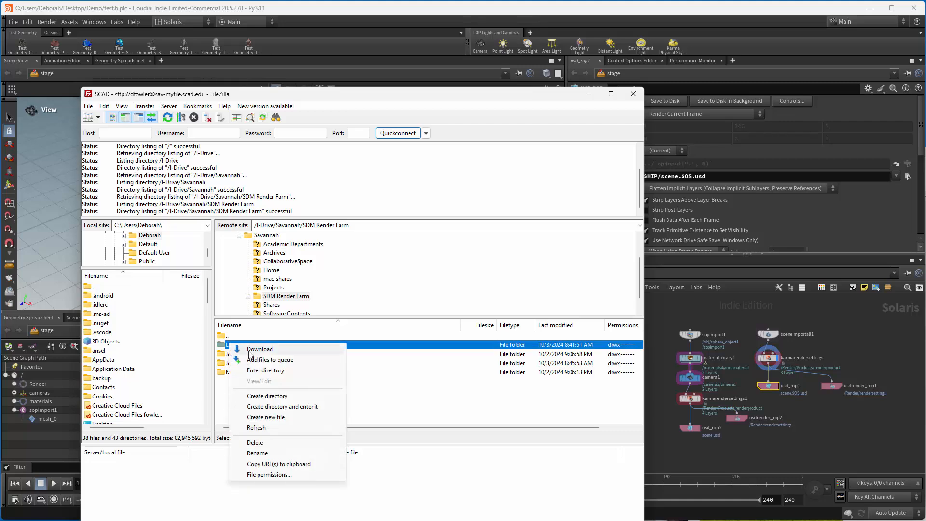
{"action": "left_click", "coordinate": [254, 443]}
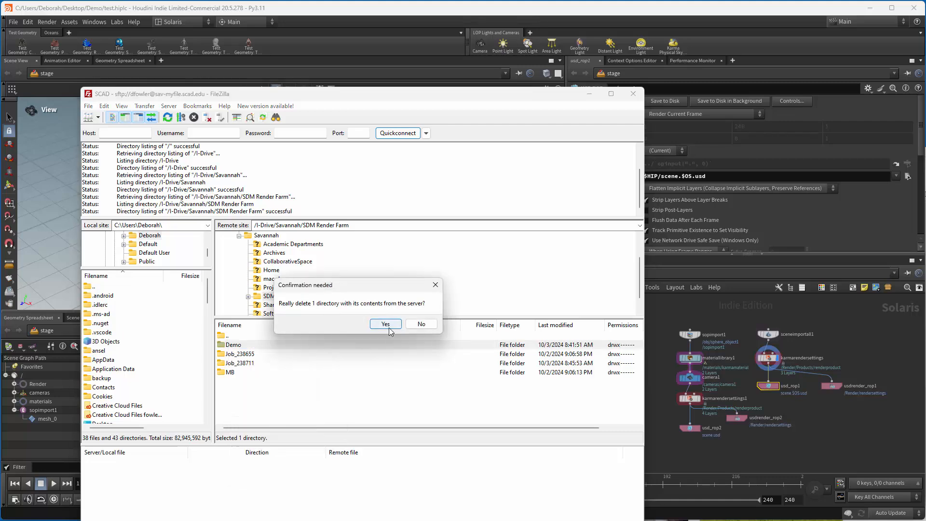
{"action": "left_click", "coordinate": [385, 324]}
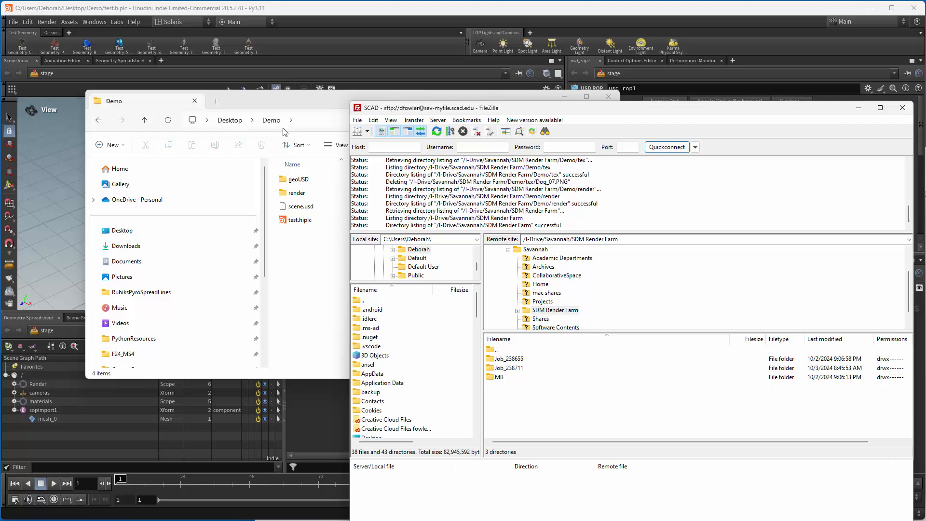
Create a new remote directory named Demo on the render farm share.
{"action": "right_click", "coordinate": [531, 401]}
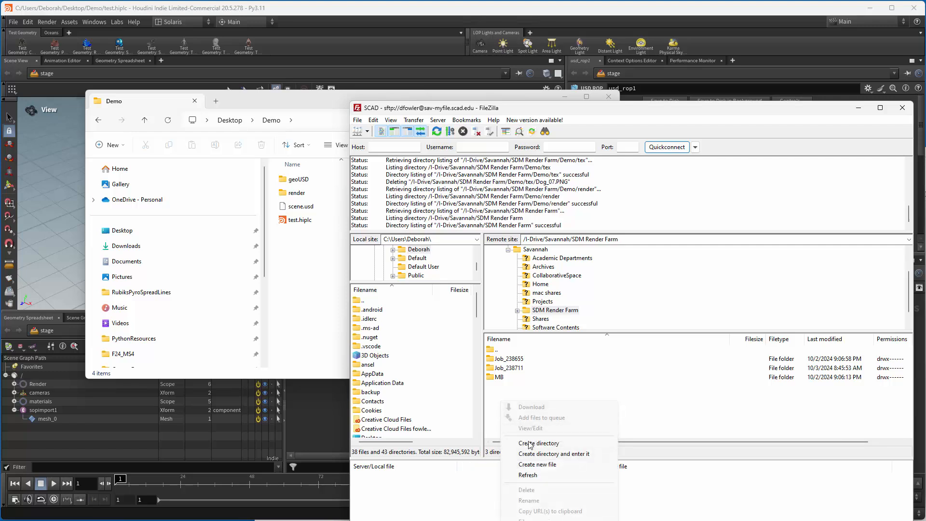
{"action": "left_click", "coordinate": [538, 443]}
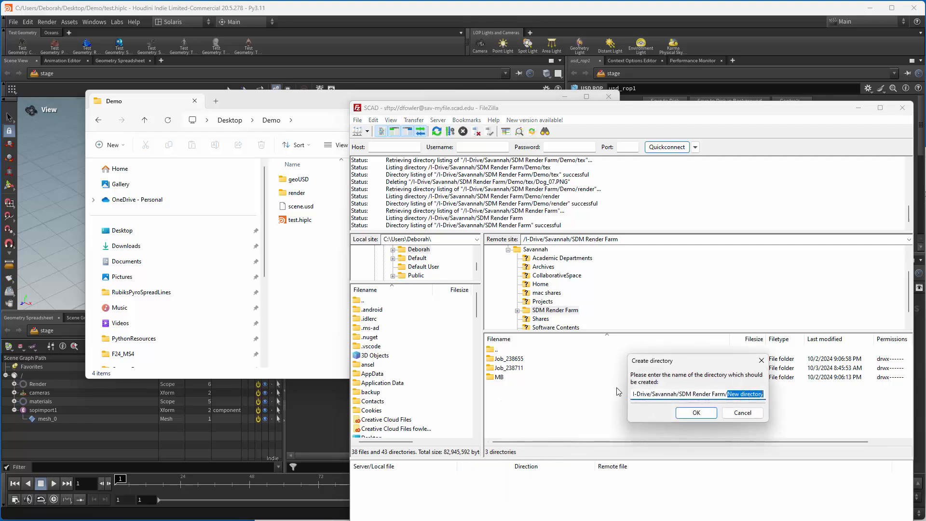
{"action": "left_click", "coordinate": [696, 412]}
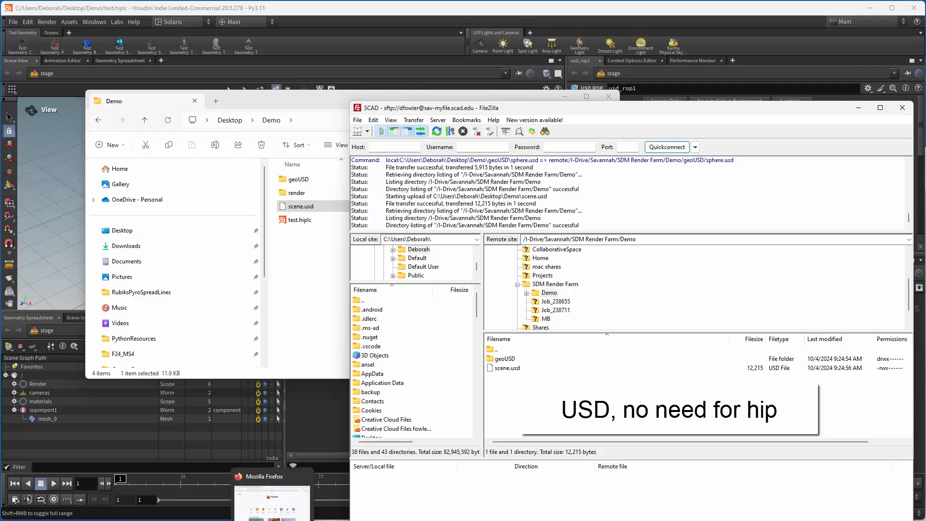
Reach the SCAD Renderfarm site via web search, start Submit Job and log in.
{"action": "left_click", "coordinate": [267, 475]}
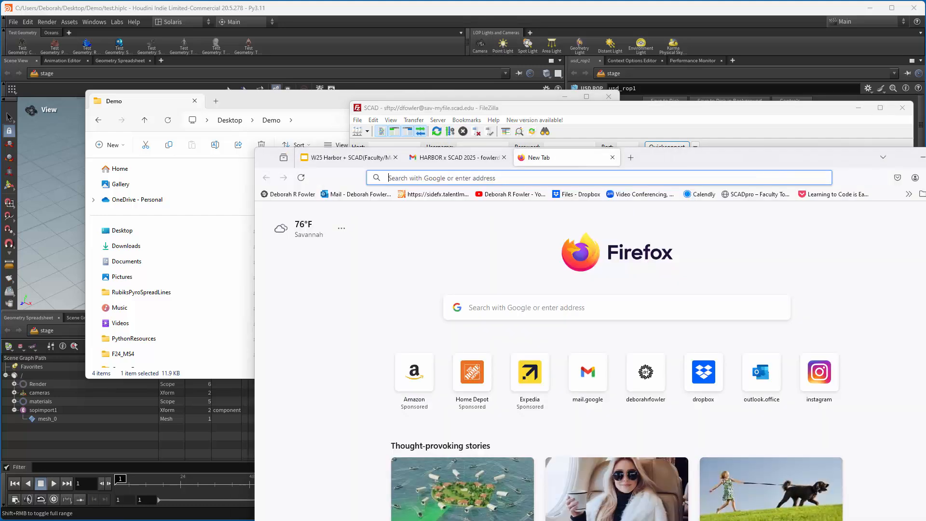
{"action": "left_click", "coordinate": [590, 177]}
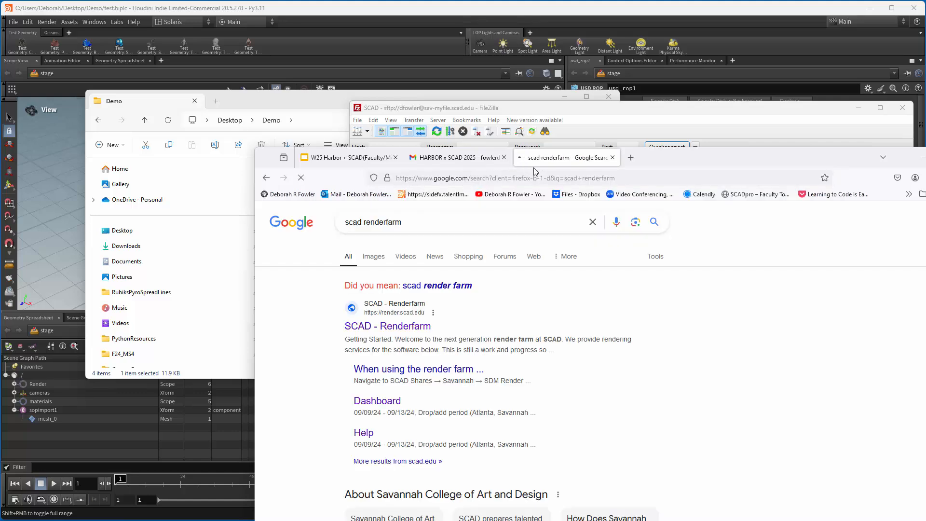
{"action": "left_click", "coordinate": [386, 326]}
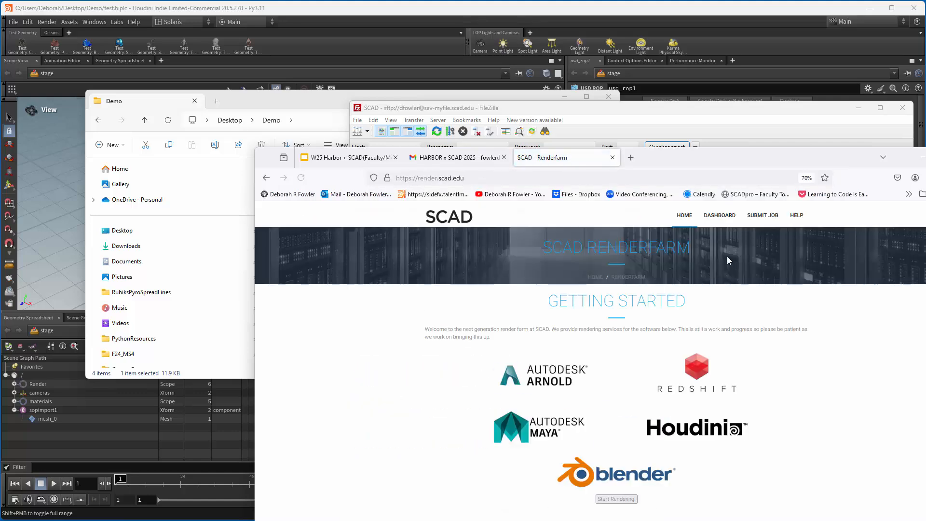
{"action": "left_click", "coordinate": [762, 215]}
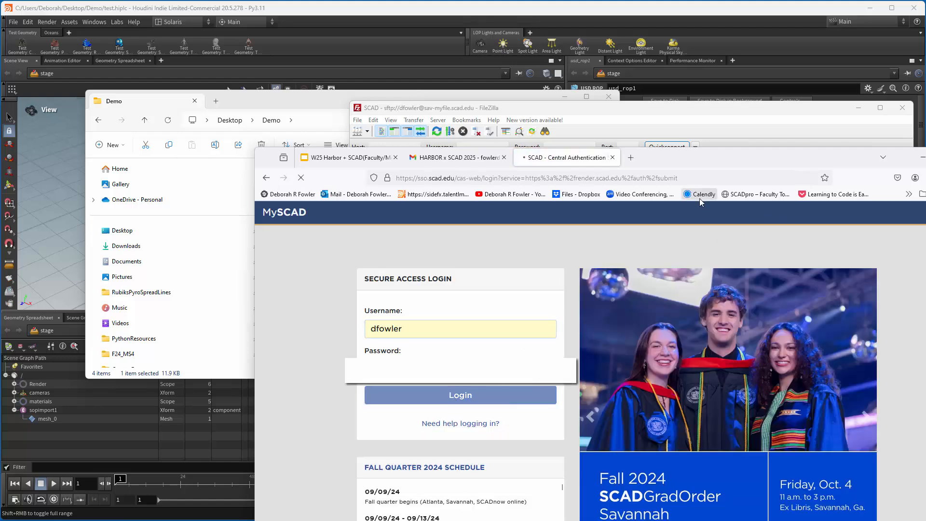
{"action": "left_click", "coordinate": [460, 395]}
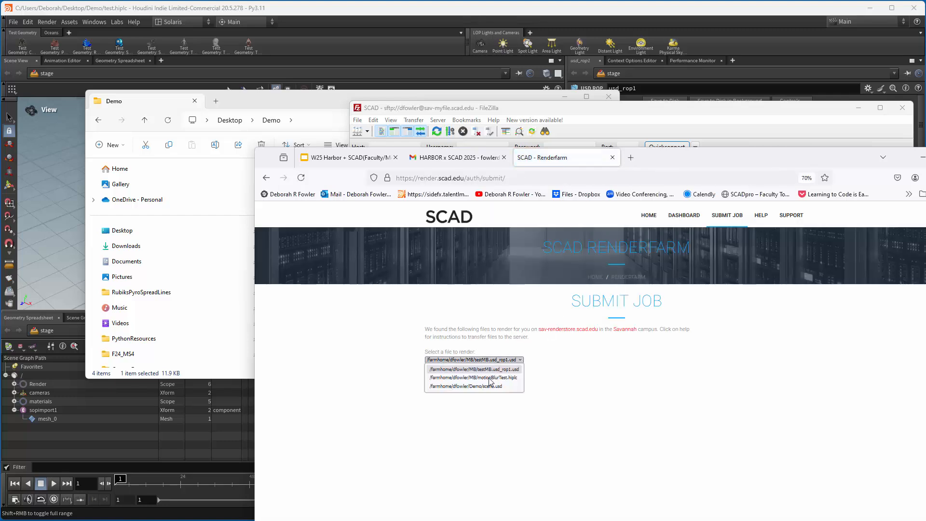
Submit a render job for Demo/scene.usd covering frames 1-3 with Houdini 20.5.
{"action": "left_click", "coordinate": [469, 386]}
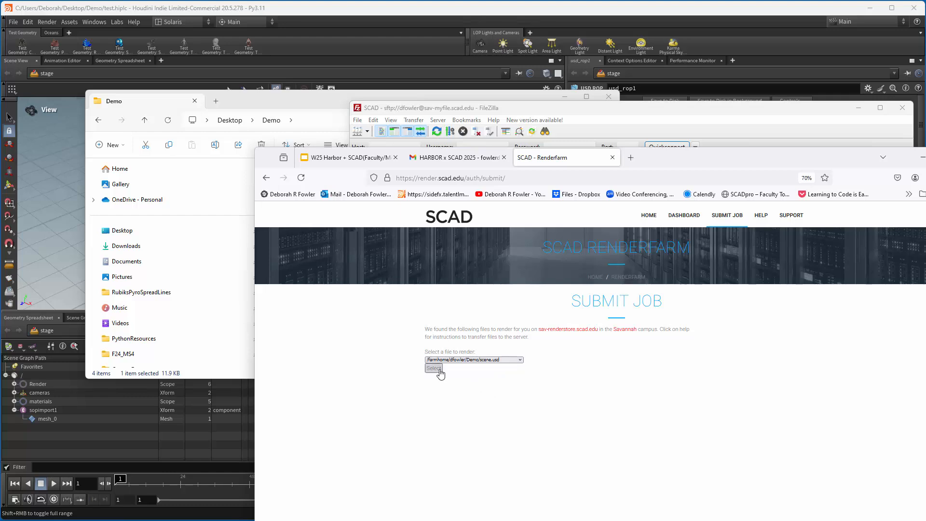
{"action": "left_click", "coordinate": [434, 368]}
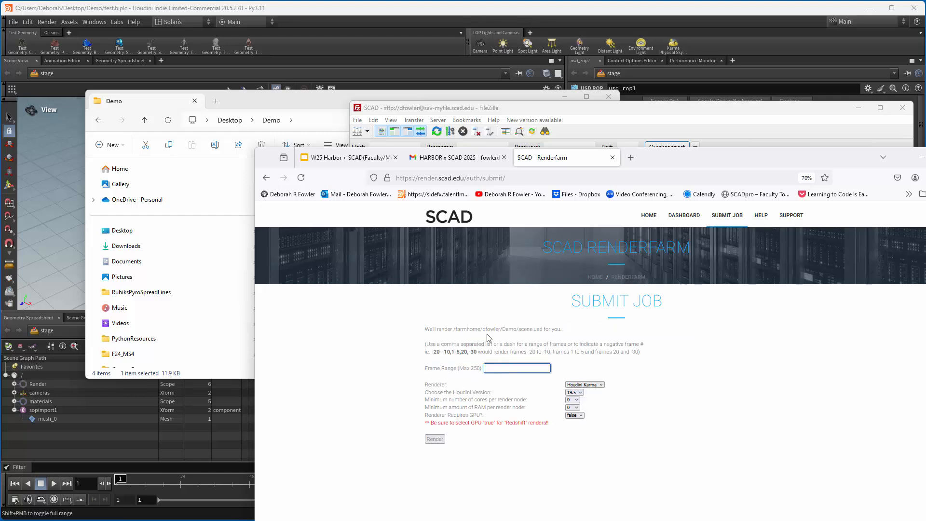
{"action": "type", "text": "1-3"}
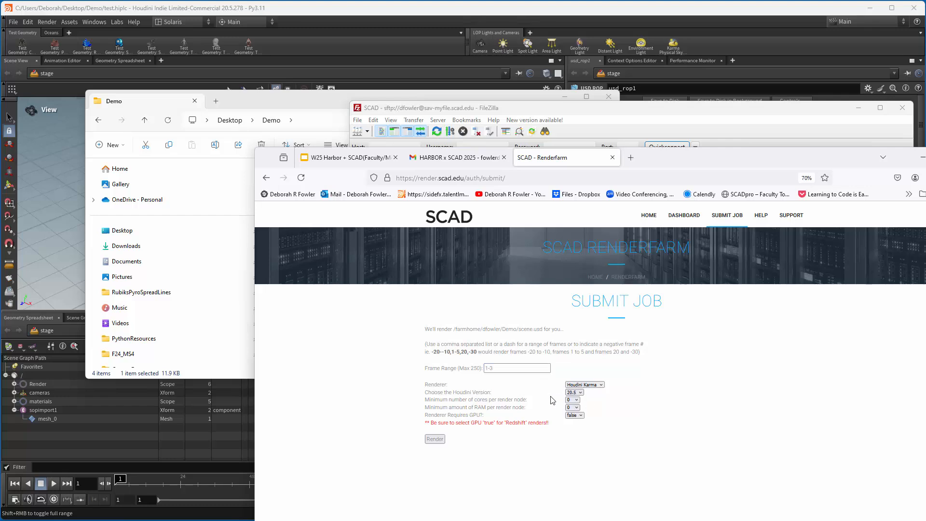
{"action": "left_click", "coordinate": [435, 439]}
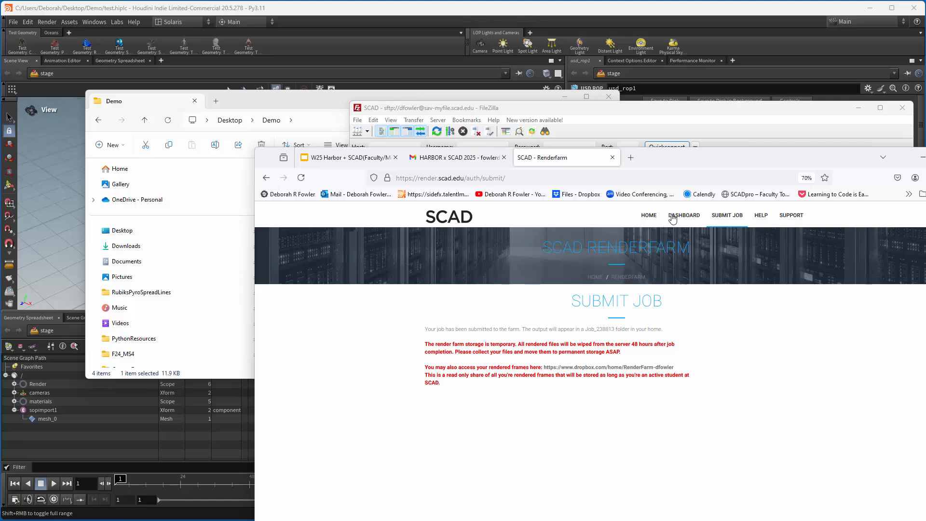
View the status of job 238813 from the dashboard's My Render Jobs list.
{"action": "left_click", "coordinate": [683, 215]}
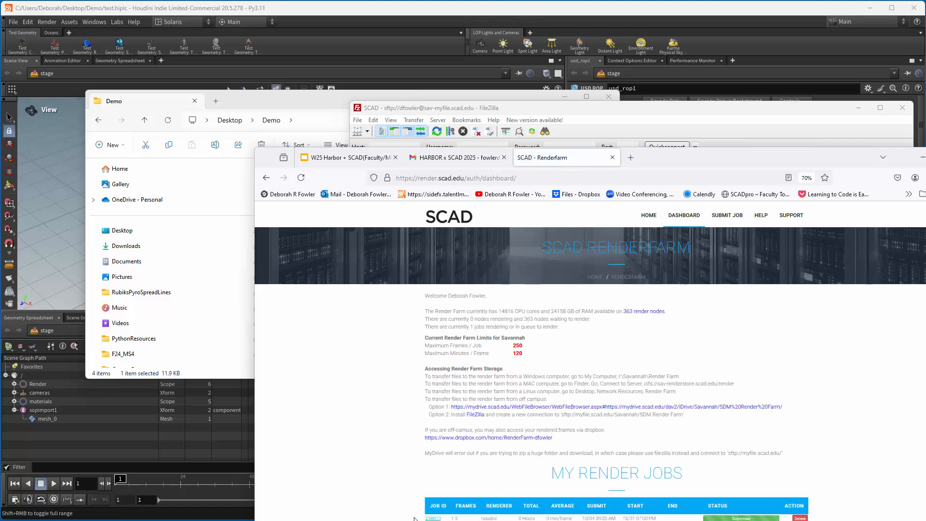
{"action": "left_click", "coordinate": [433, 518]}
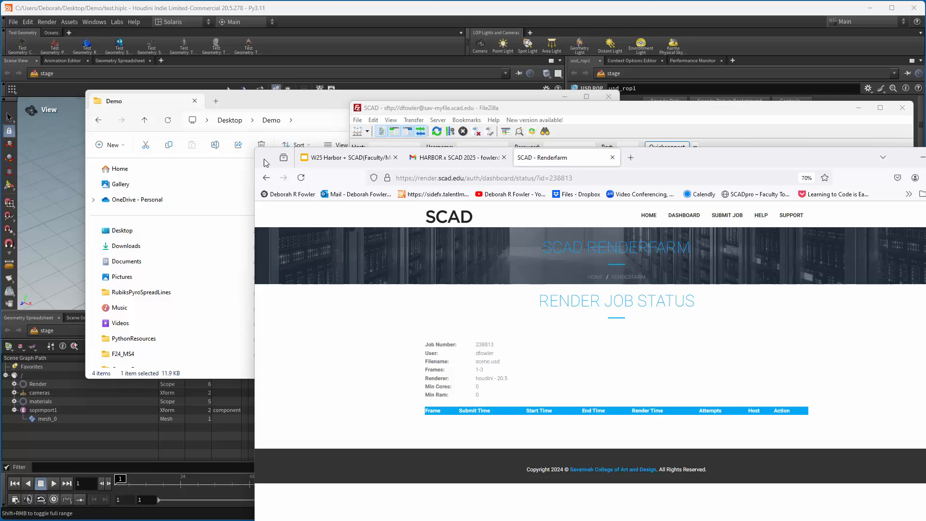
{"action": "mouse_move", "coordinate": [626, 173]}
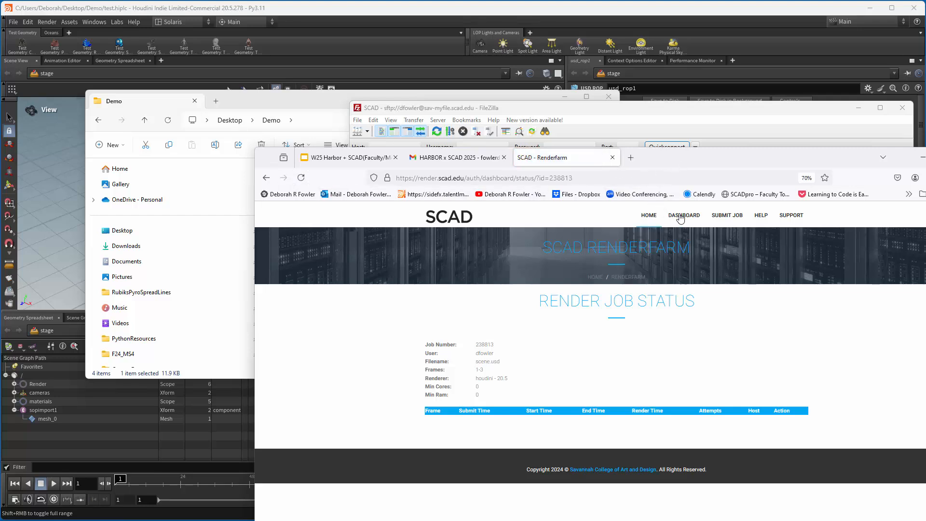
{"action": "left_click", "coordinate": [683, 215]}
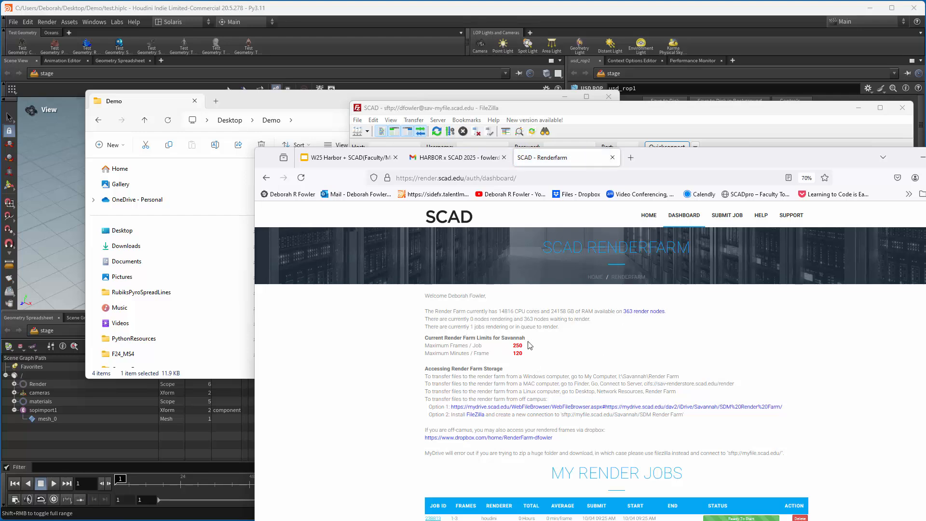
{"action": "mouse_move", "coordinate": [533, 413]}
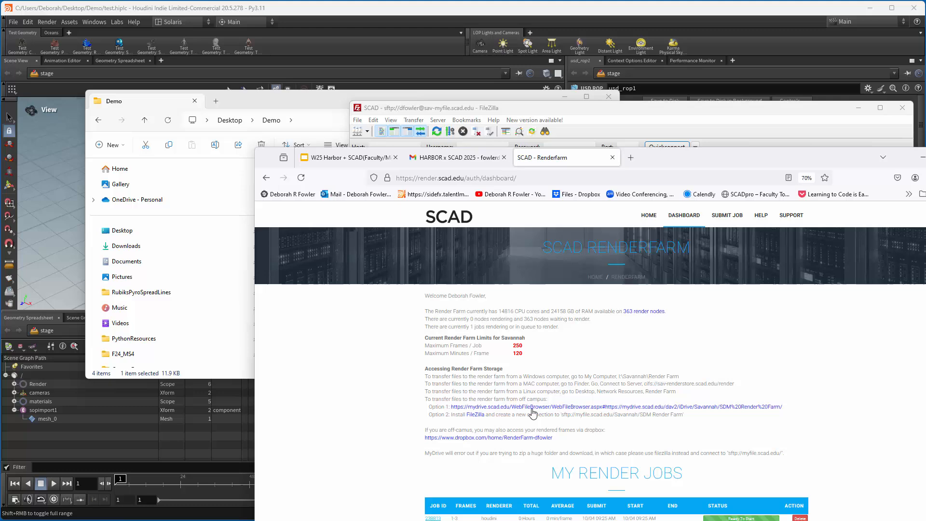
{"action": "left_click", "coordinate": [433, 518]}
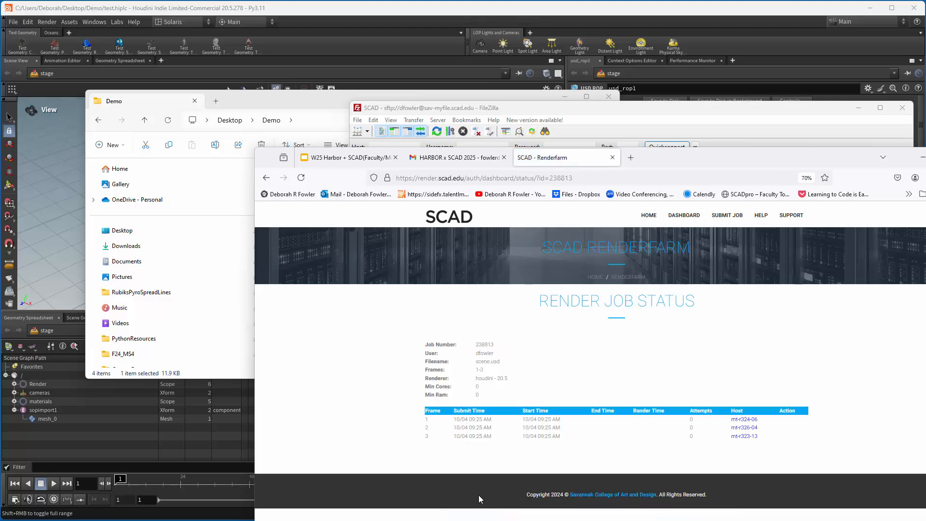
{"action": "mouse_move", "coordinate": [740, 426]}
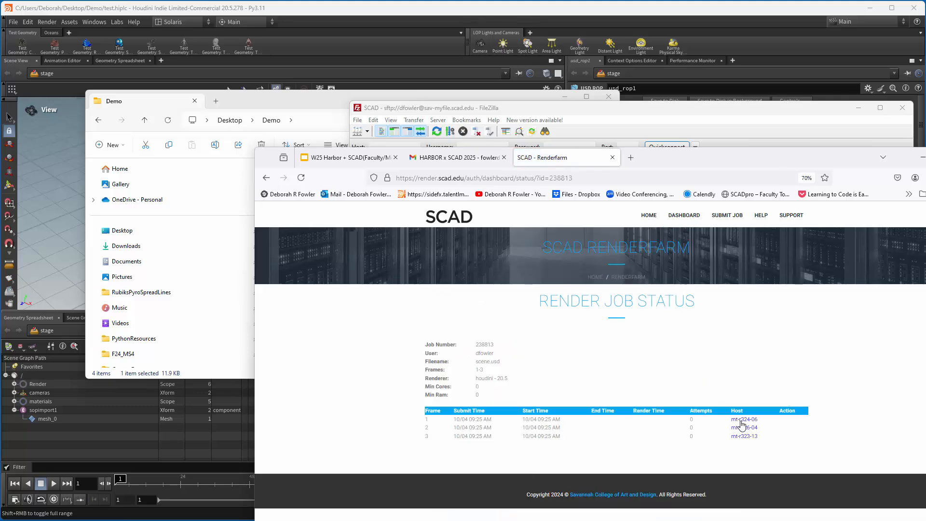
Check frame 1's host render log, then return to the job status page.
{"action": "left_click", "coordinate": [742, 419]}
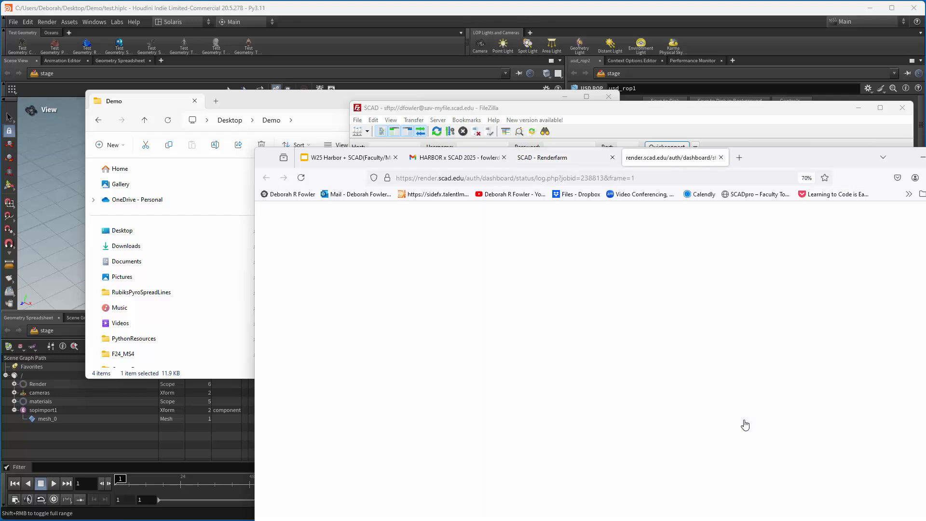
{"action": "left_click", "coordinate": [541, 157]}
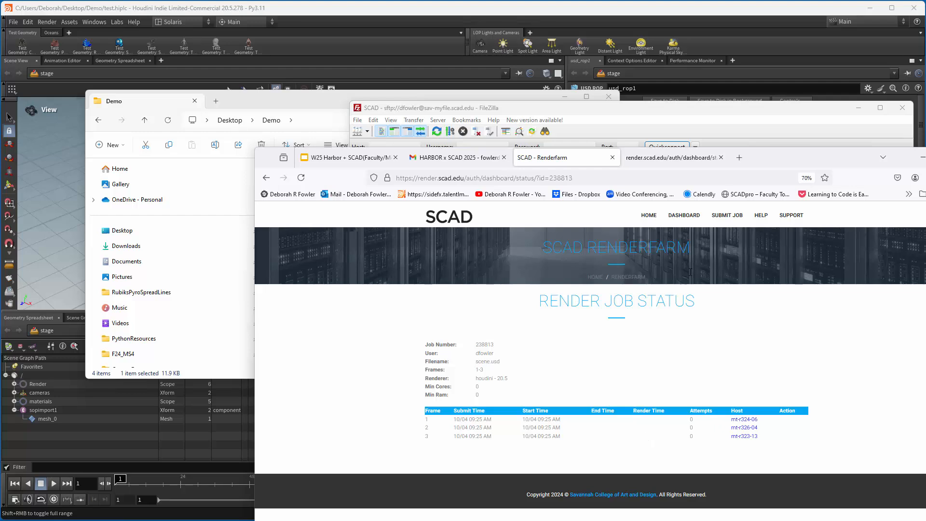
{"action": "mouse_move", "coordinate": [495, 360]}
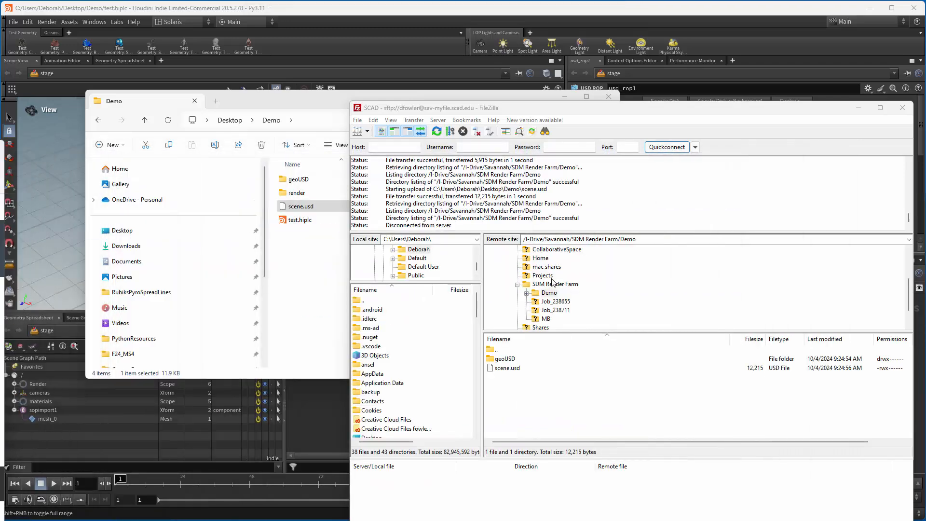
Refresh the remote SDM Render Farm listing and enter the new Job_238813 folder.
{"action": "left_click", "coordinate": [555, 284]}
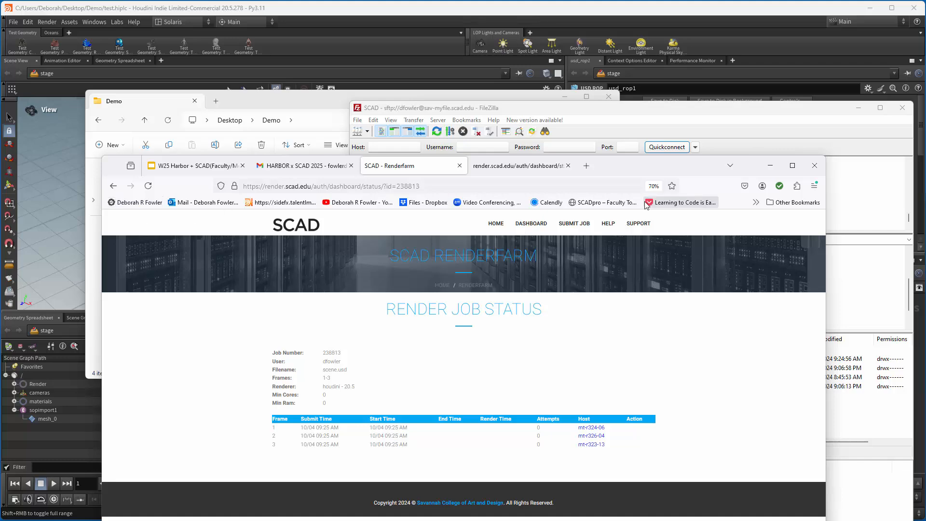
{"action": "mouse_move", "coordinate": [676, 170]}
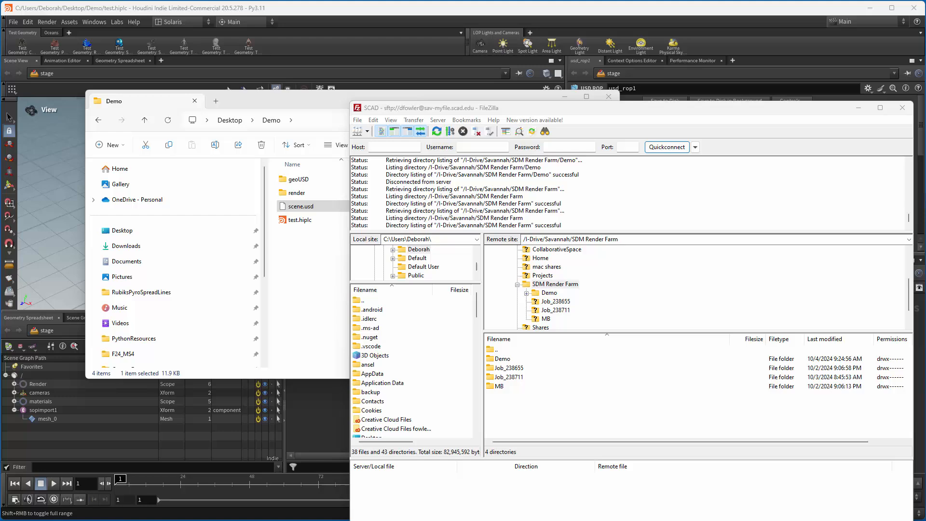
{"action": "left_click", "coordinate": [508, 377]}
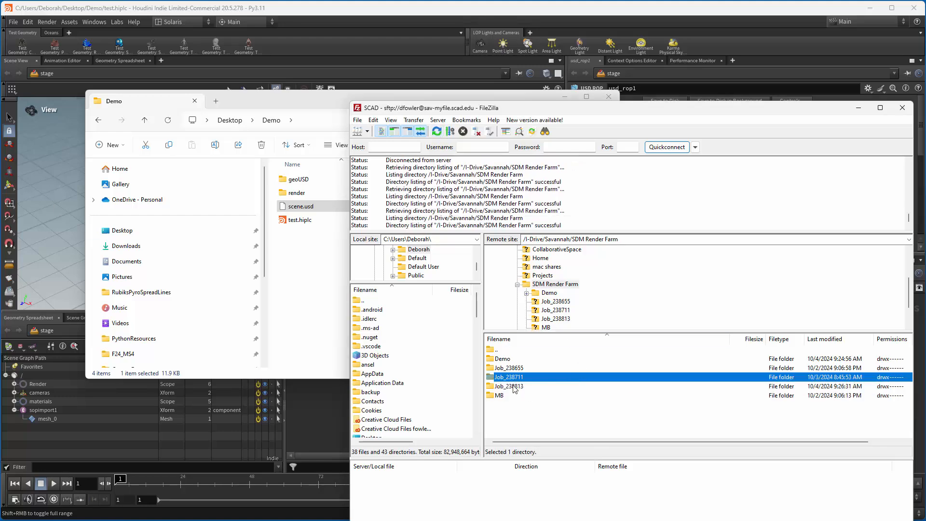
{"action": "double_click", "coordinate": [509, 385]}
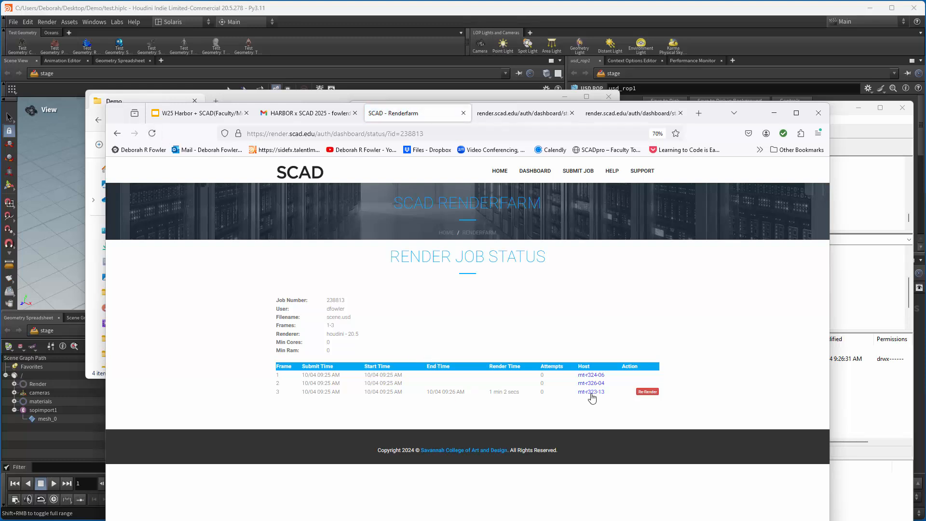
Review frame 3's render log and highlight the Job_238813 output path in the husk command.
{"action": "left_click", "coordinate": [590, 391]}
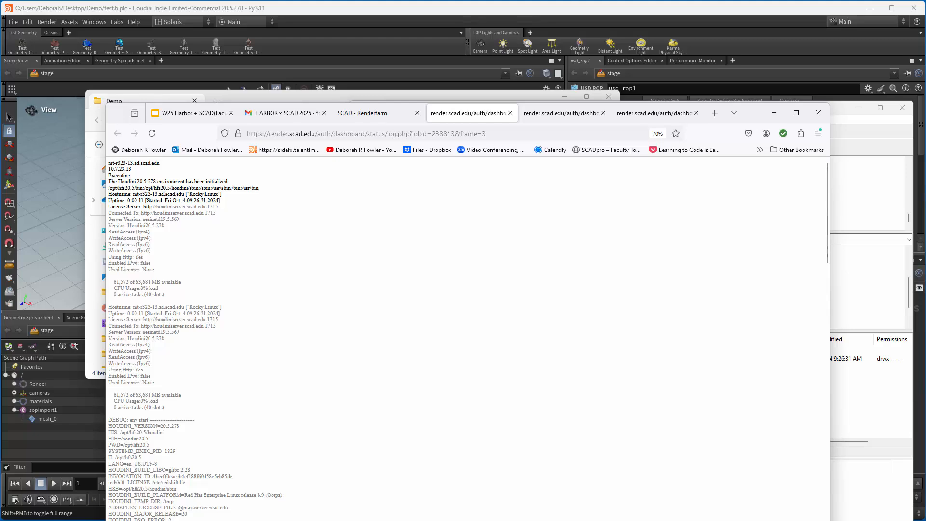
{"action": "scroll", "scroll_direction": "down", "scroll_amount": 3}
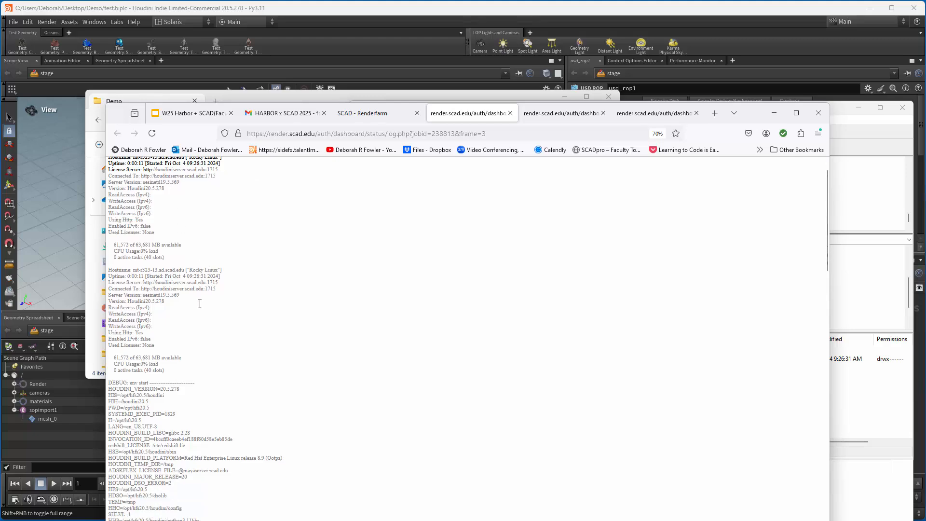
{"action": "scroll", "scroll_direction": "down", "scroll_amount": 3}
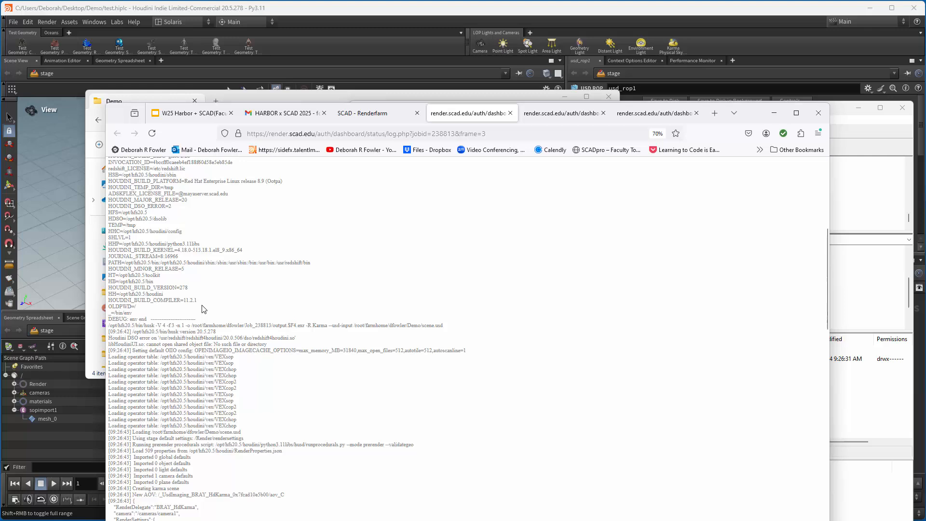
{"action": "scroll", "scroll_direction": "down", "scroll_amount": 3}
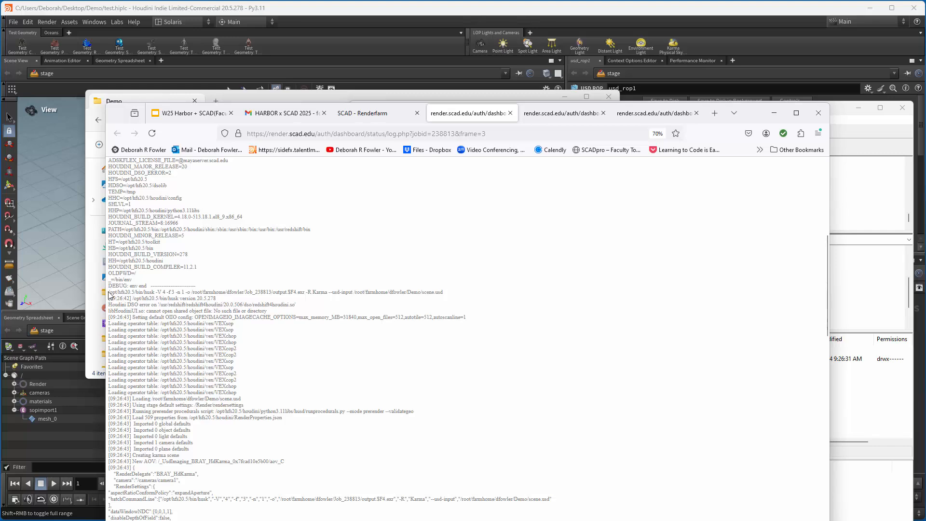
{"action": "double_click", "coordinate": [127, 291]}
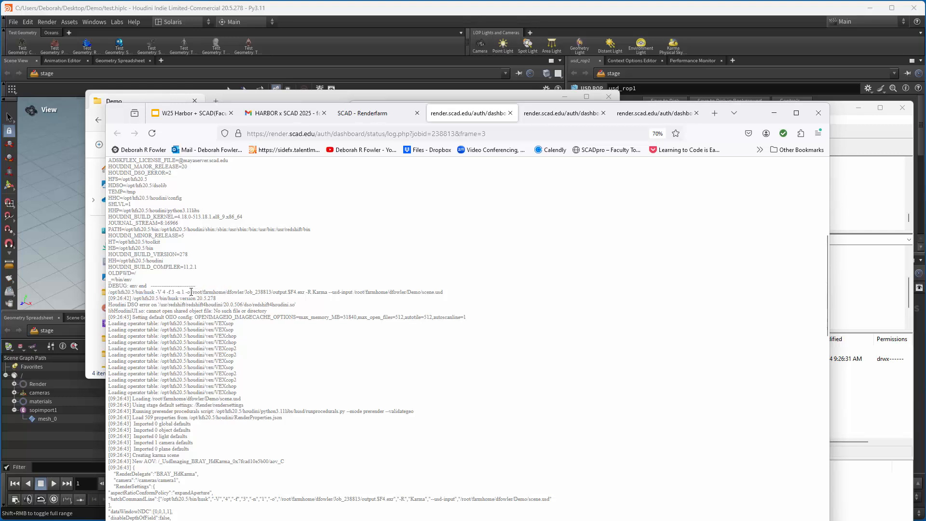
{"action": "left_click_drag", "start_coordinate": [192, 292], "coordinate": [275, 292]}
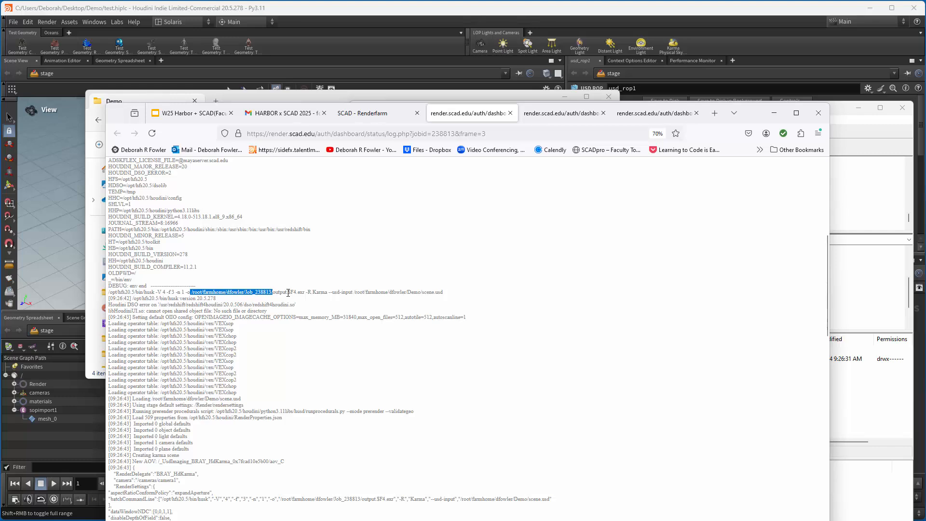
{"action": "mouse_move", "coordinate": [317, 291]}
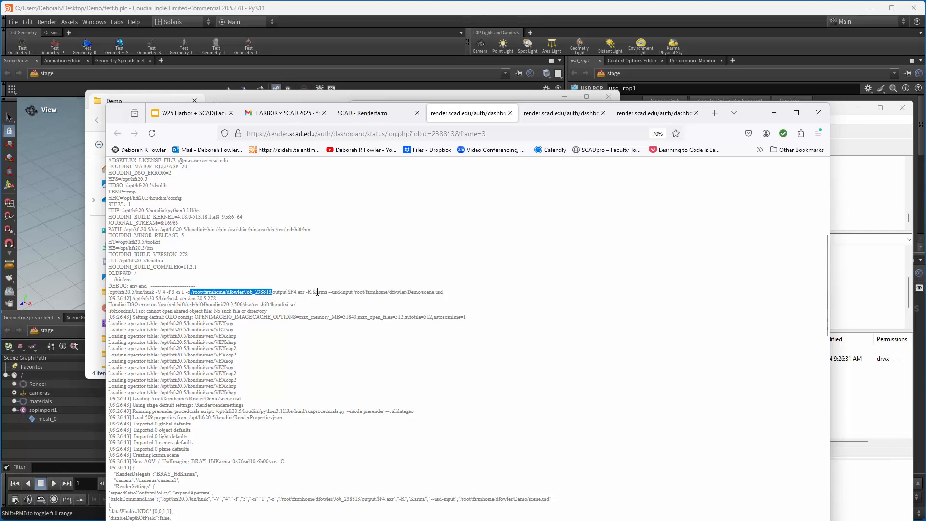
{"action": "mouse_move", "coordinate": [349, 299]}
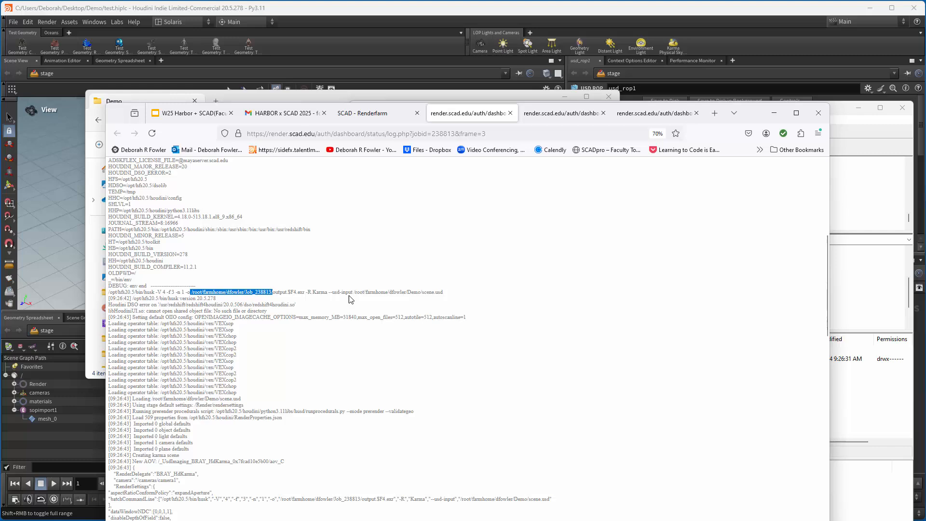
{"action": "mouse_move", "coordinate": [444, 296]}
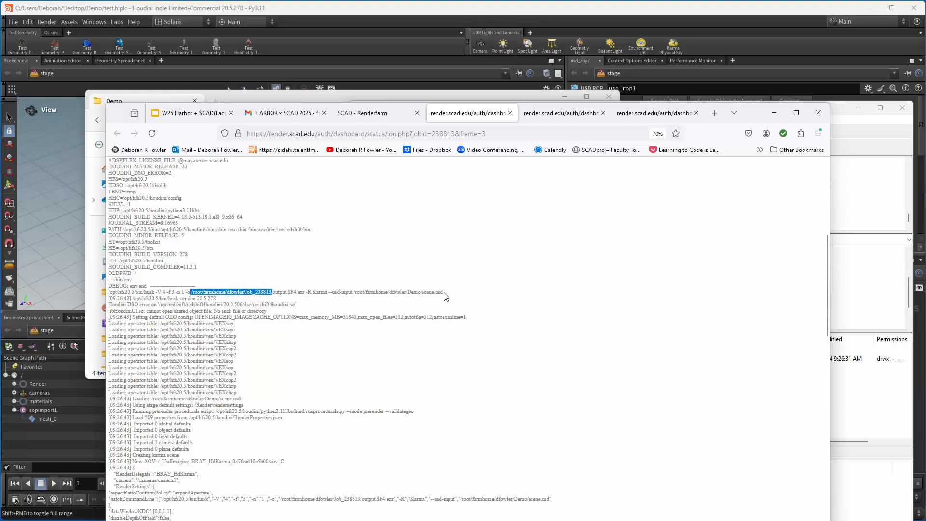
{"action": "mouse_move", "coordinate": [312, 290]}
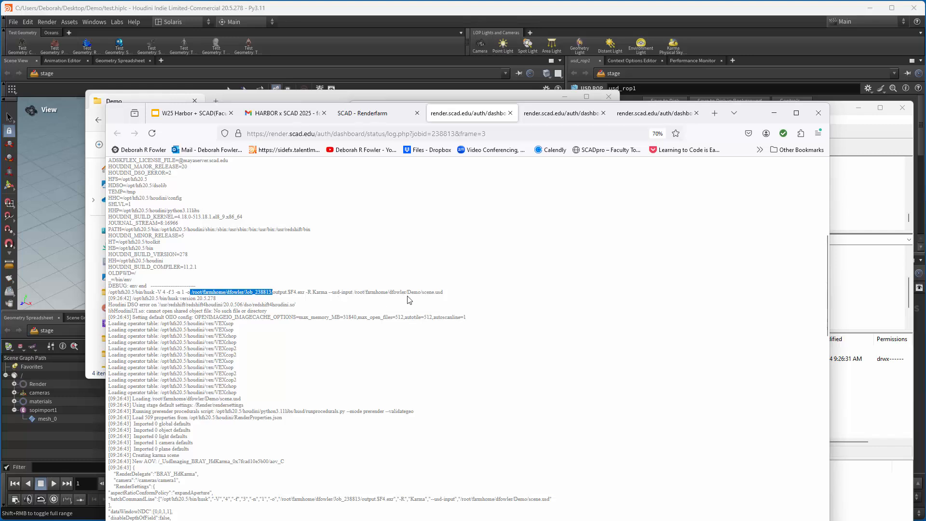
{"action": "mouse_move", "coordinate": [376, 313]}
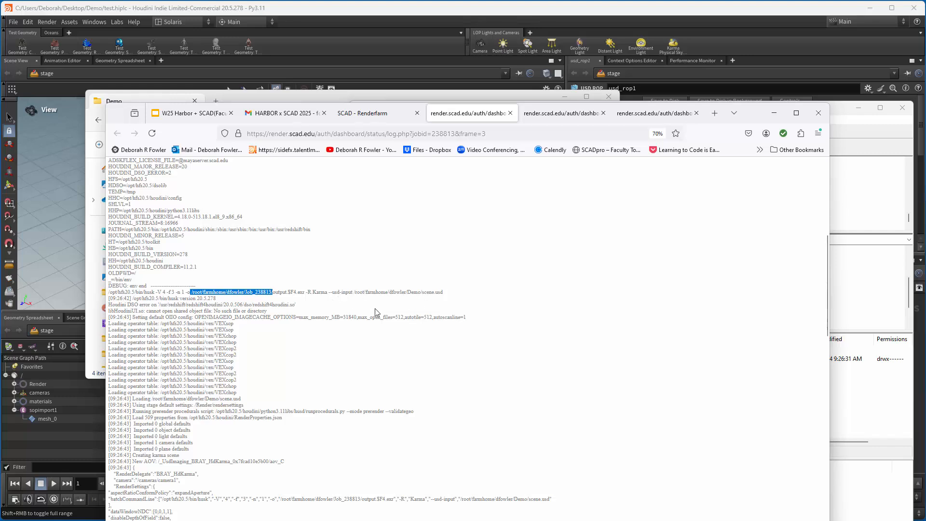
Scroll to the log's end confirming render exit code 0.
{"action": "scroll", "scroll_direction": "down", "scroll_amount": 3}
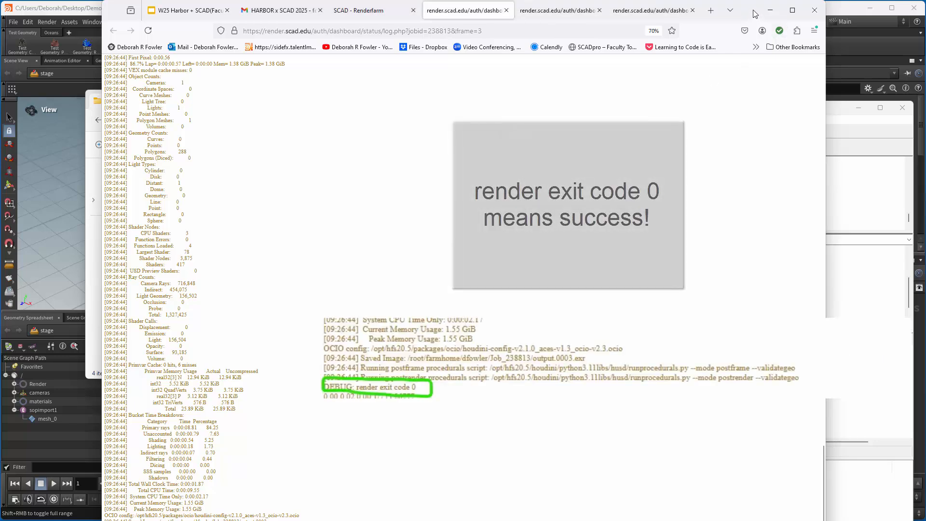
Minimize the render farm browser window.
{"action": "left_click", "coordinate": [358, 10]}
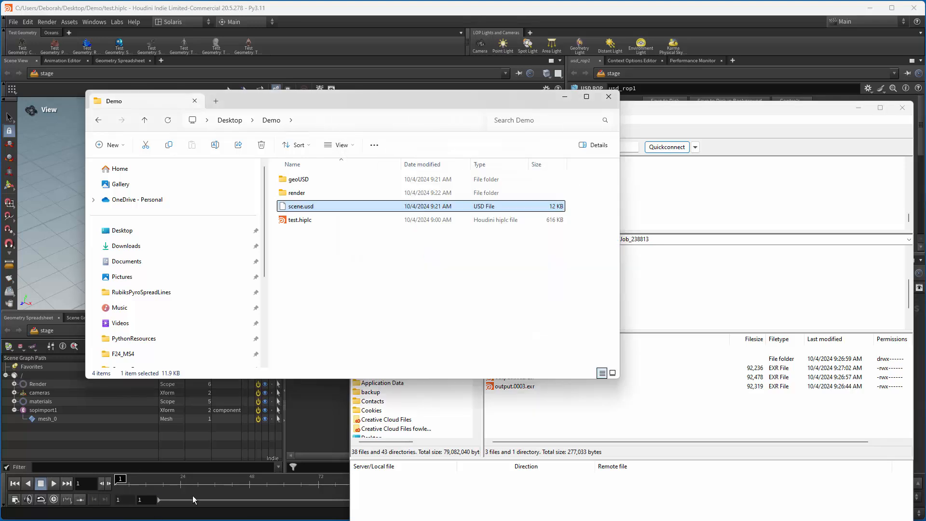
Open the local Demo render folder and refresh it to show output.0001–0003.exr.
{"action": "left_click", "coordinate": [297, 193]}
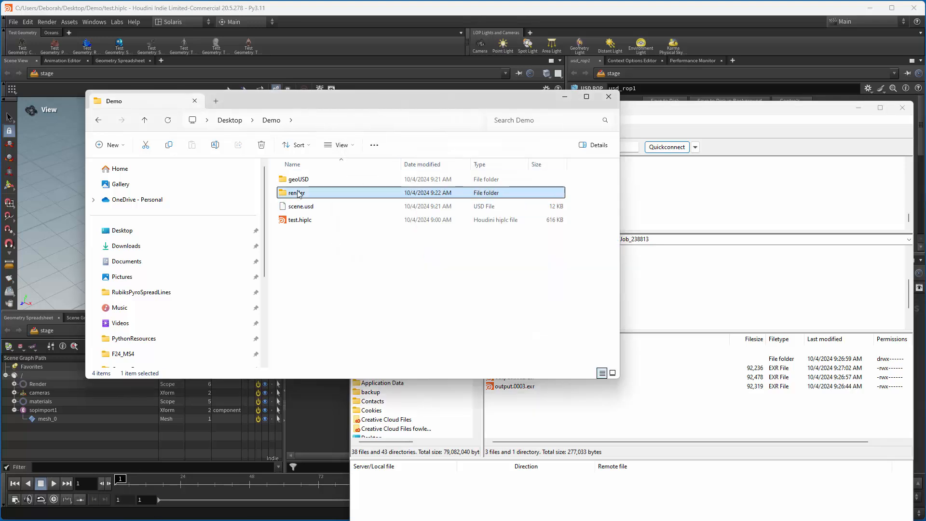
{"action": "double_click", "coordinate": [296, 193]}
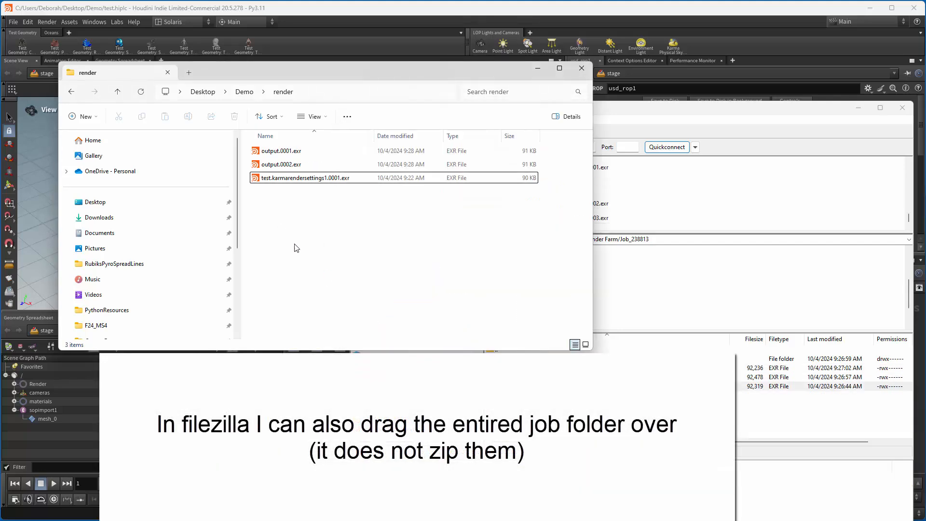
{"action": "right_click", "coordinate": [281, 151]}
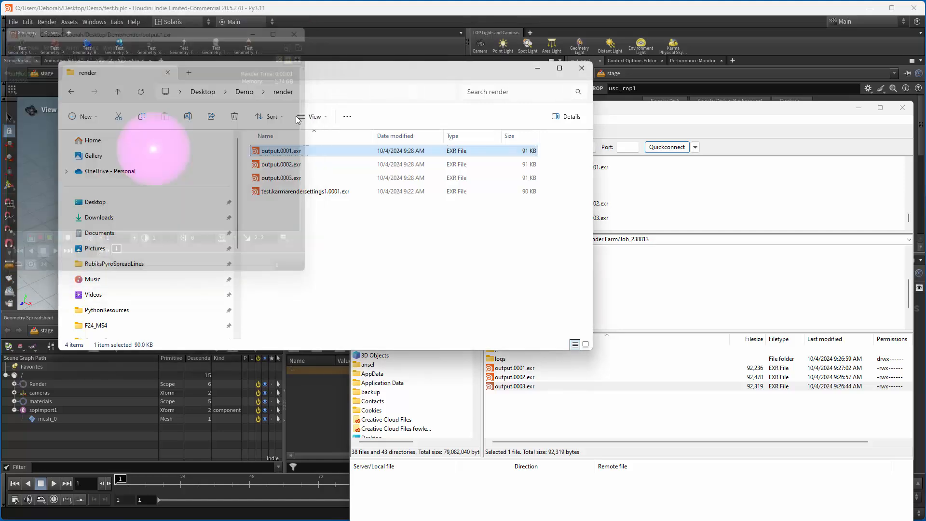
{"action": "left_click", "coordinate": [116, 92]}
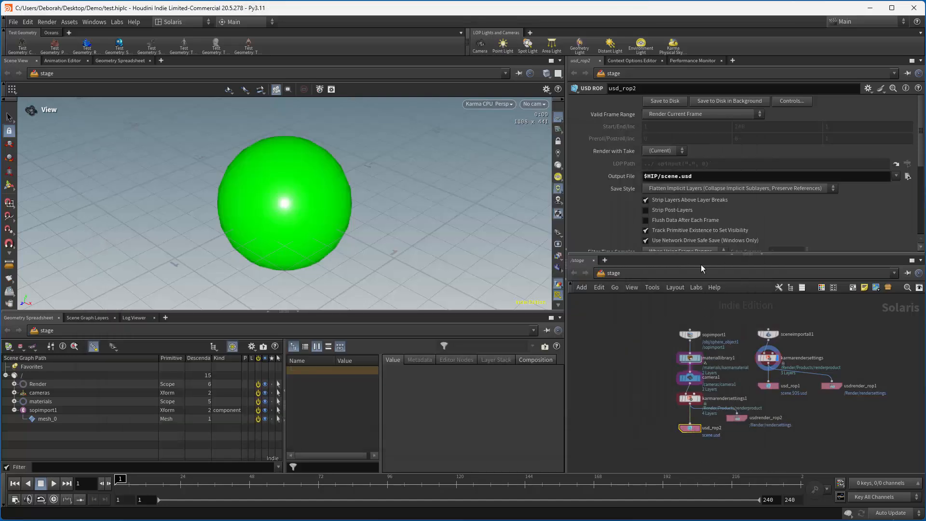
Set usd_rop2 to Render Specific Frame Range and delete the channels on Start/End/Inc.
{"action": "left_click", "coordinate": [703, 114]}
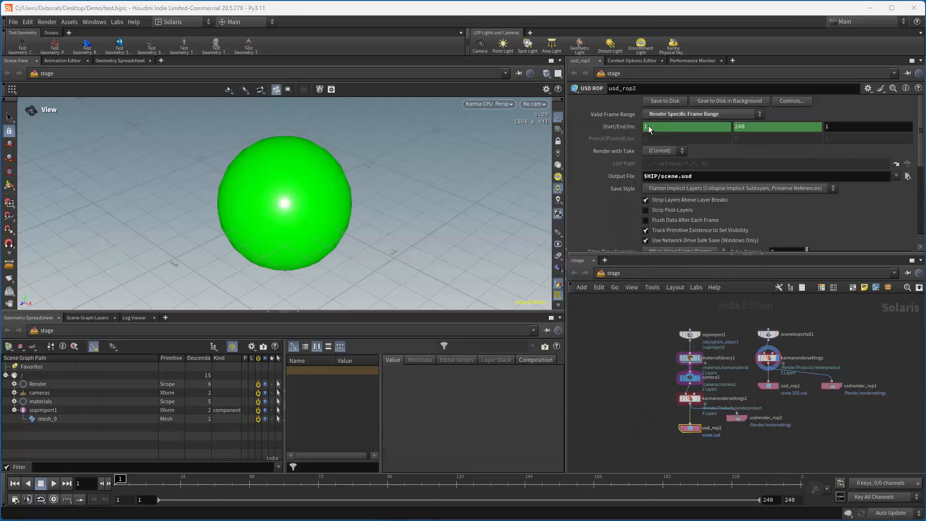
{"action": "right_click", "coordinate": [684, 127]}
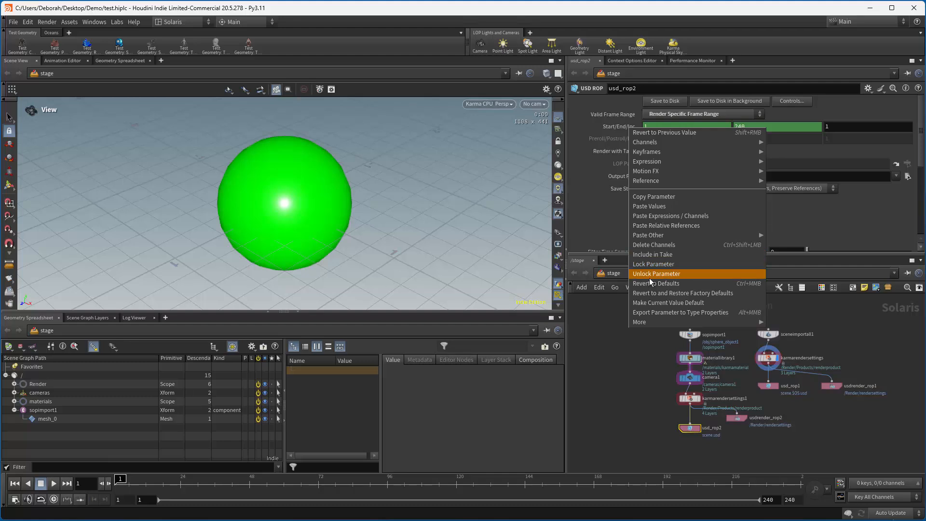
{"action": "left_click", "coordinate": [656, 273]}
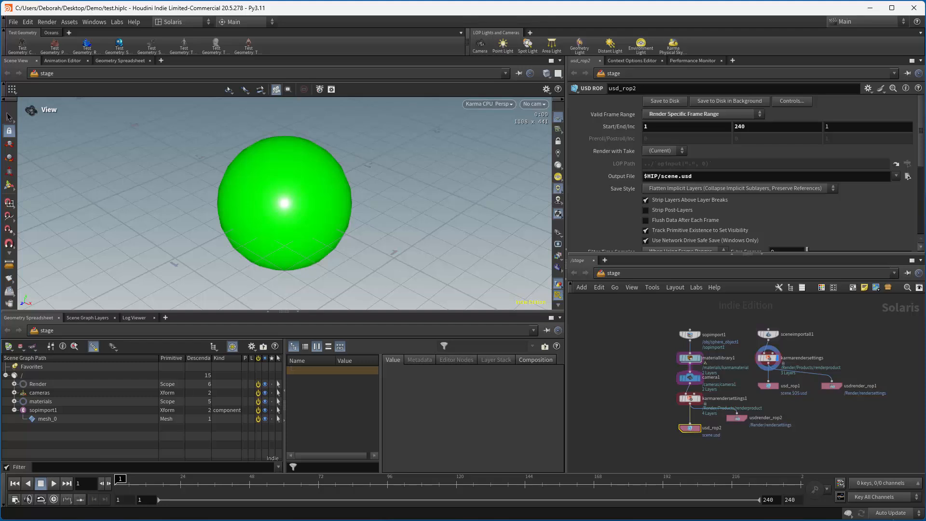
{"action": "mouse_move", "coordinate": [329, 143]}
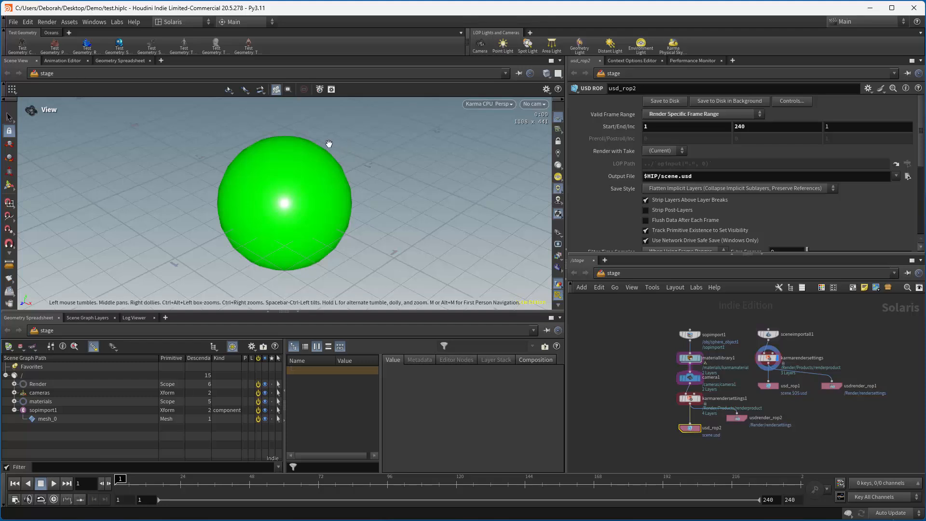